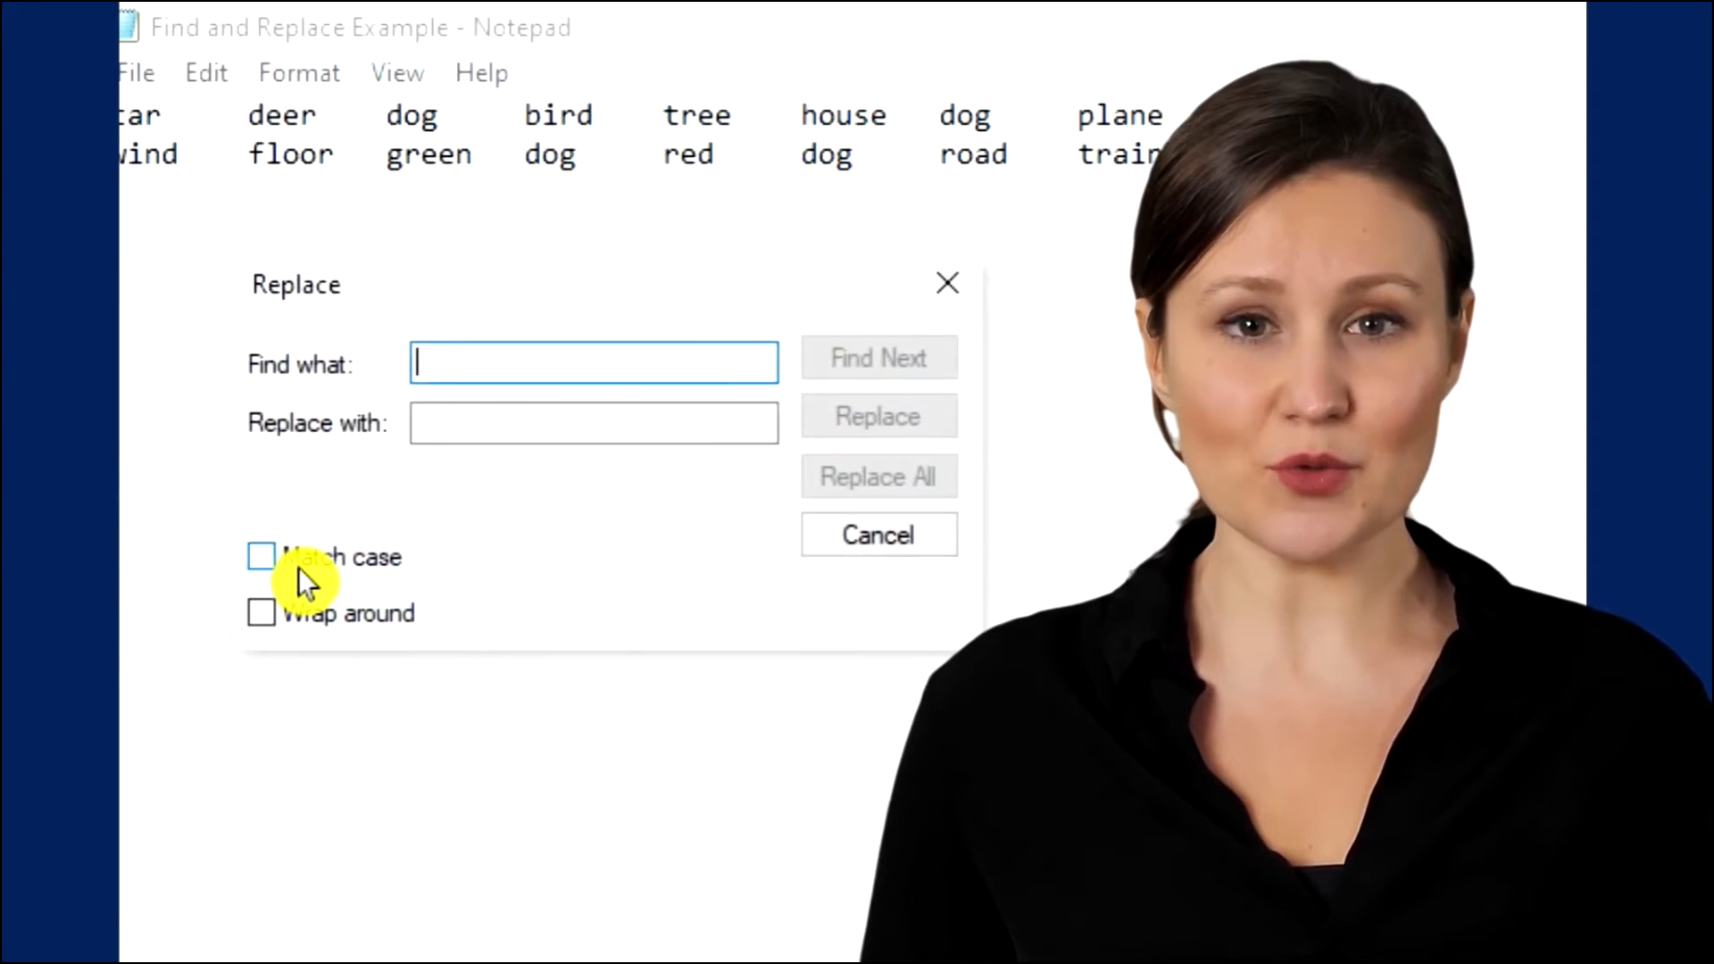
# Replace all 'dog' with 'cat' via Notepad's Replace dialog and close it
pyautogui.write('dog')
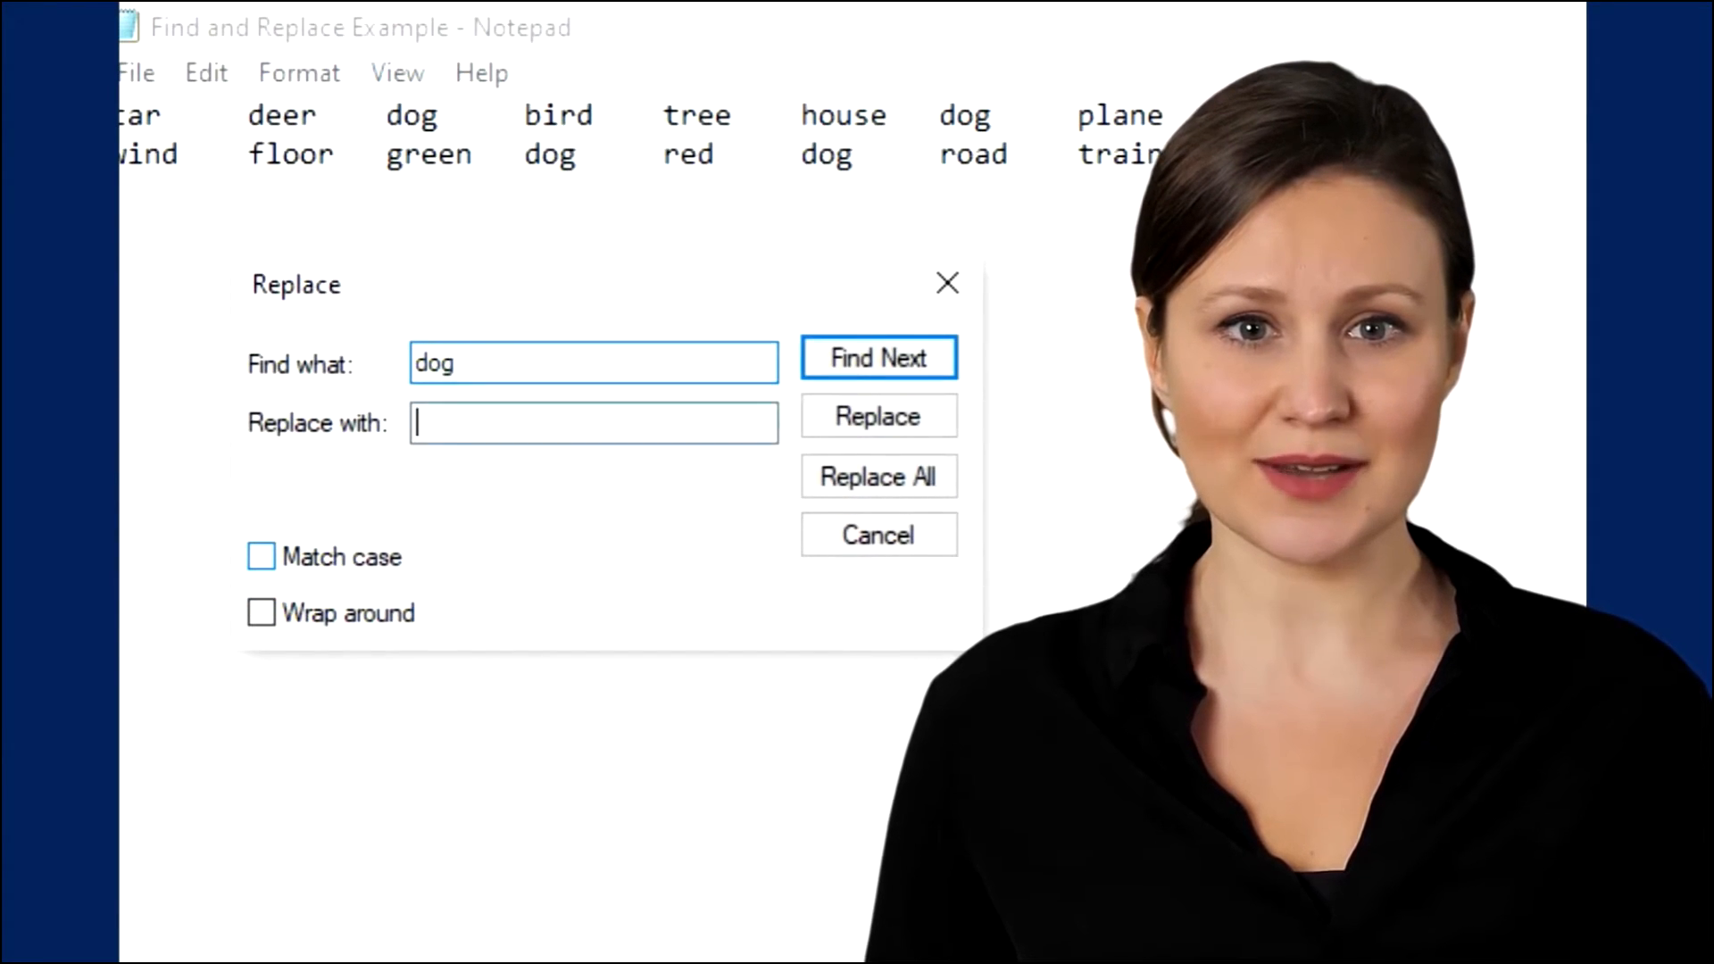
pyautogui.write('cat')
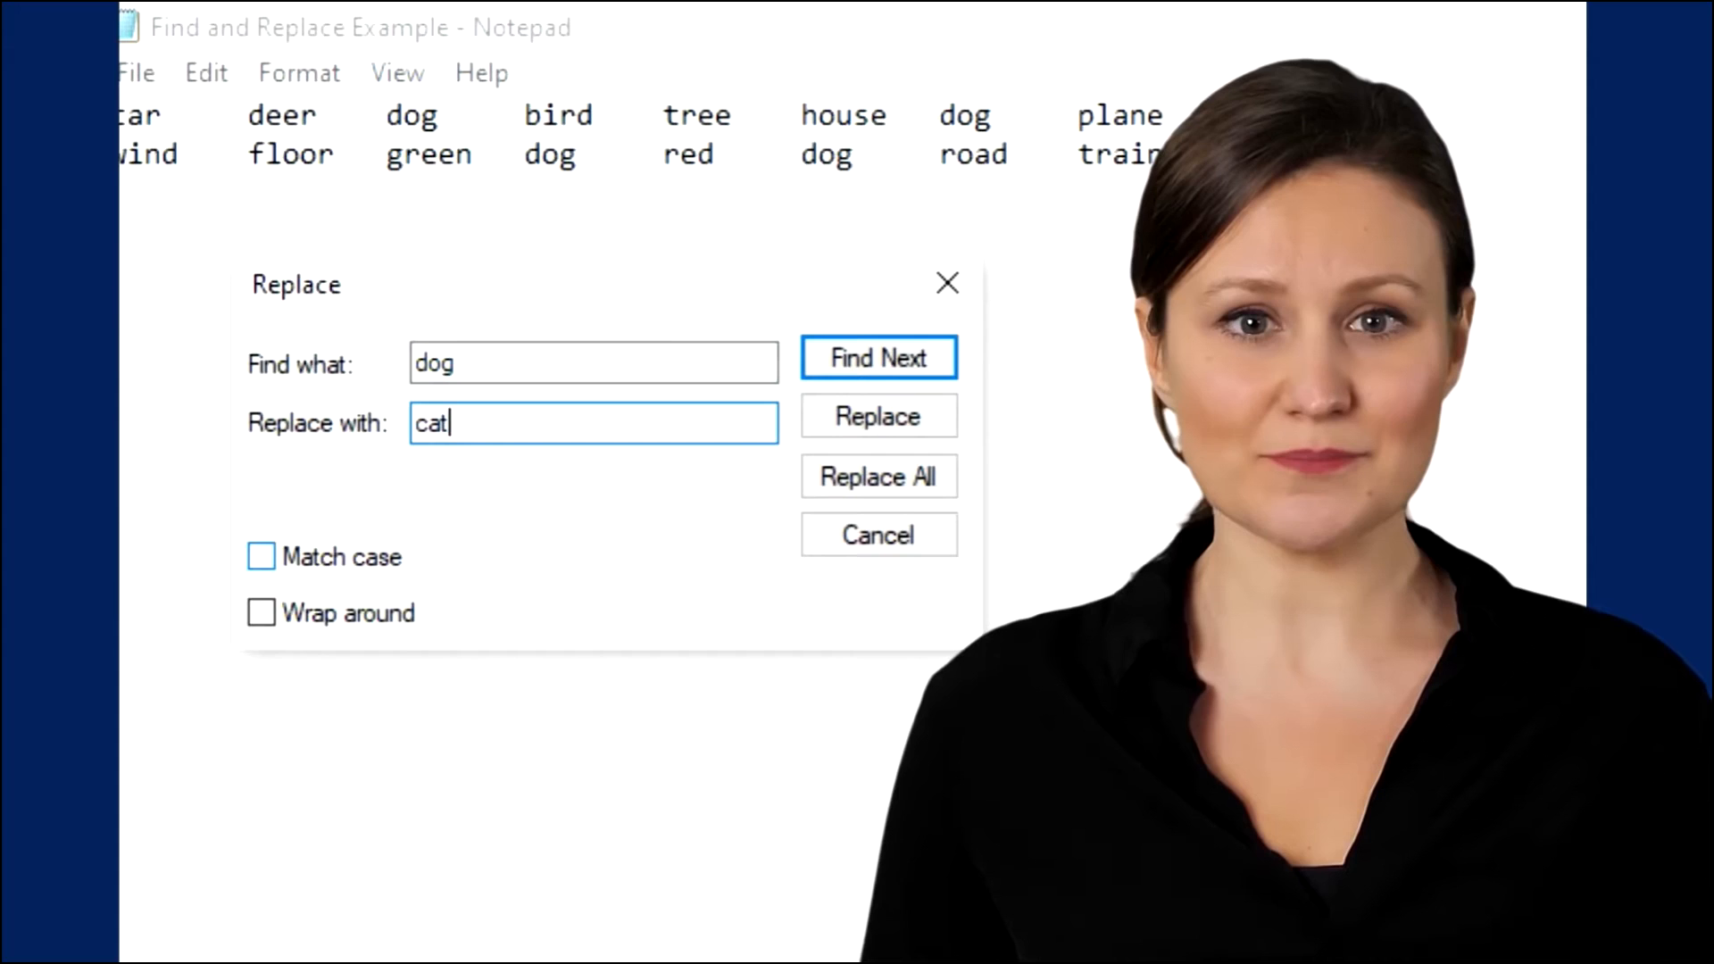
pyautogui.click(877, 477)
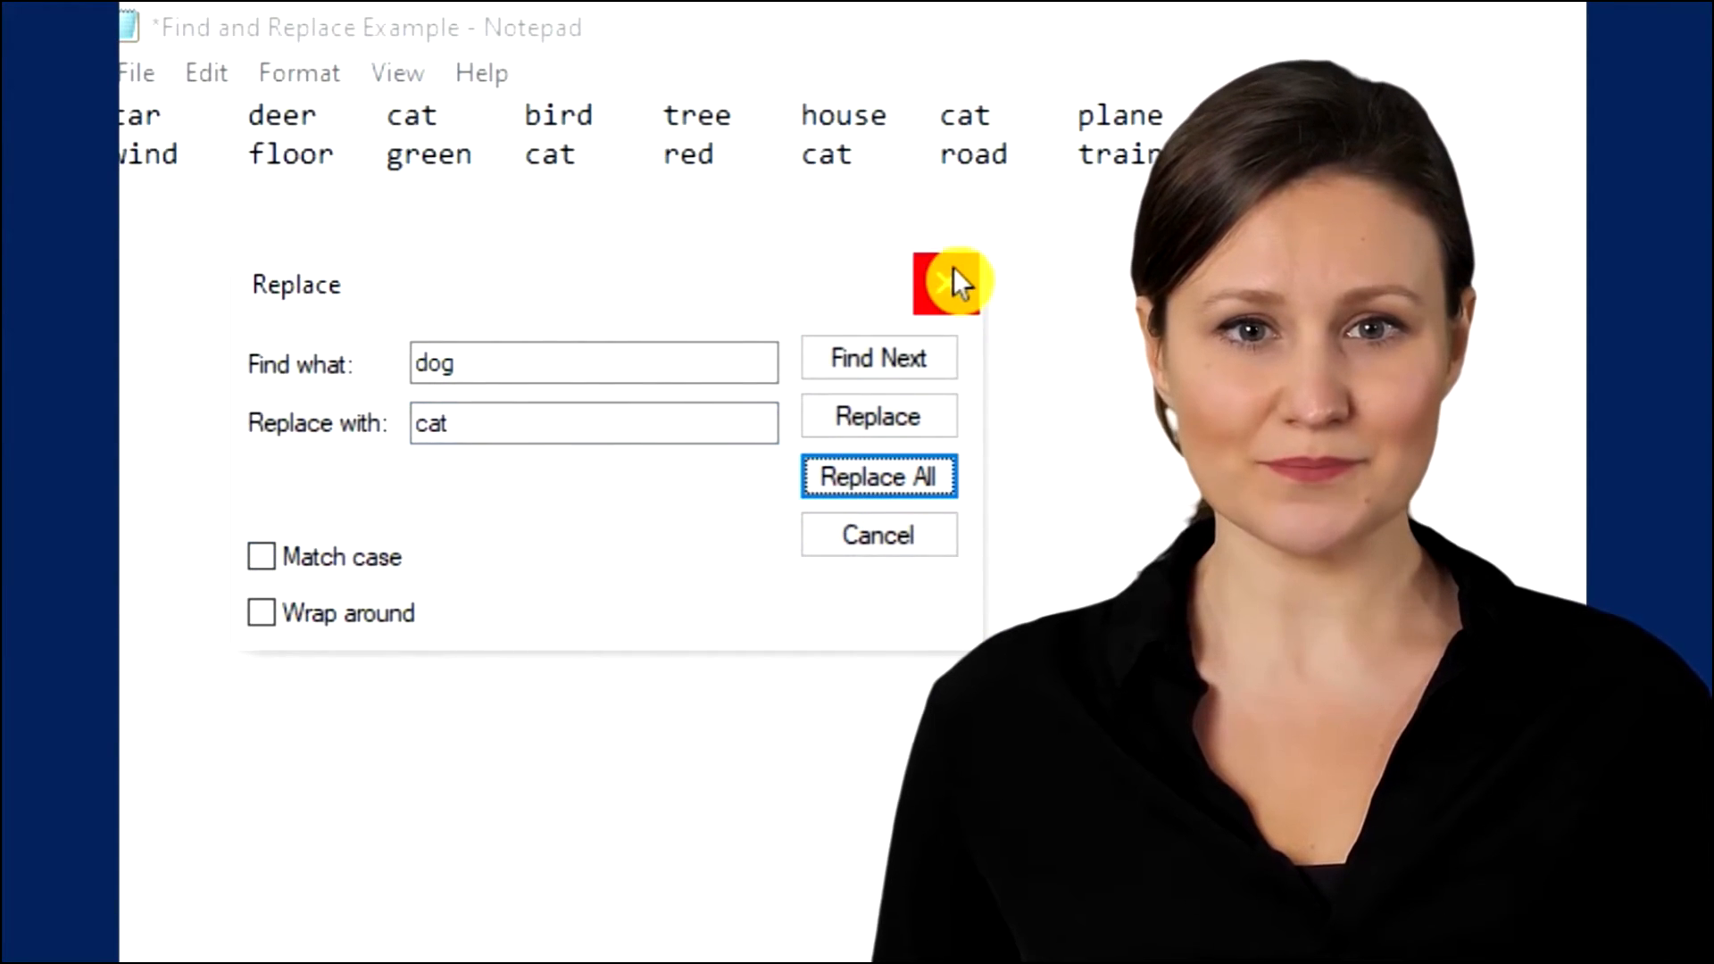
pyautogui.click(948, 282)
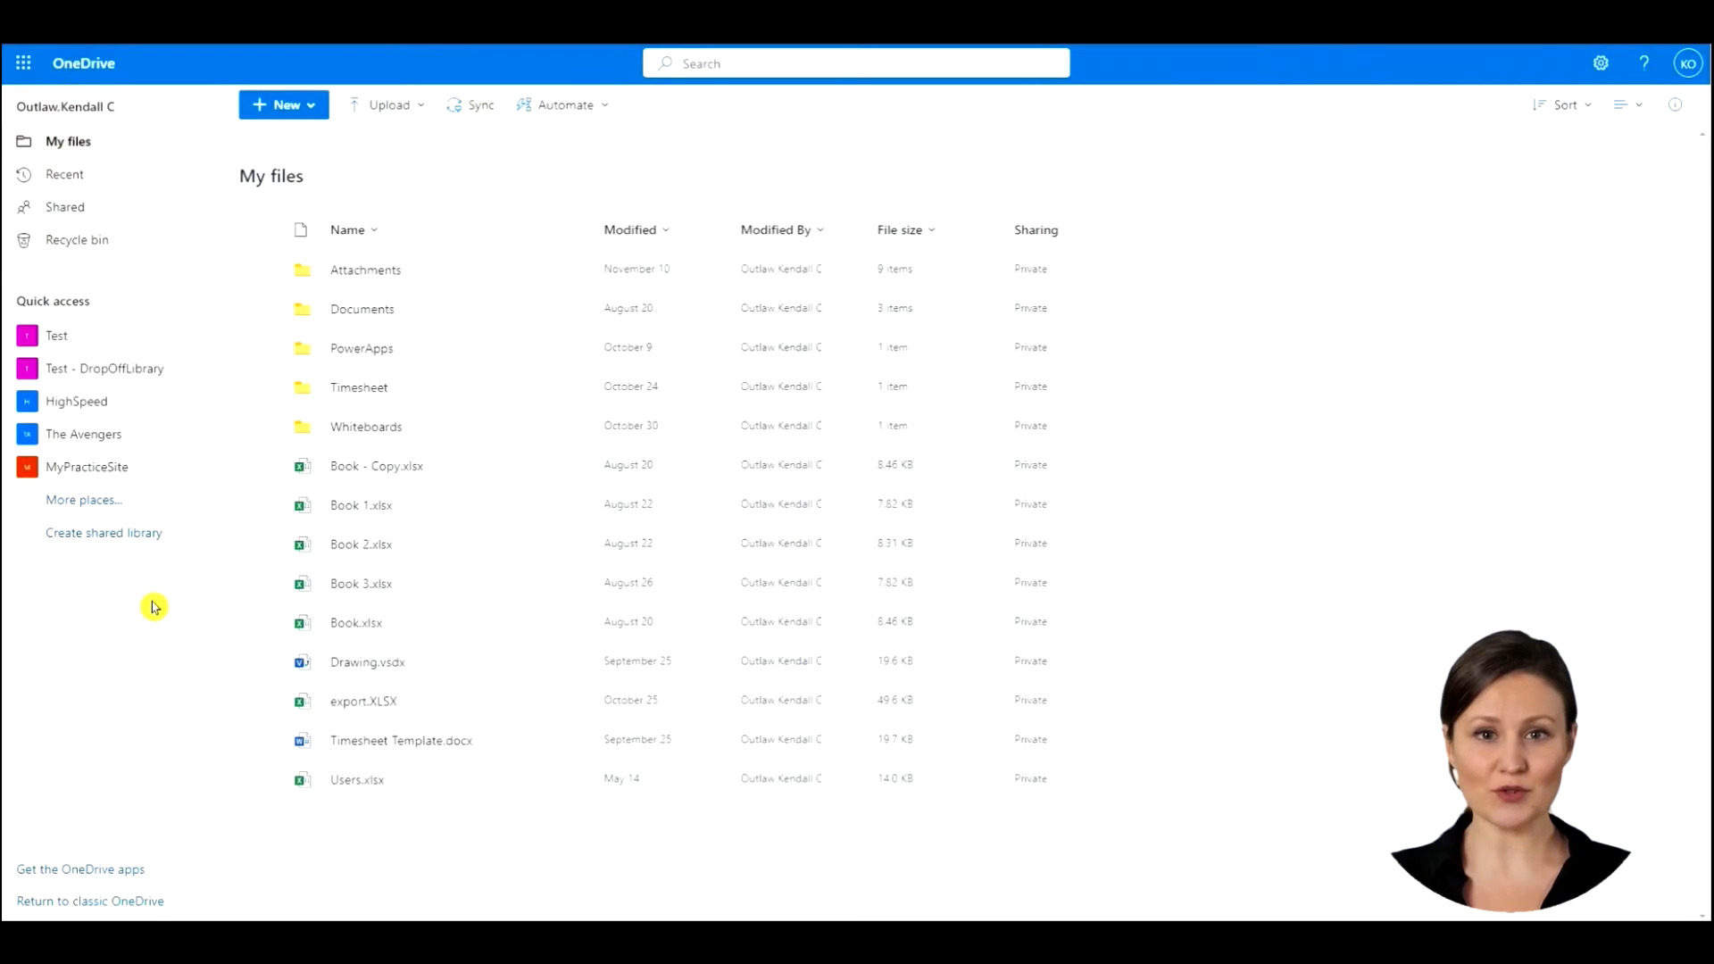
pyautogui.moveTo(377, 161)
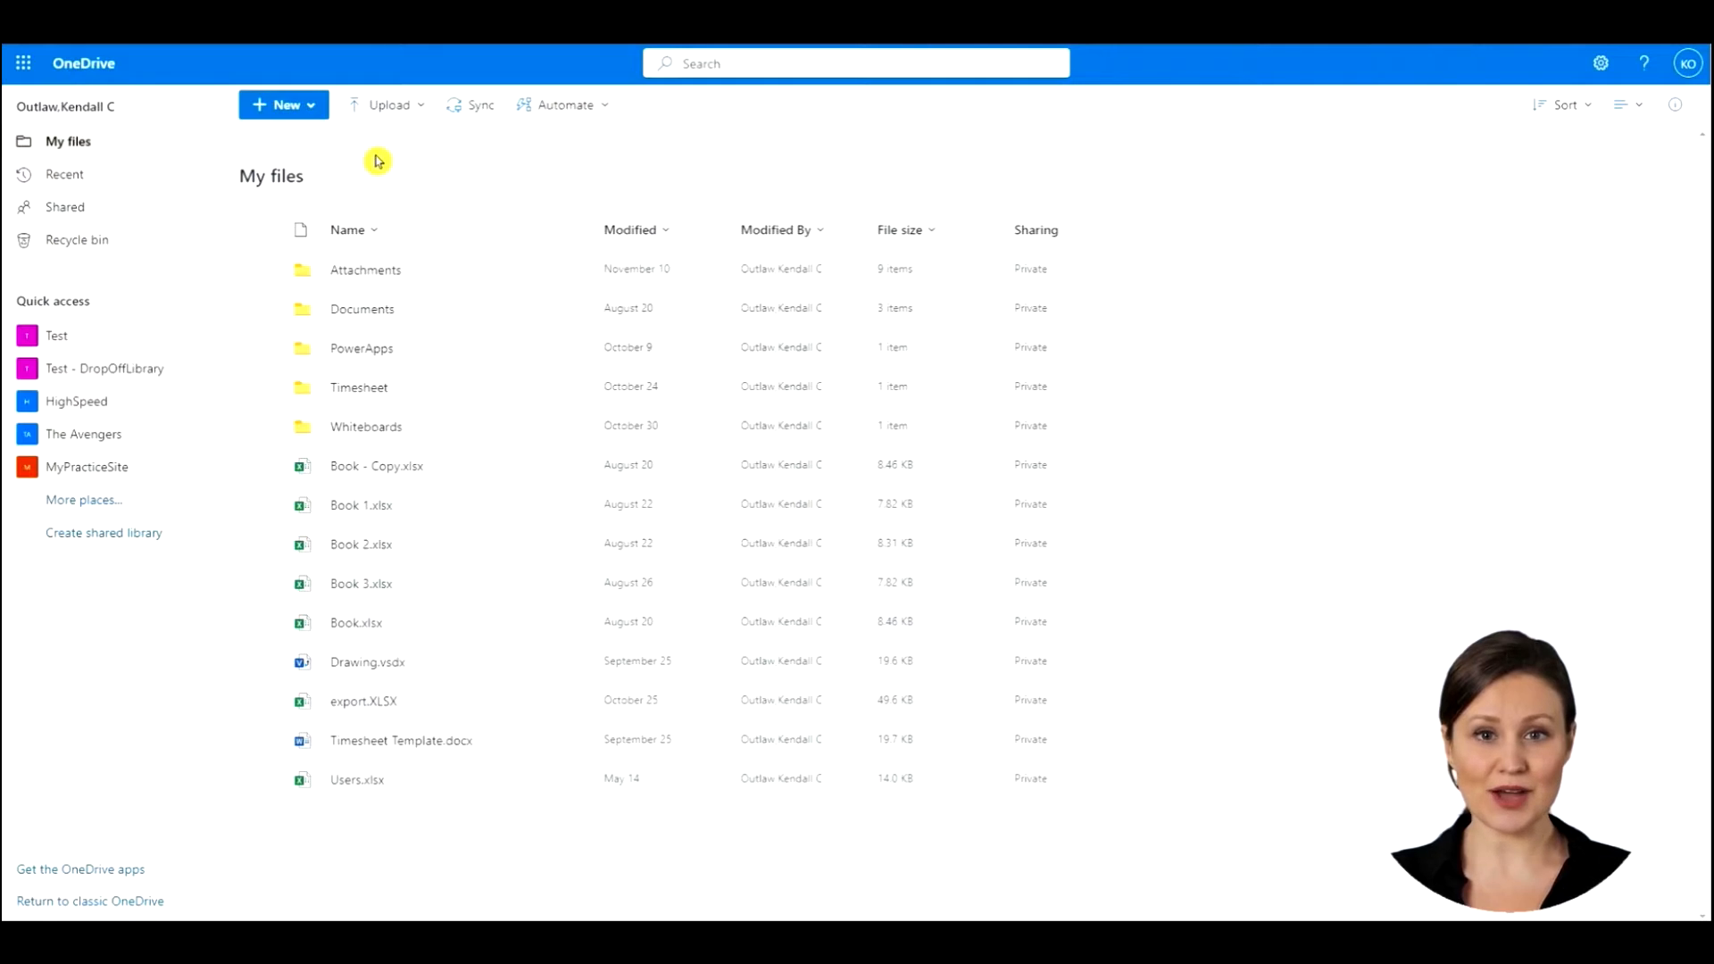
# Upload Find and Replace Example.txt from the computer into OneDrive My files
pyautogui.click(388, 104)
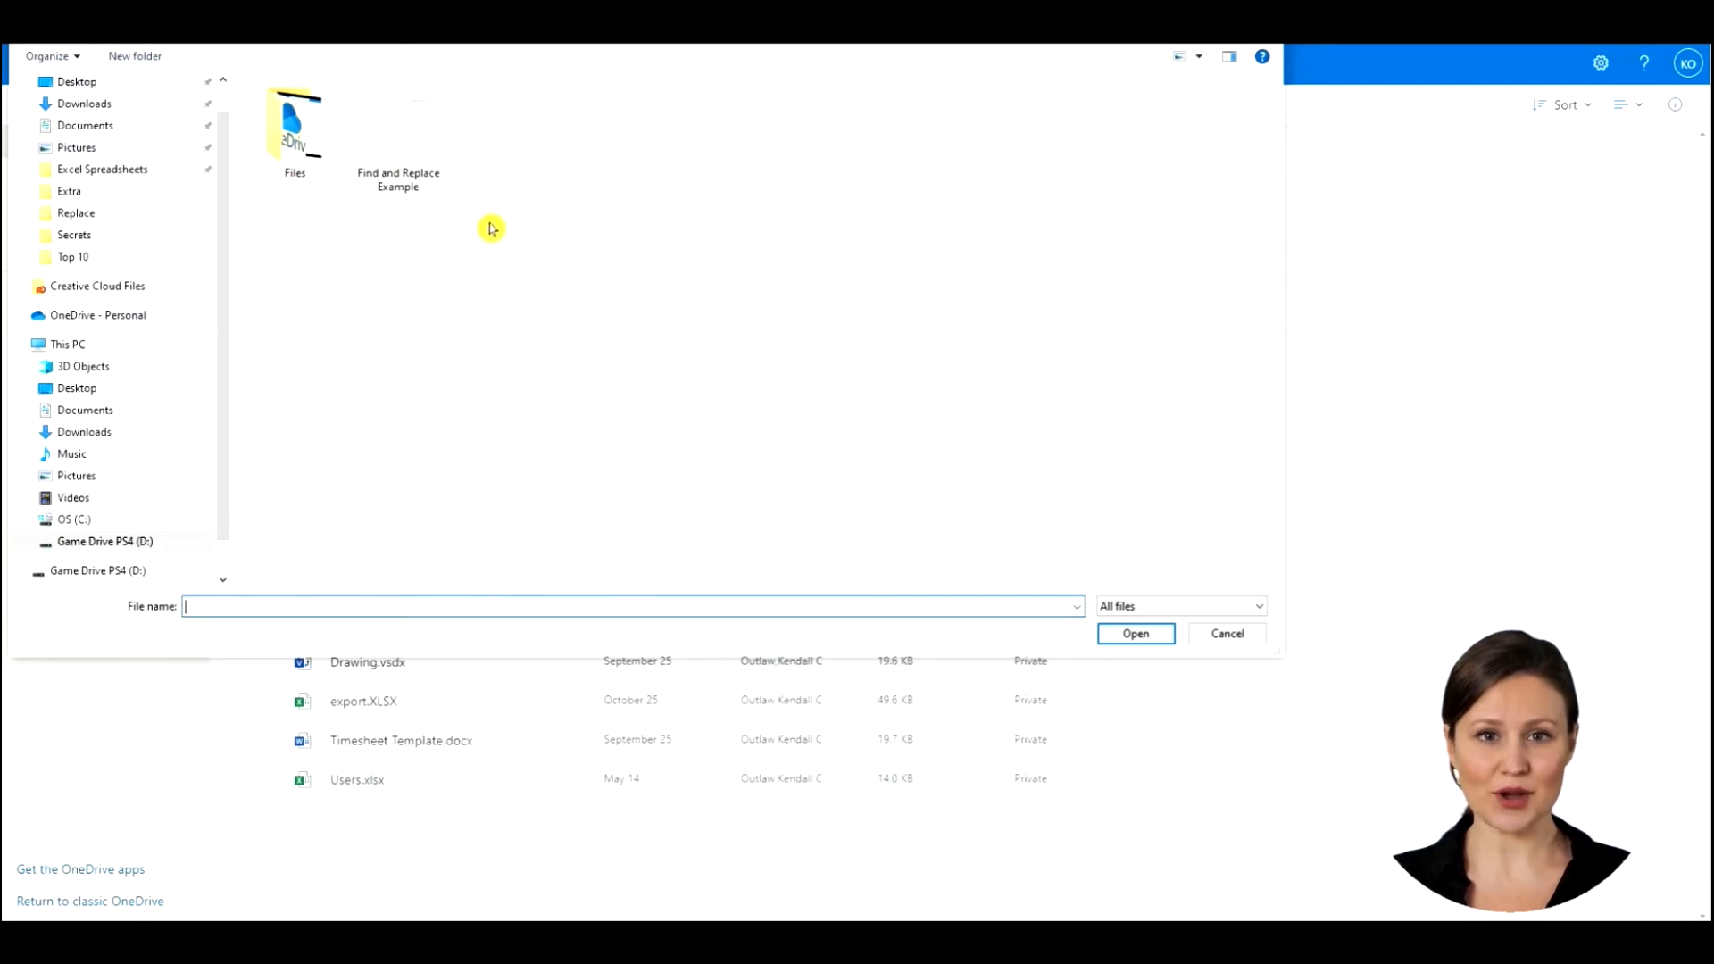
pyautogui.click(398, 126)
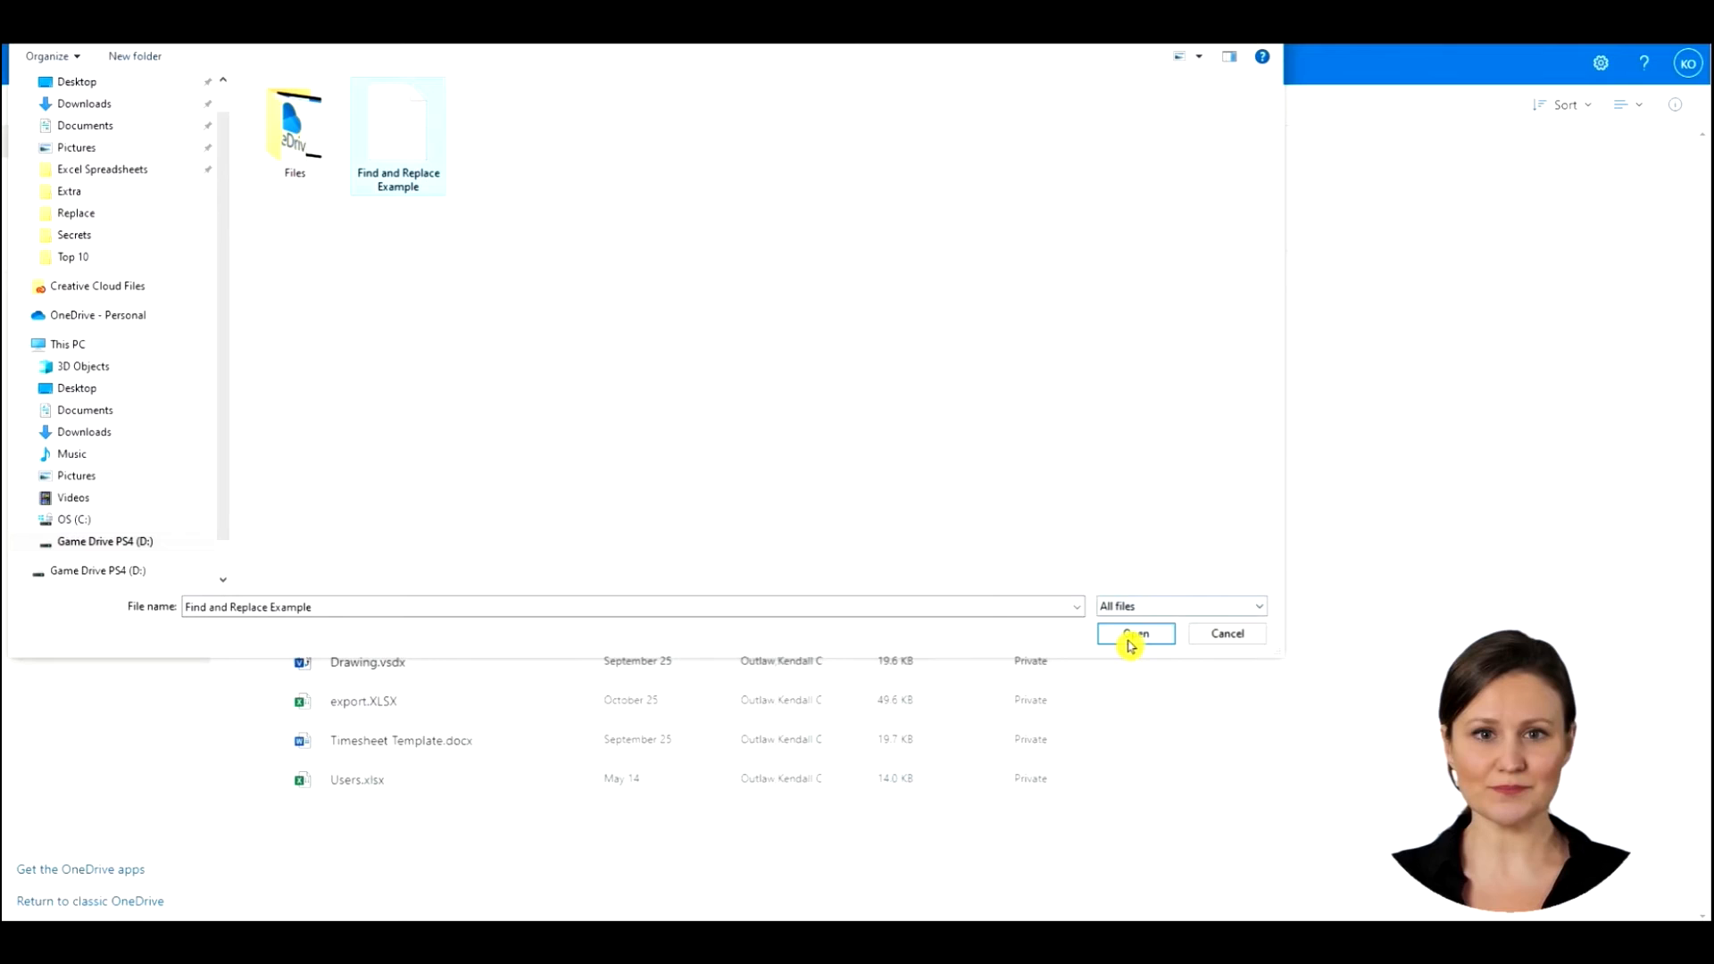
pyautogui.click(1135, 634)
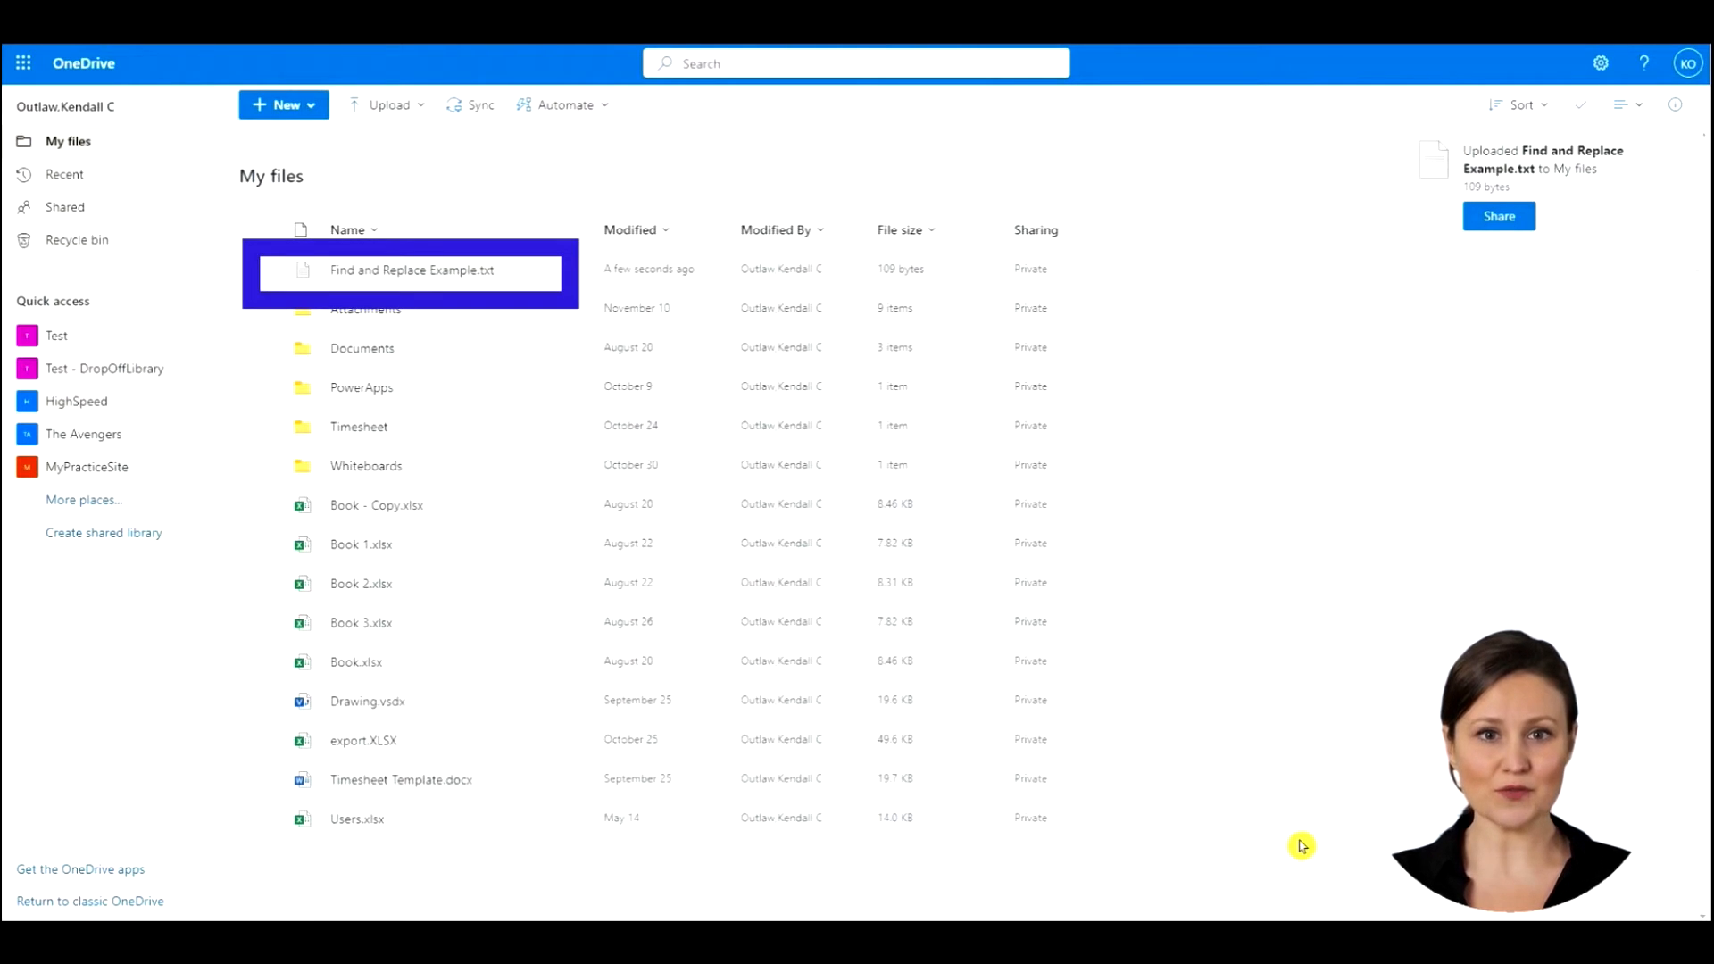
pyautogui.moveTo(1277, 849)
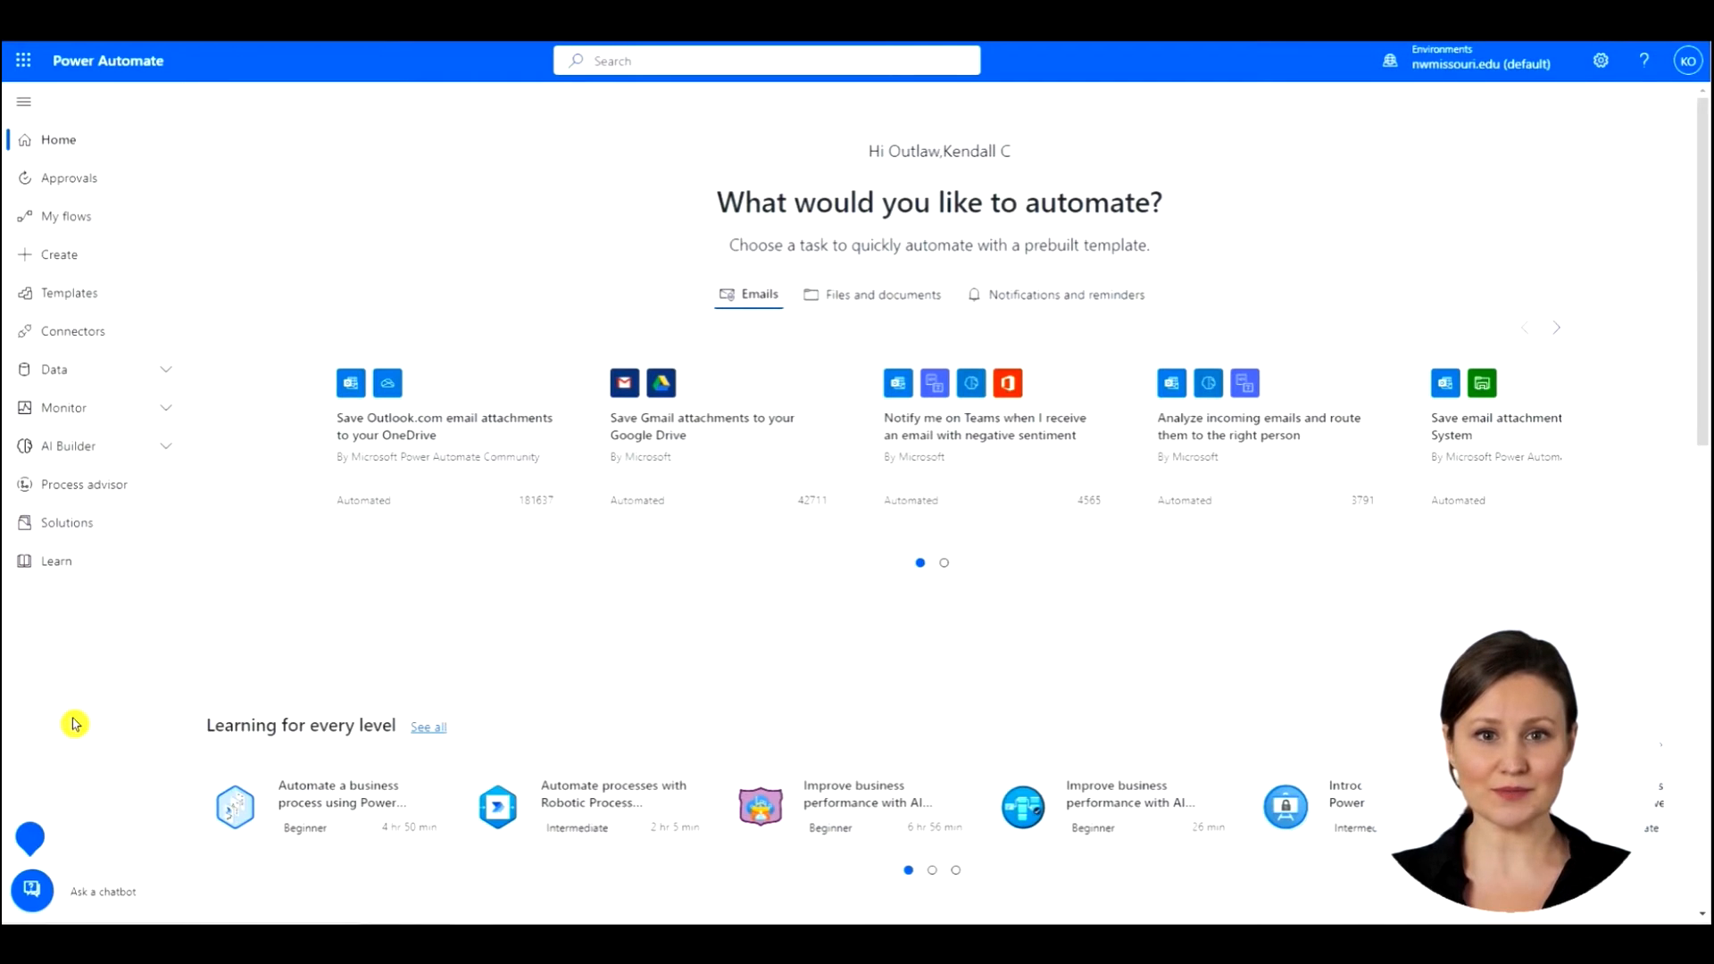
pyautogui.moveTo(135, 644)
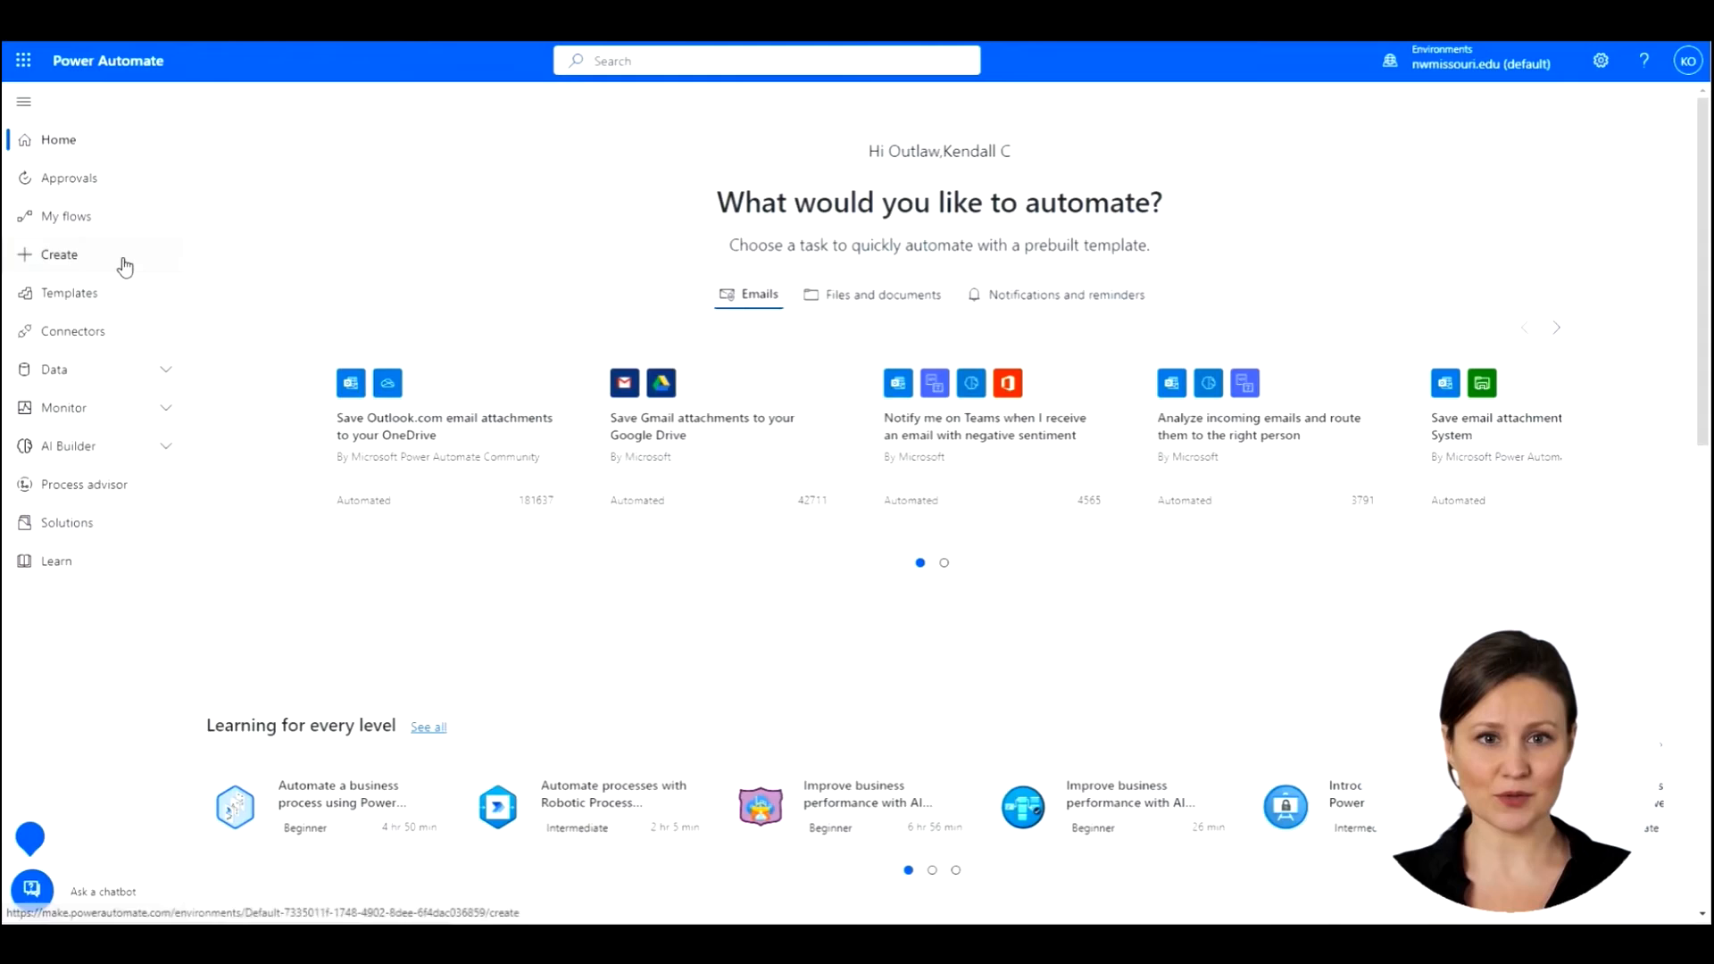
# Create an instant cloud flow 'Find and Replace Example' with the Manually trigger a flow trigger
pyautogui.click(59, 254)
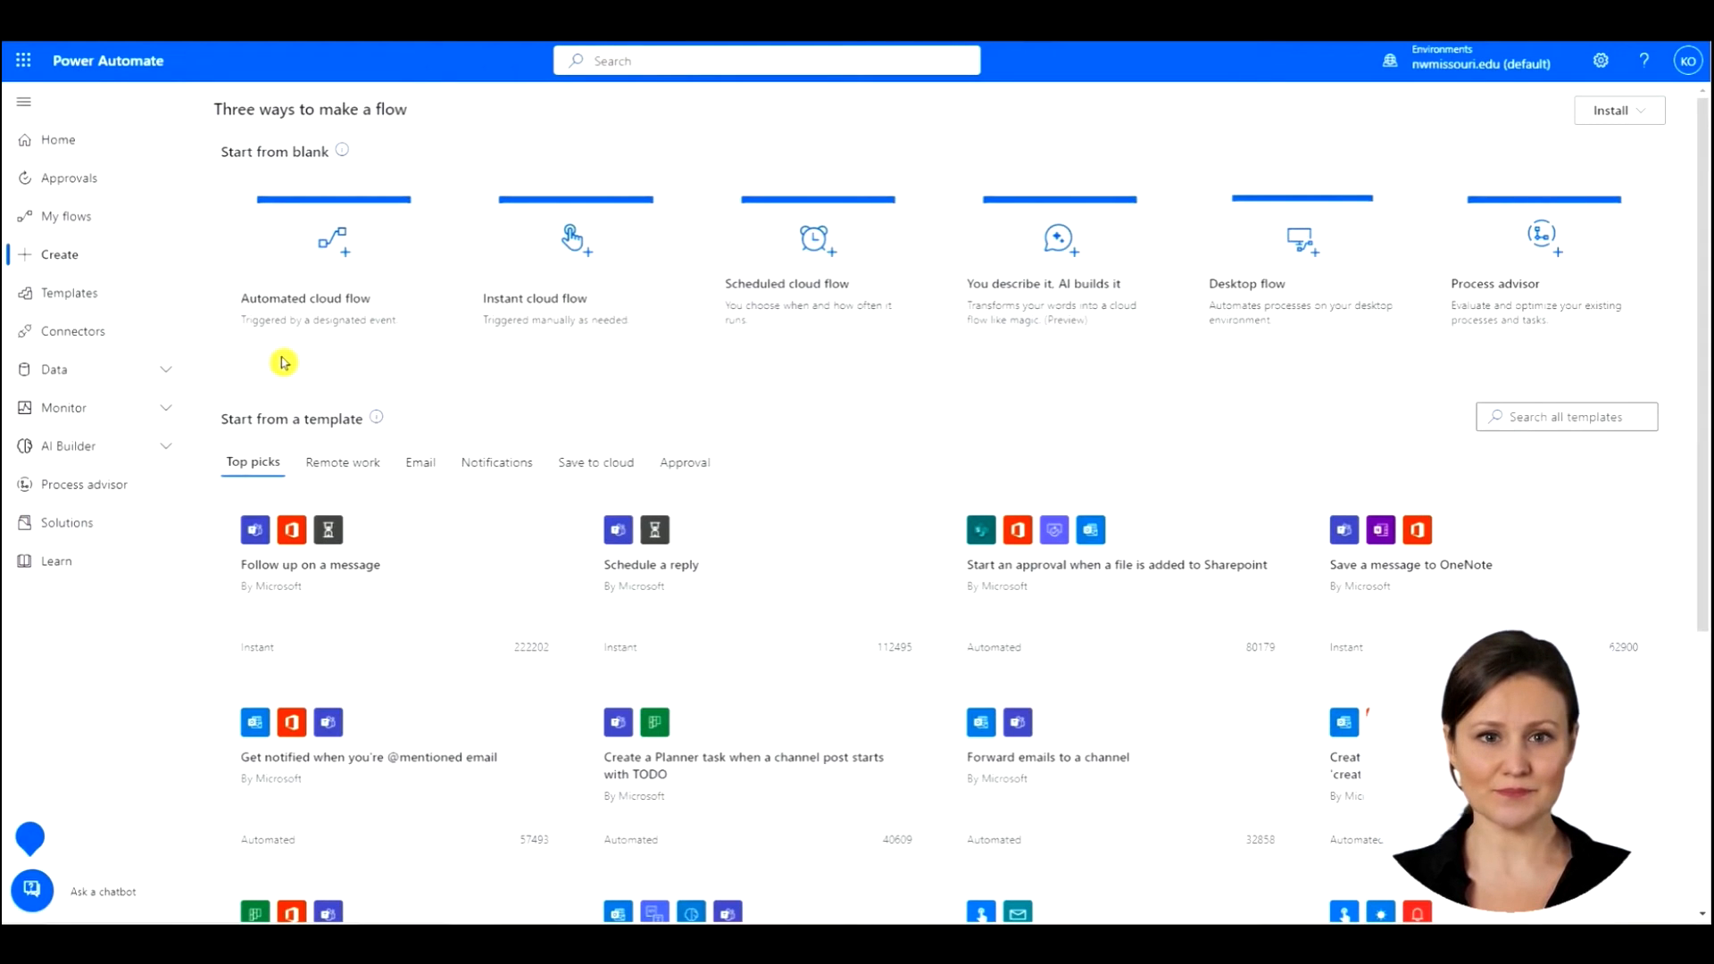
pyautogui.moveTo(569, 303)
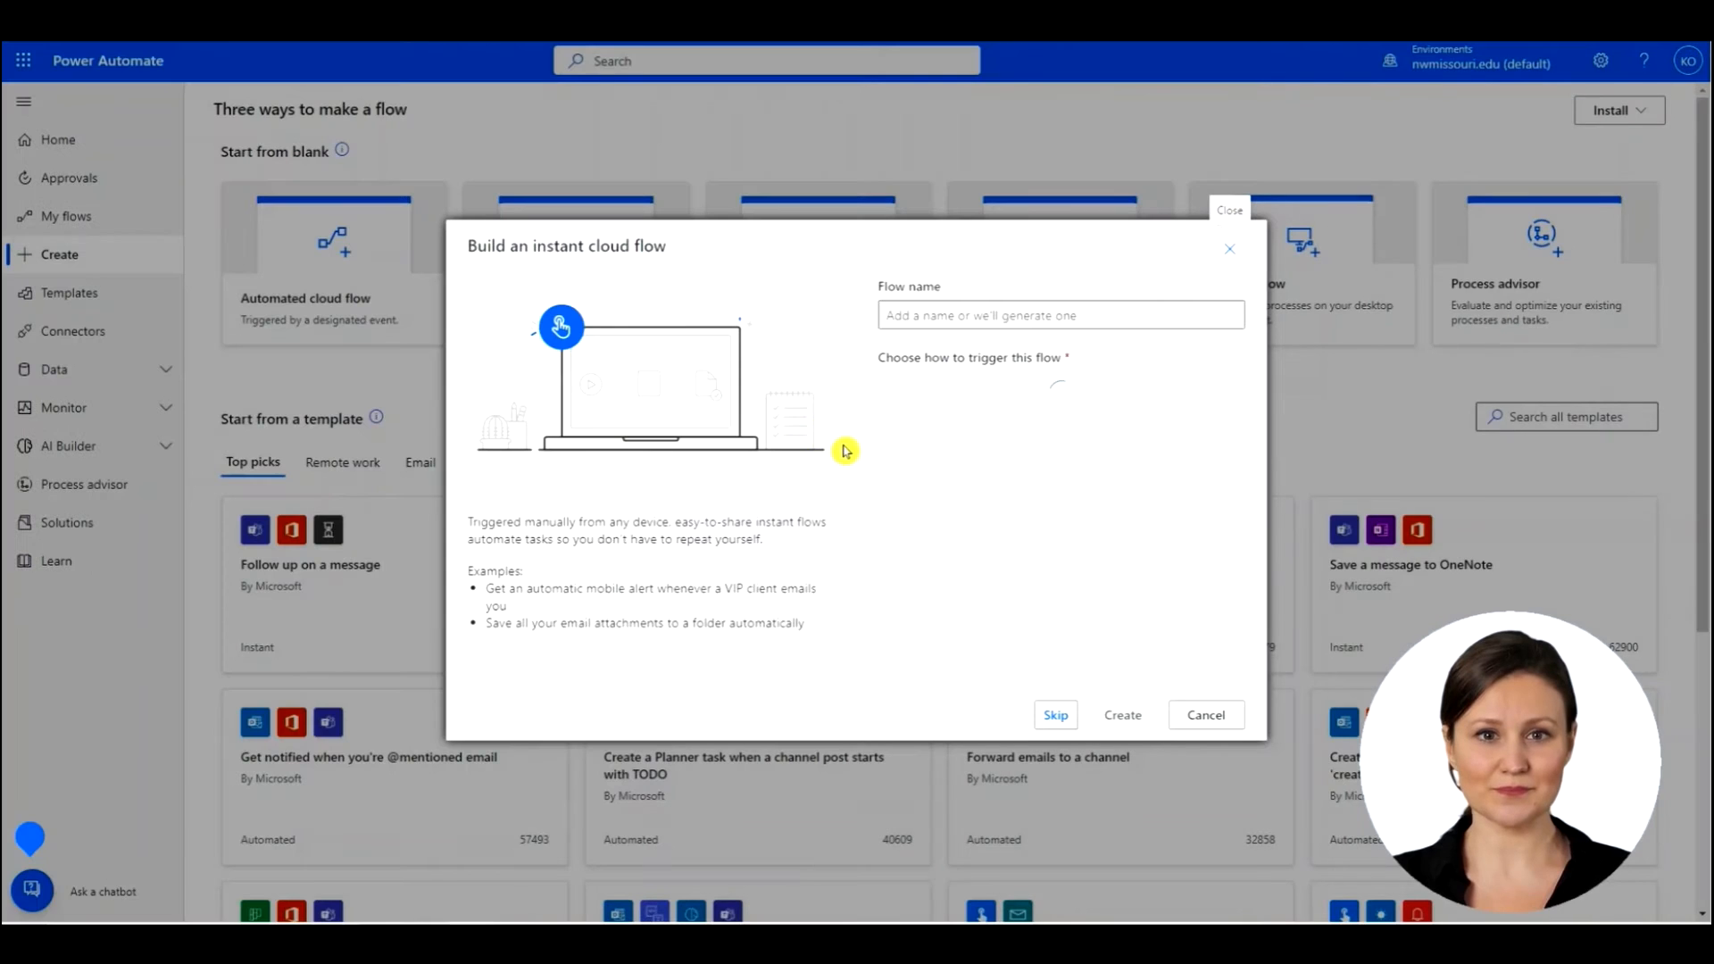
pyautogui.click(1058, 315)
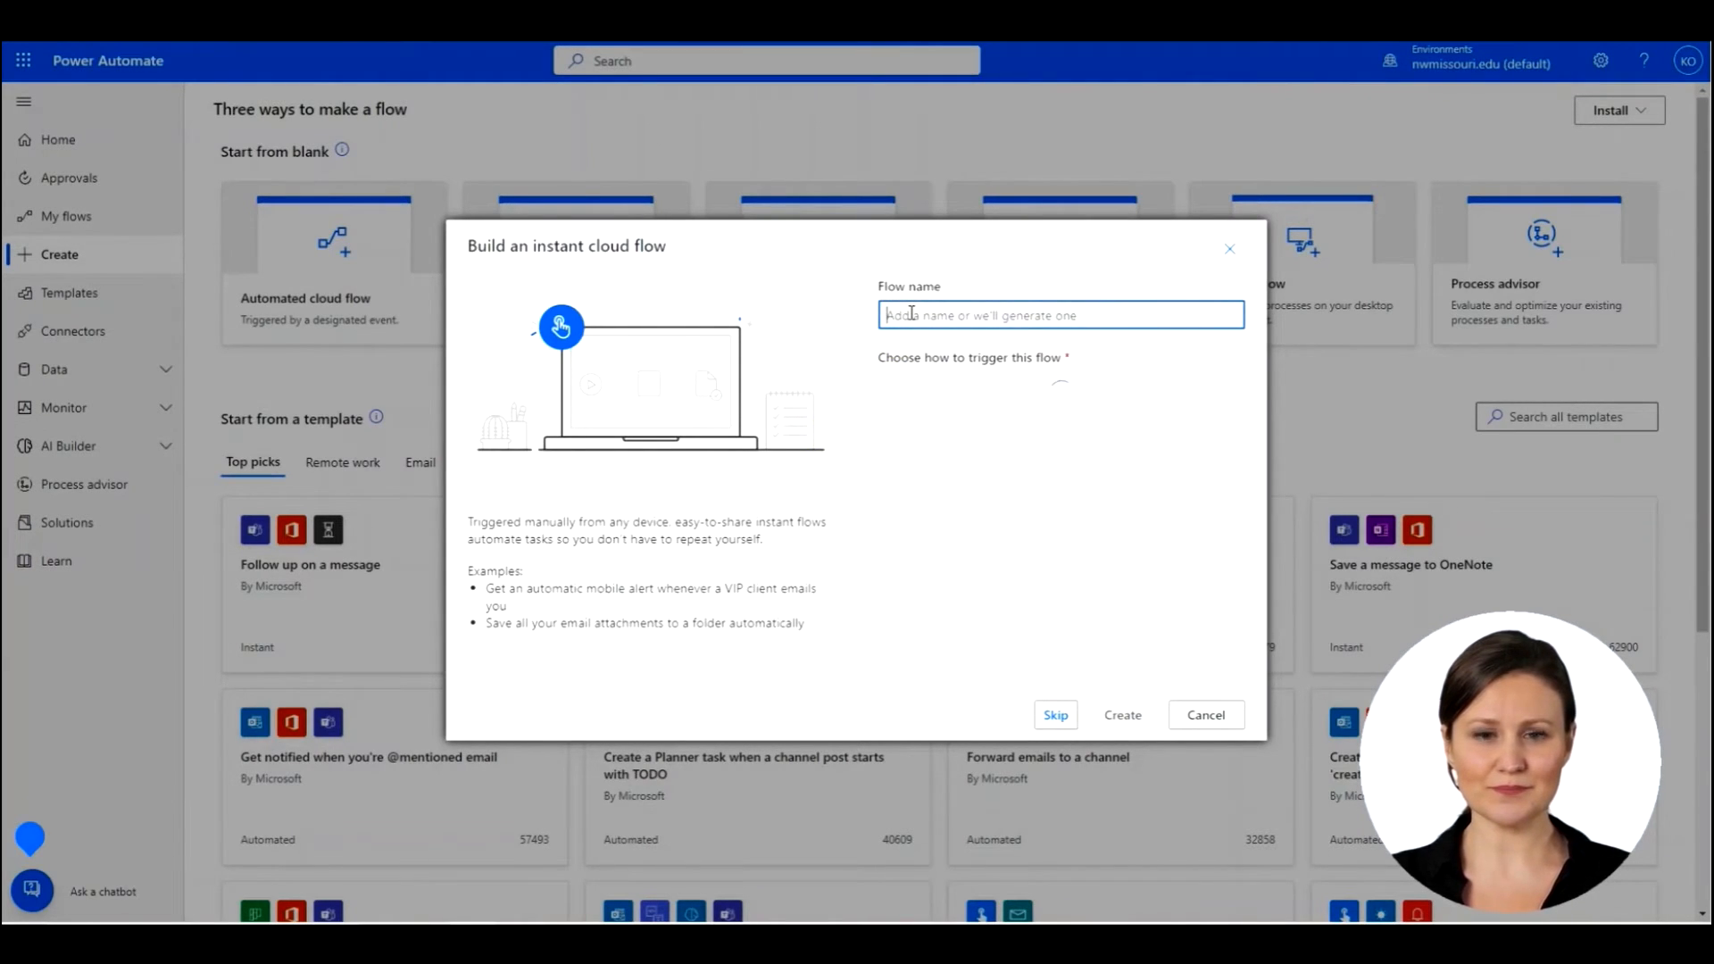
pyautogui.write('Find and Replace Example')
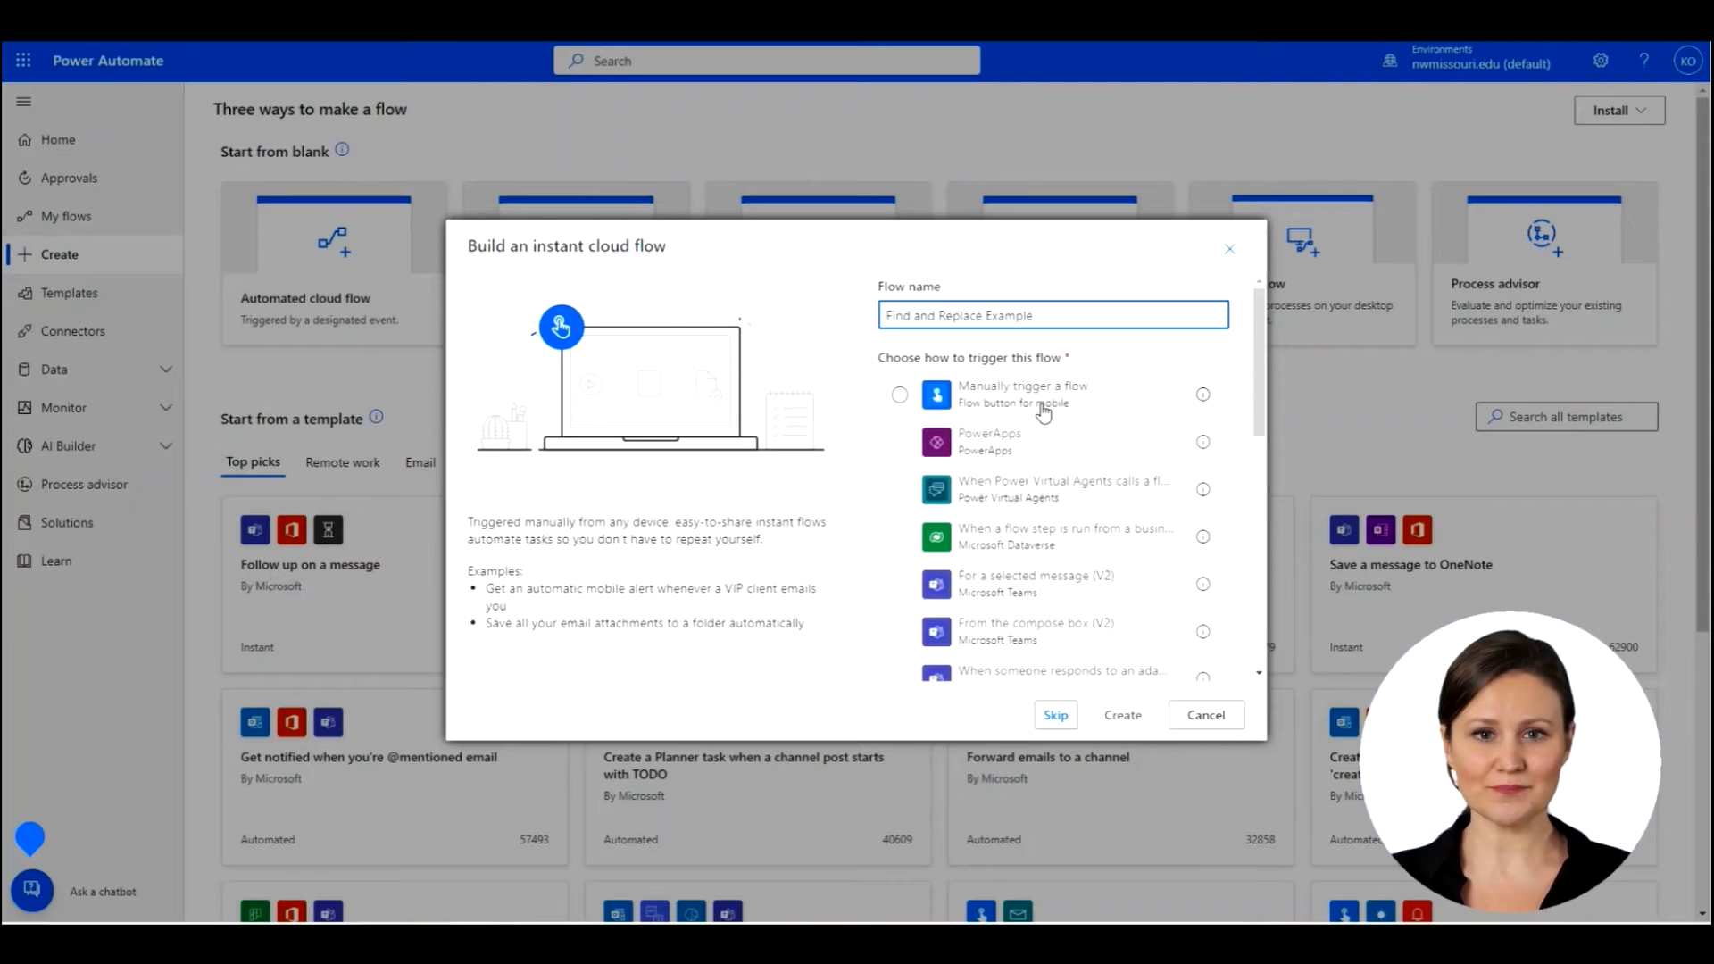
pyautogui.click(899, 395)
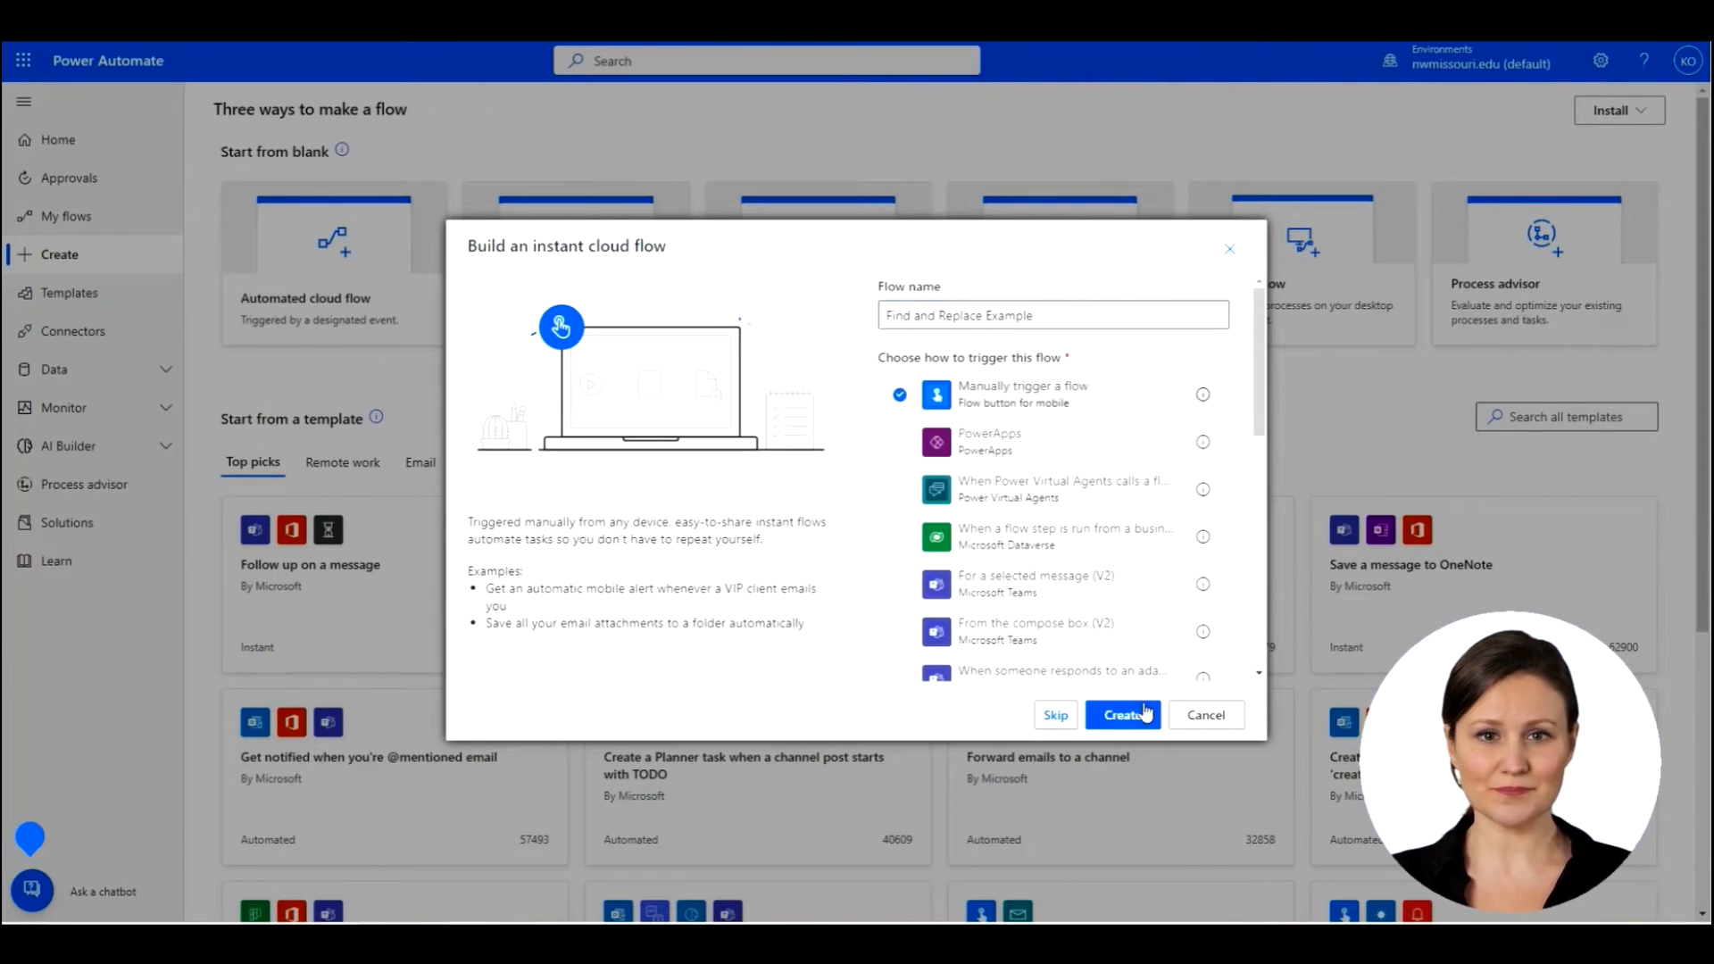
pyautogui.click(1121, 715)
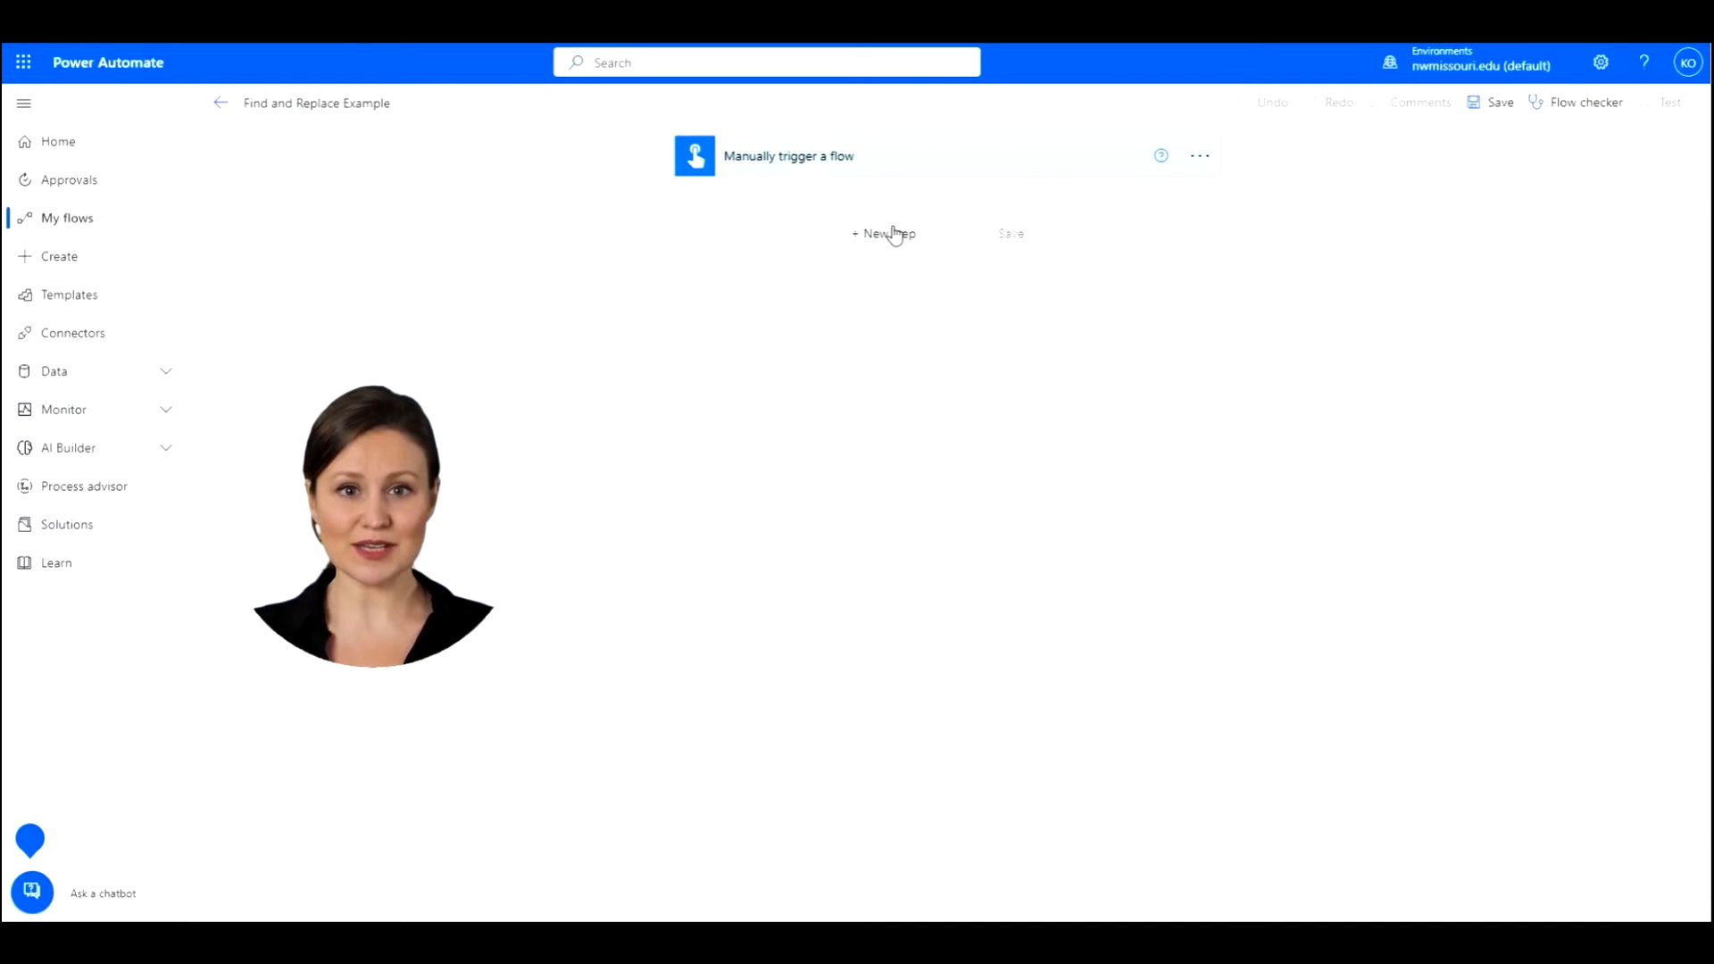
# Add a OneDrive Get file content step browsing Root for Find and Replace Example.txt
pyautogui.click(887, 233)
pyautogui.write('get file content')
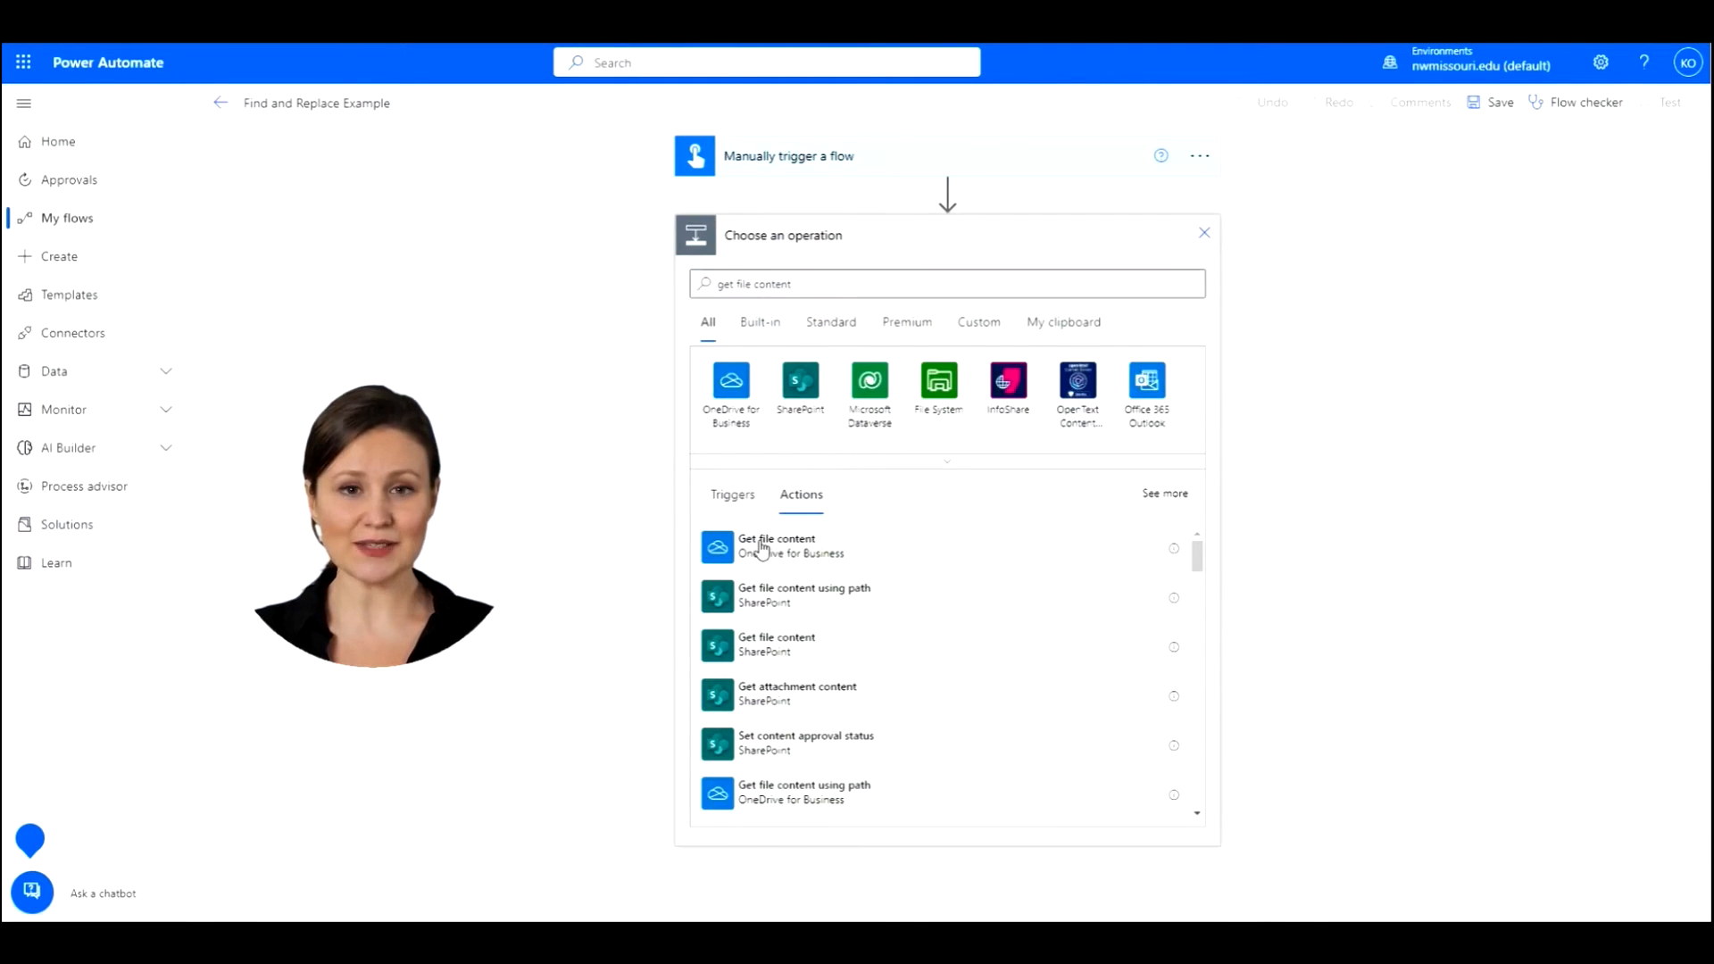
pyautogui.click(776, 546)
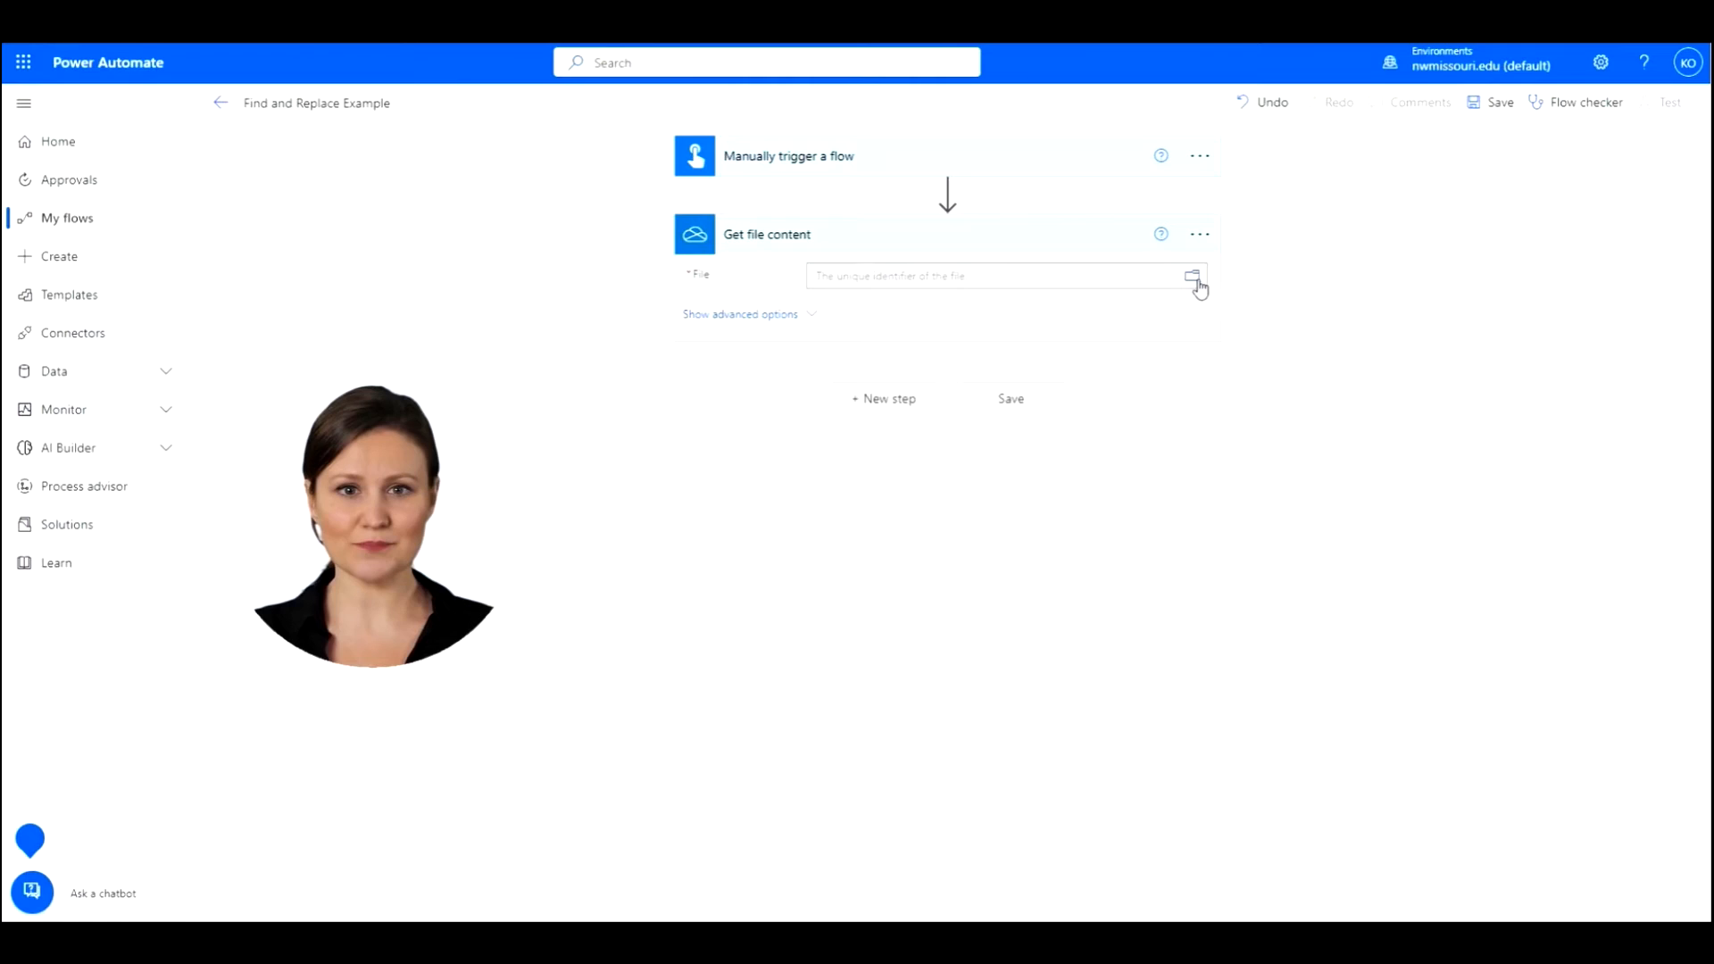
pyautogui.click(1192, 276)
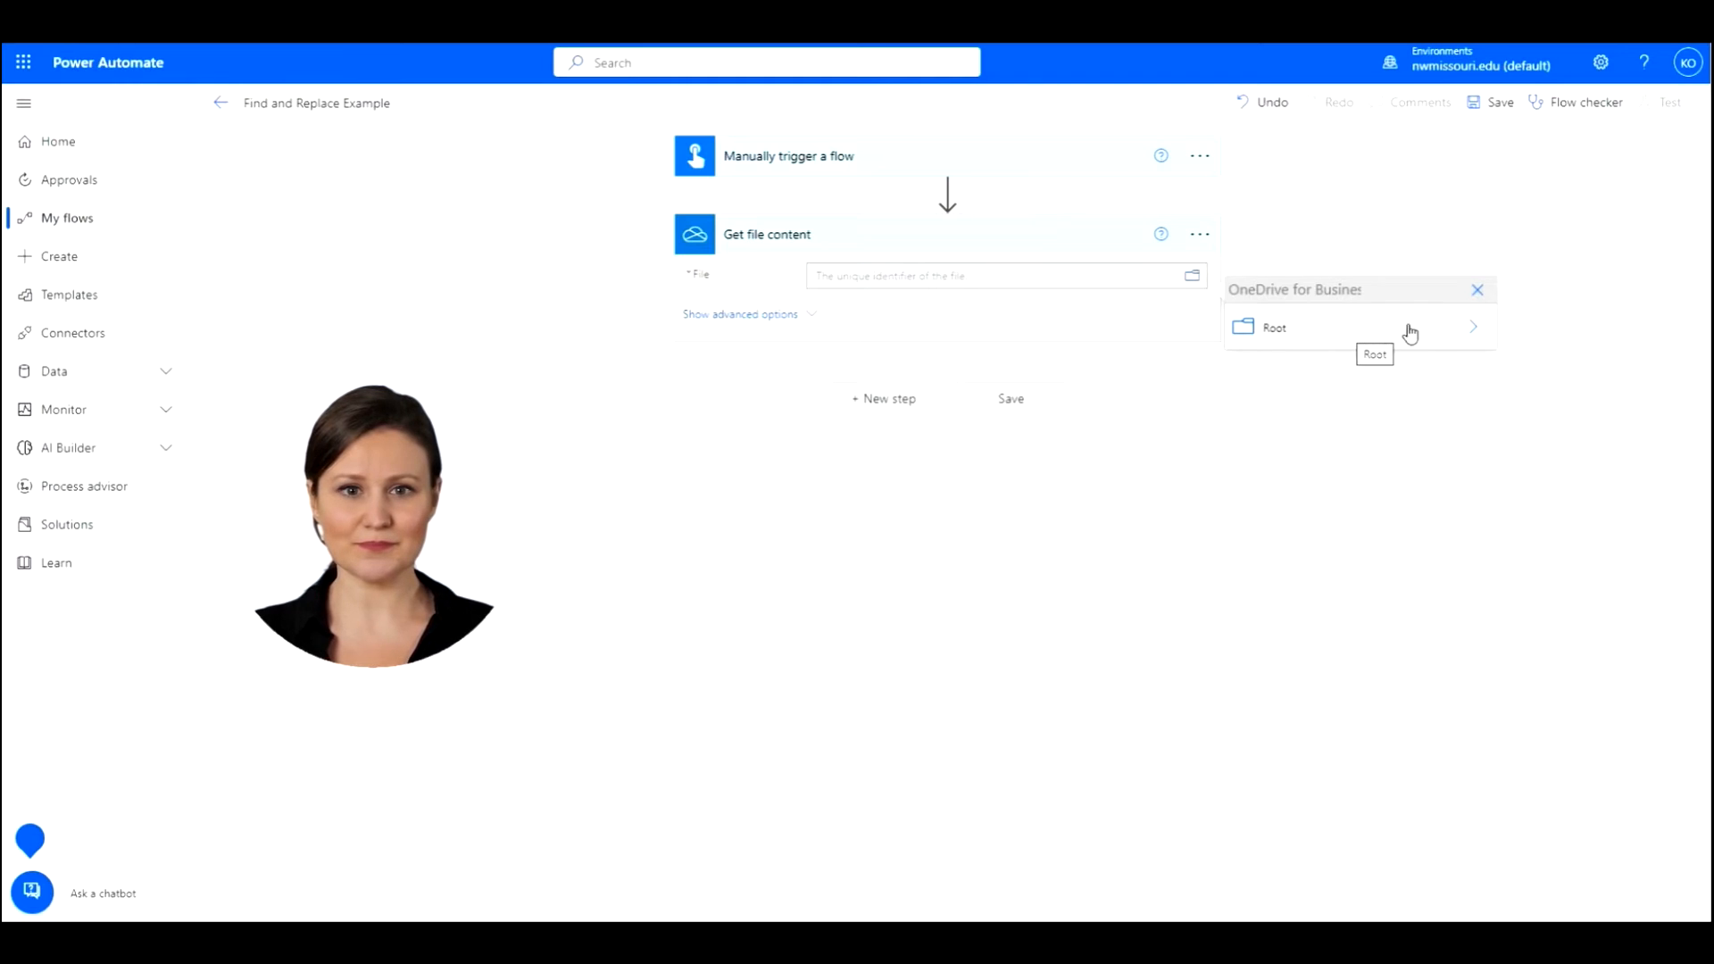
pyautogui.click(1274, 327)
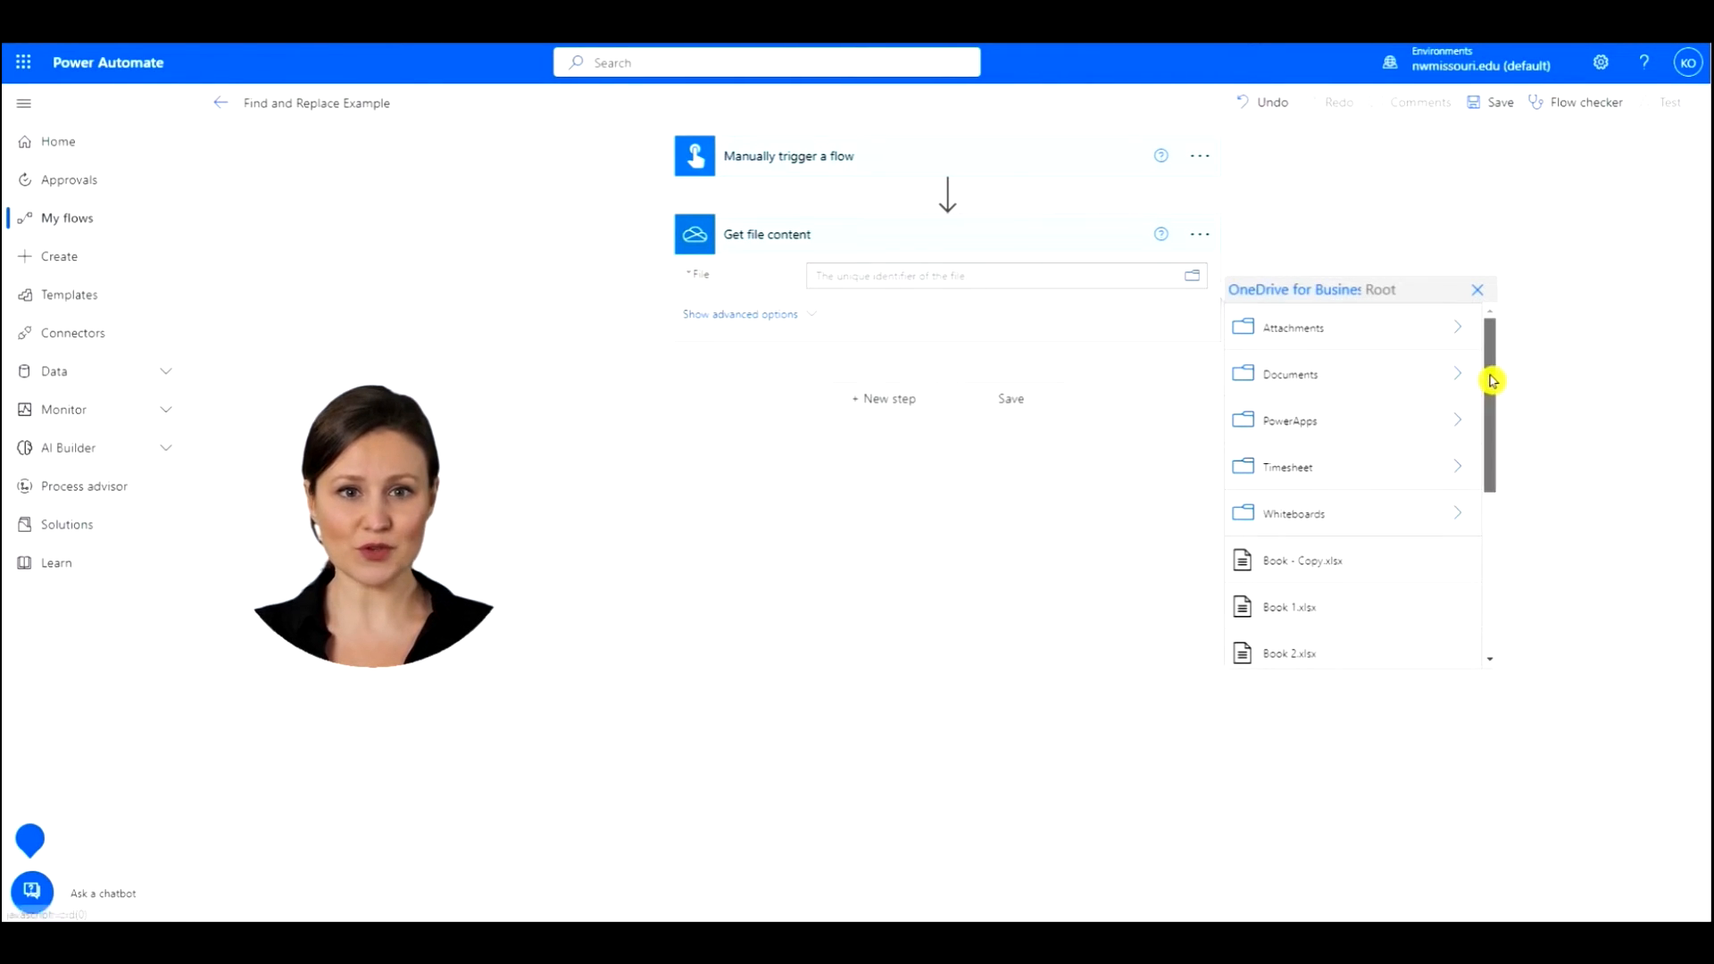
pyautogui.scroll(-3)
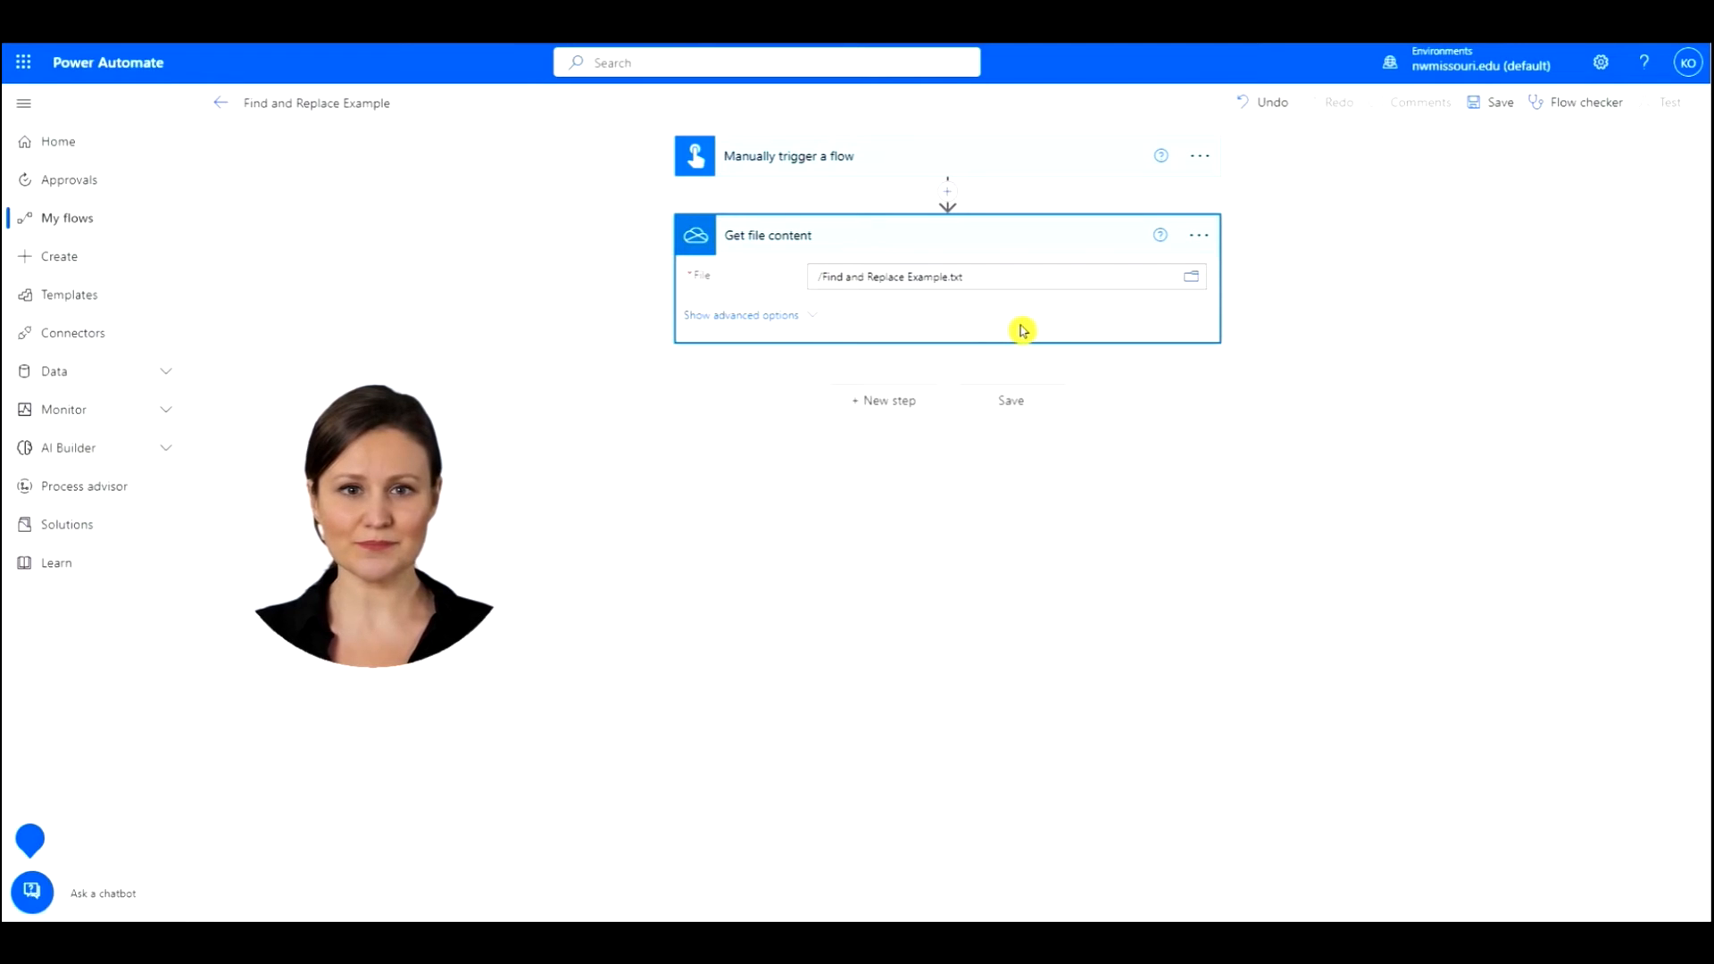
pyautogui.moveTo(888, 407)
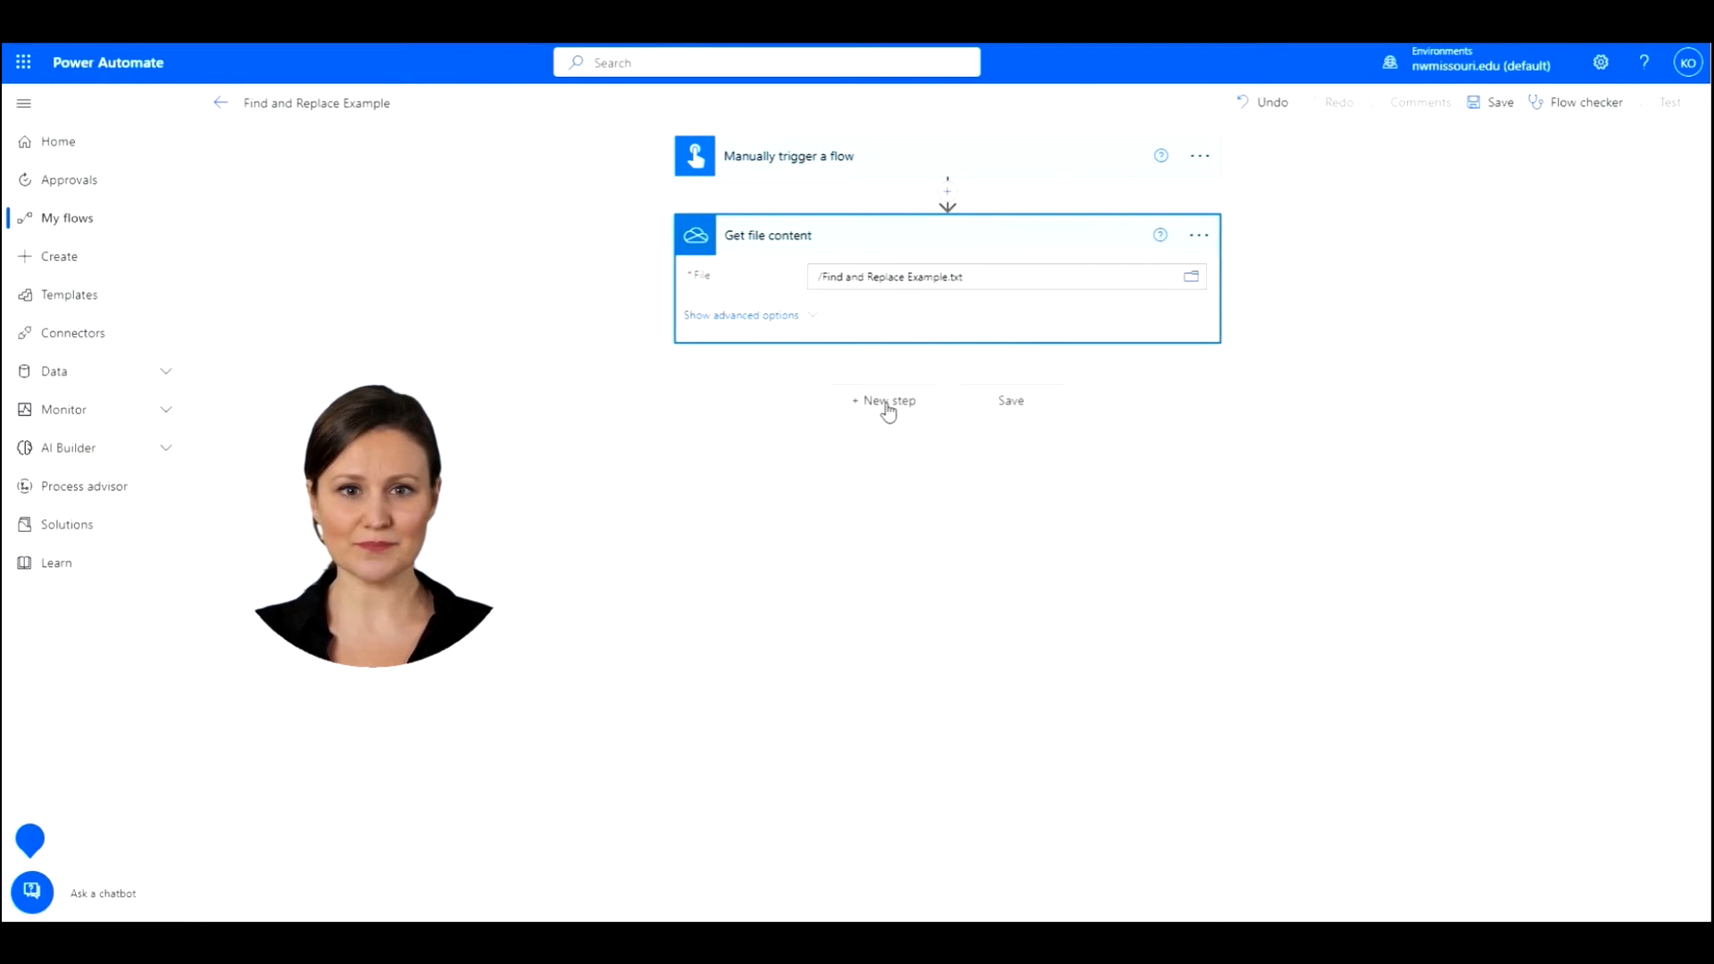
# Add a Compose data operation step after Get file content
pyautogui.click(883, 400)
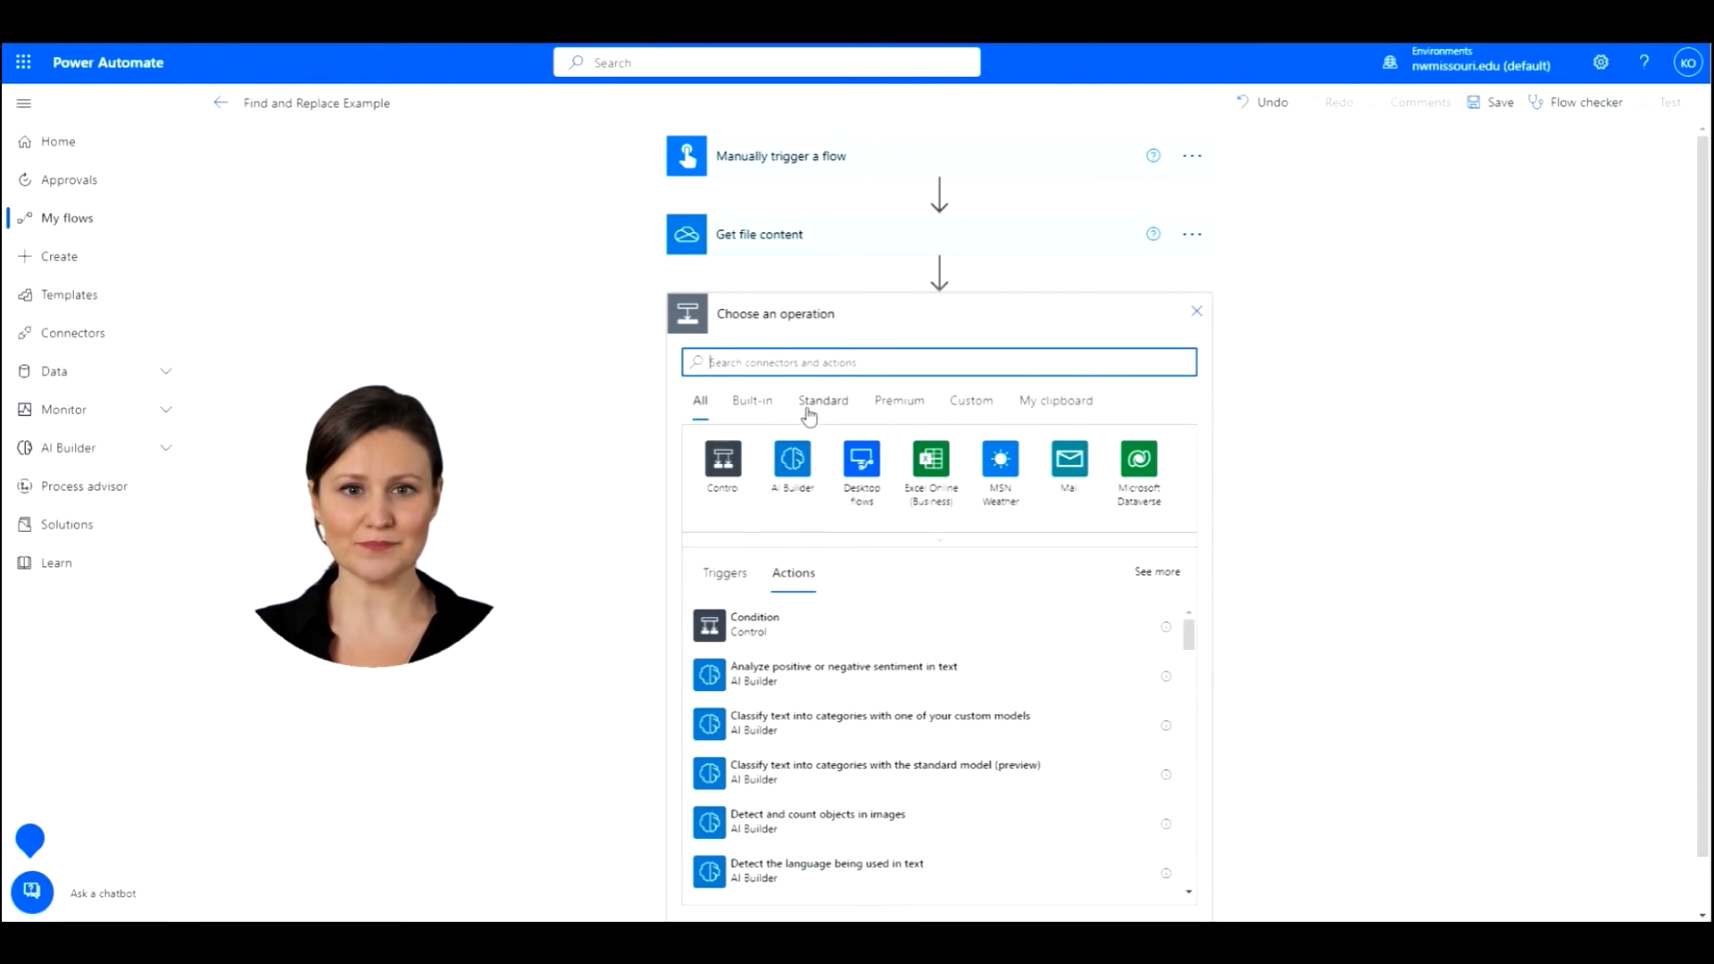
pyautogui.write('compose')
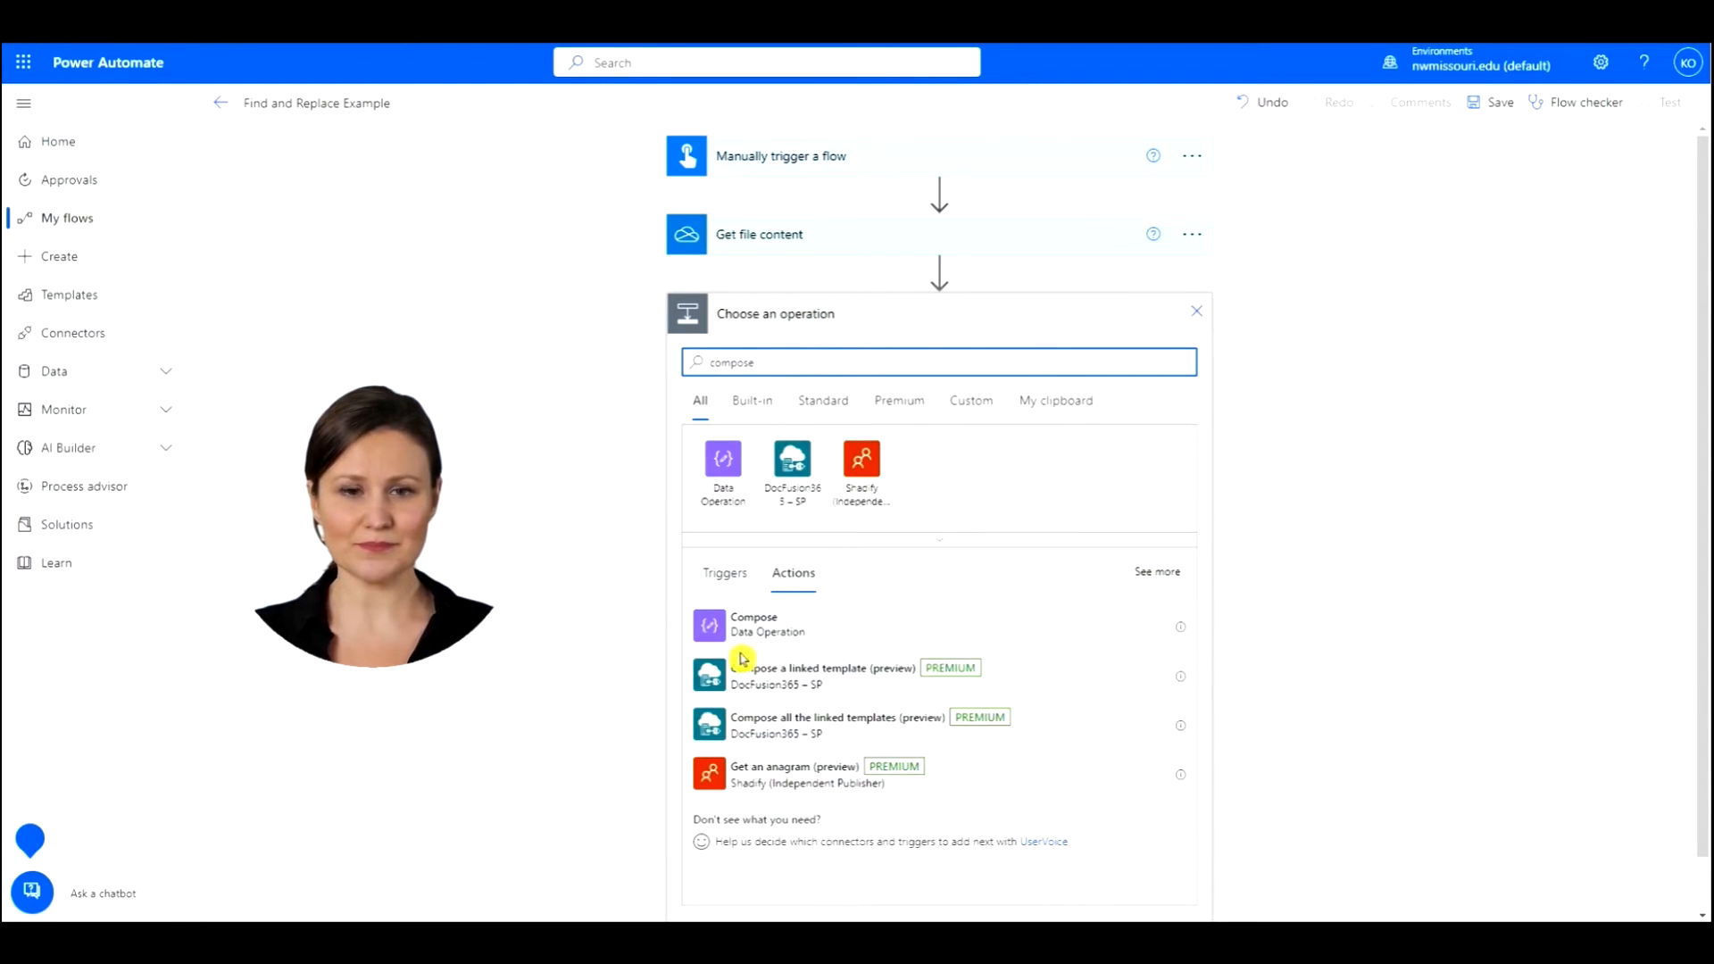
pyautogui.click(754, 623)
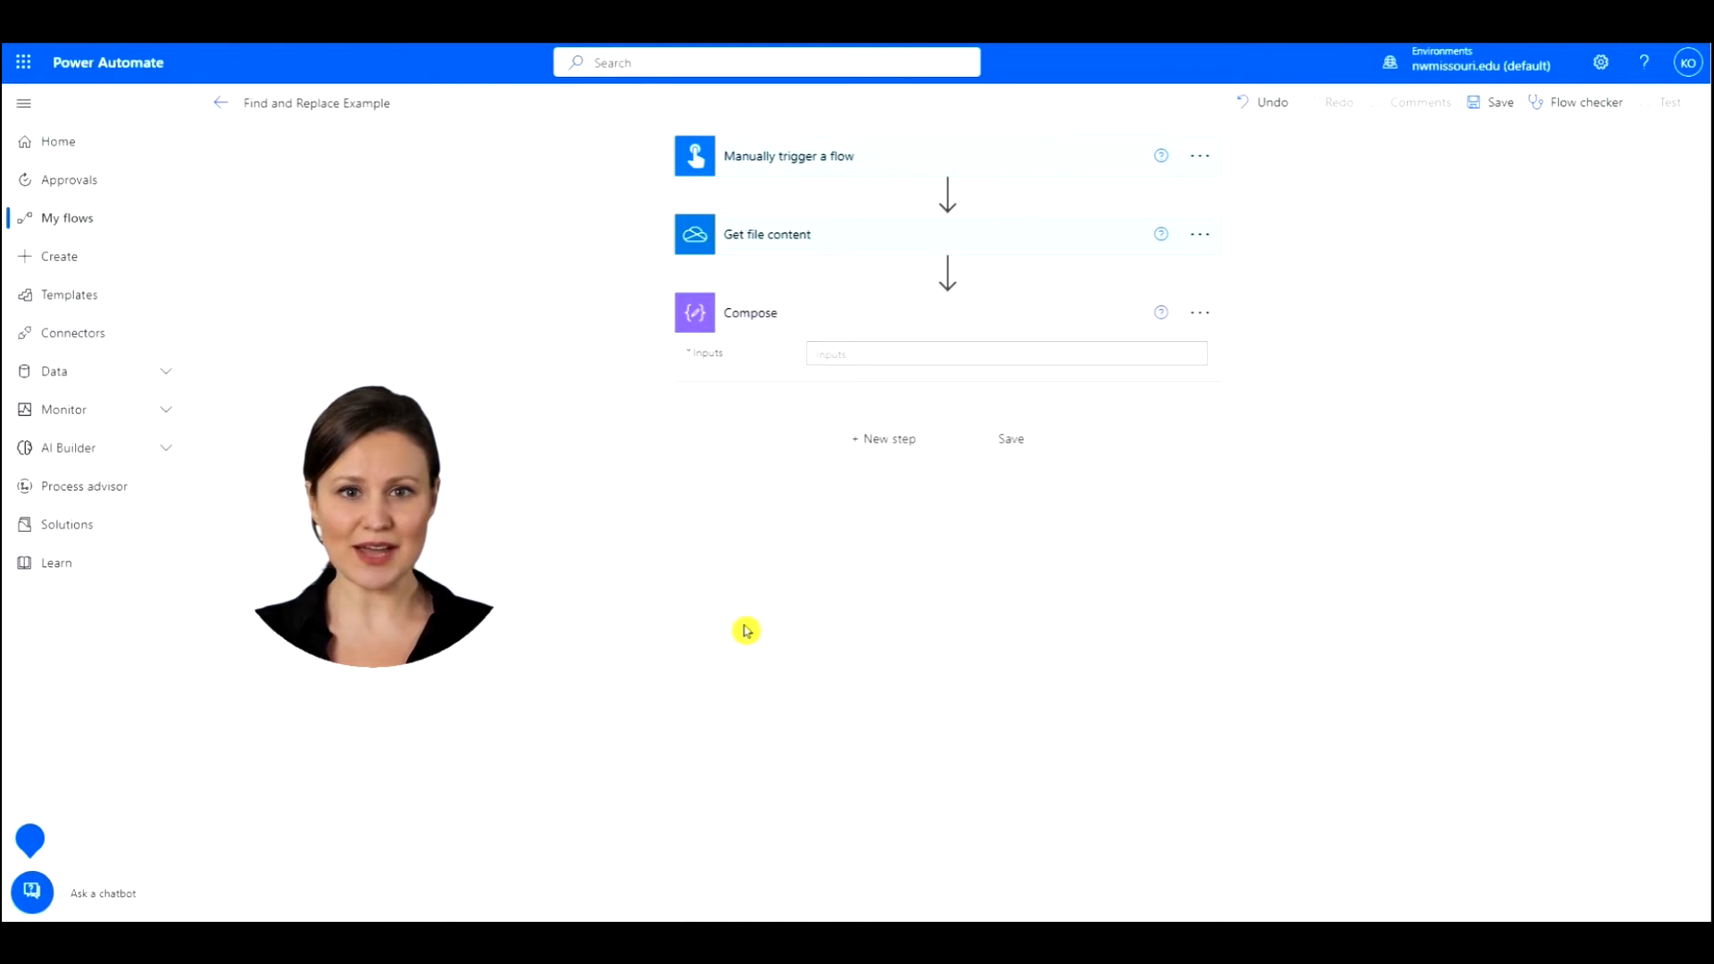
pyautogui.moveTo(862, 346)
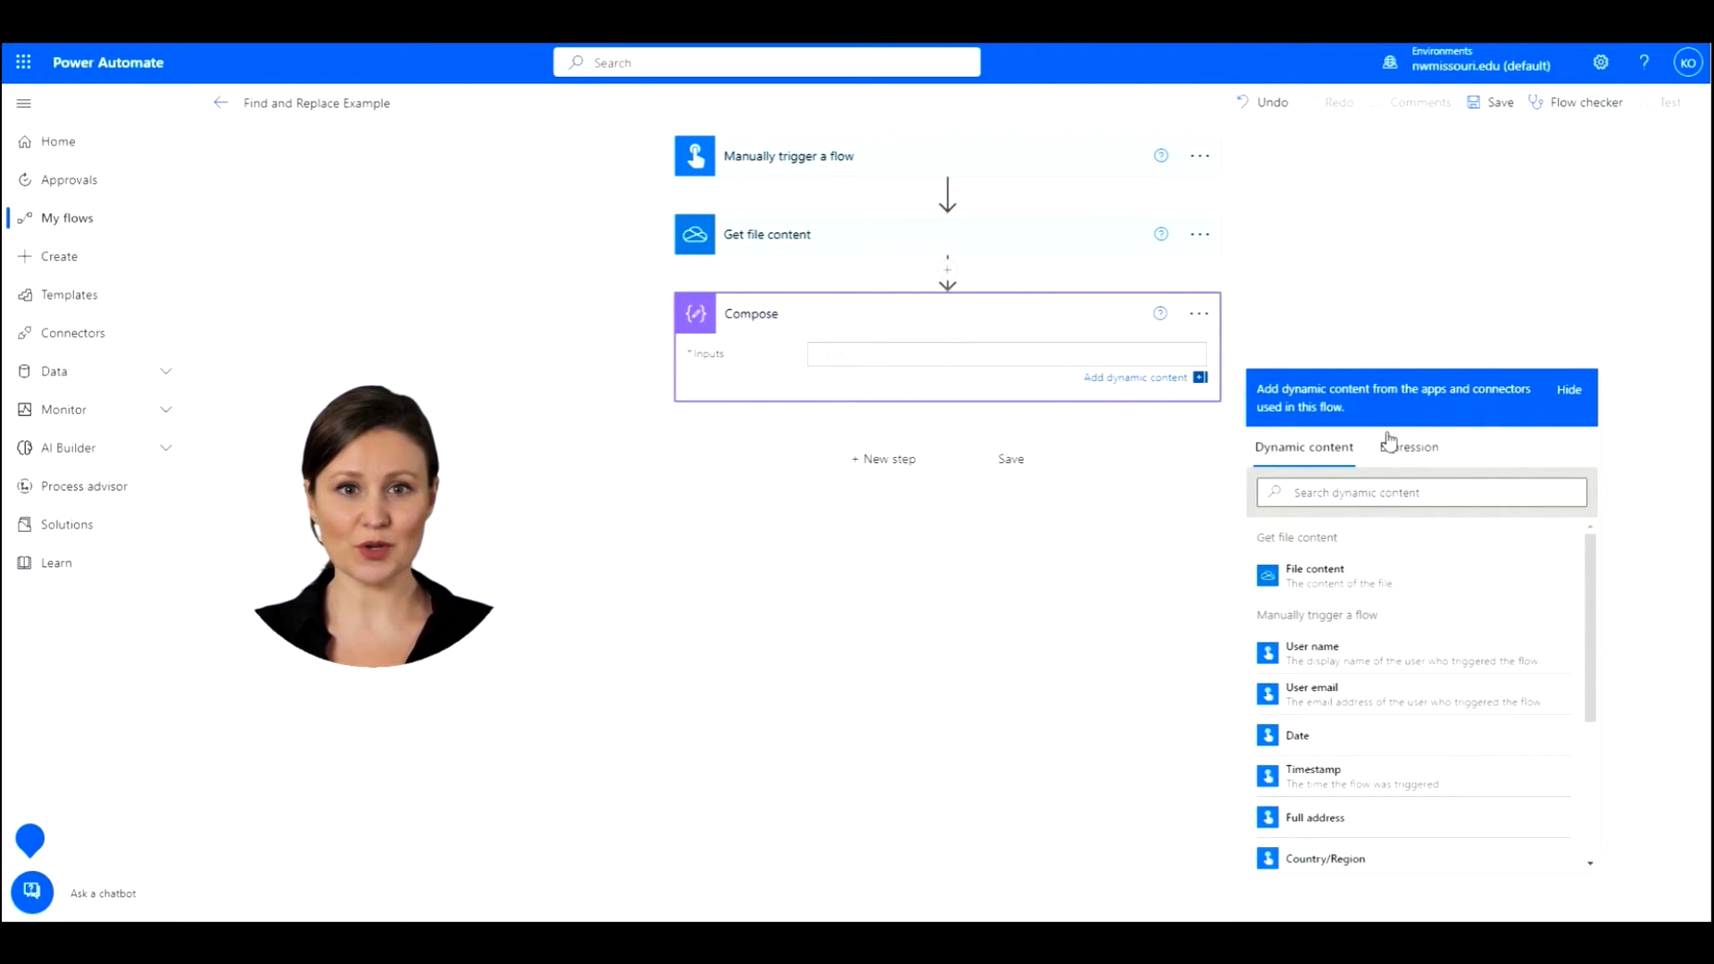
# Set Compose inputs to replace(outputs('Get_file_content')?['body'],'dog','cat')
pyautogui.click(1408, 446)
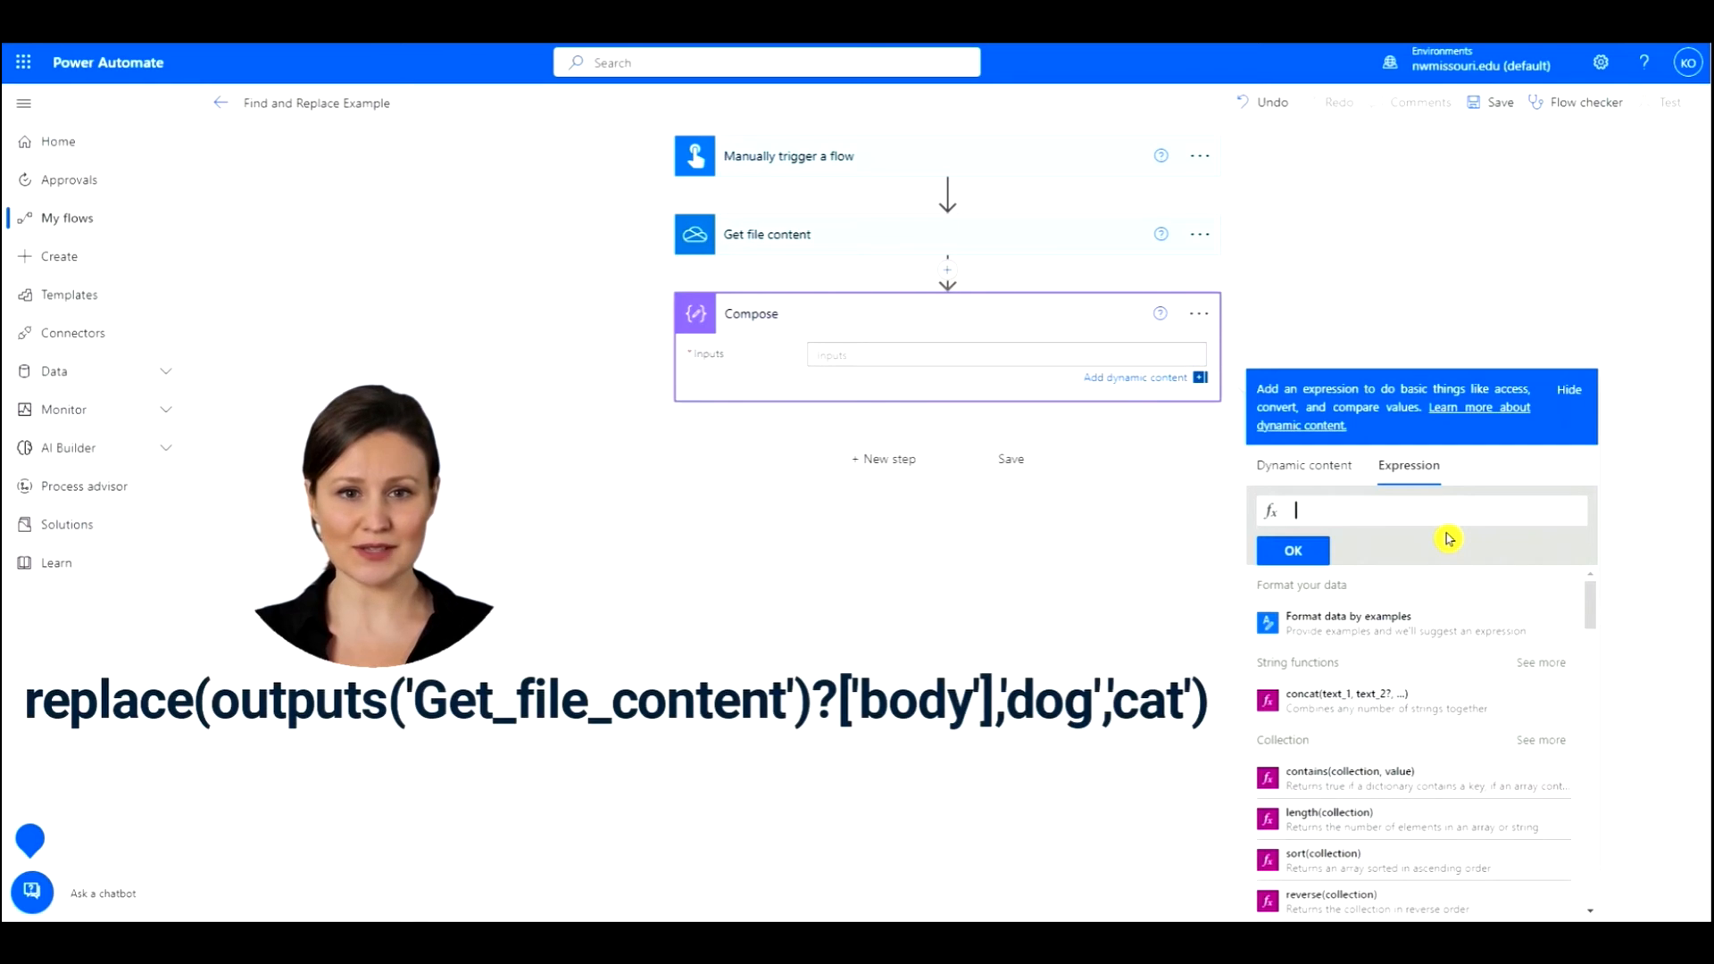
pyautogui.write("replace(outputs('Get_file_content')?['body'],'dog','cat')")
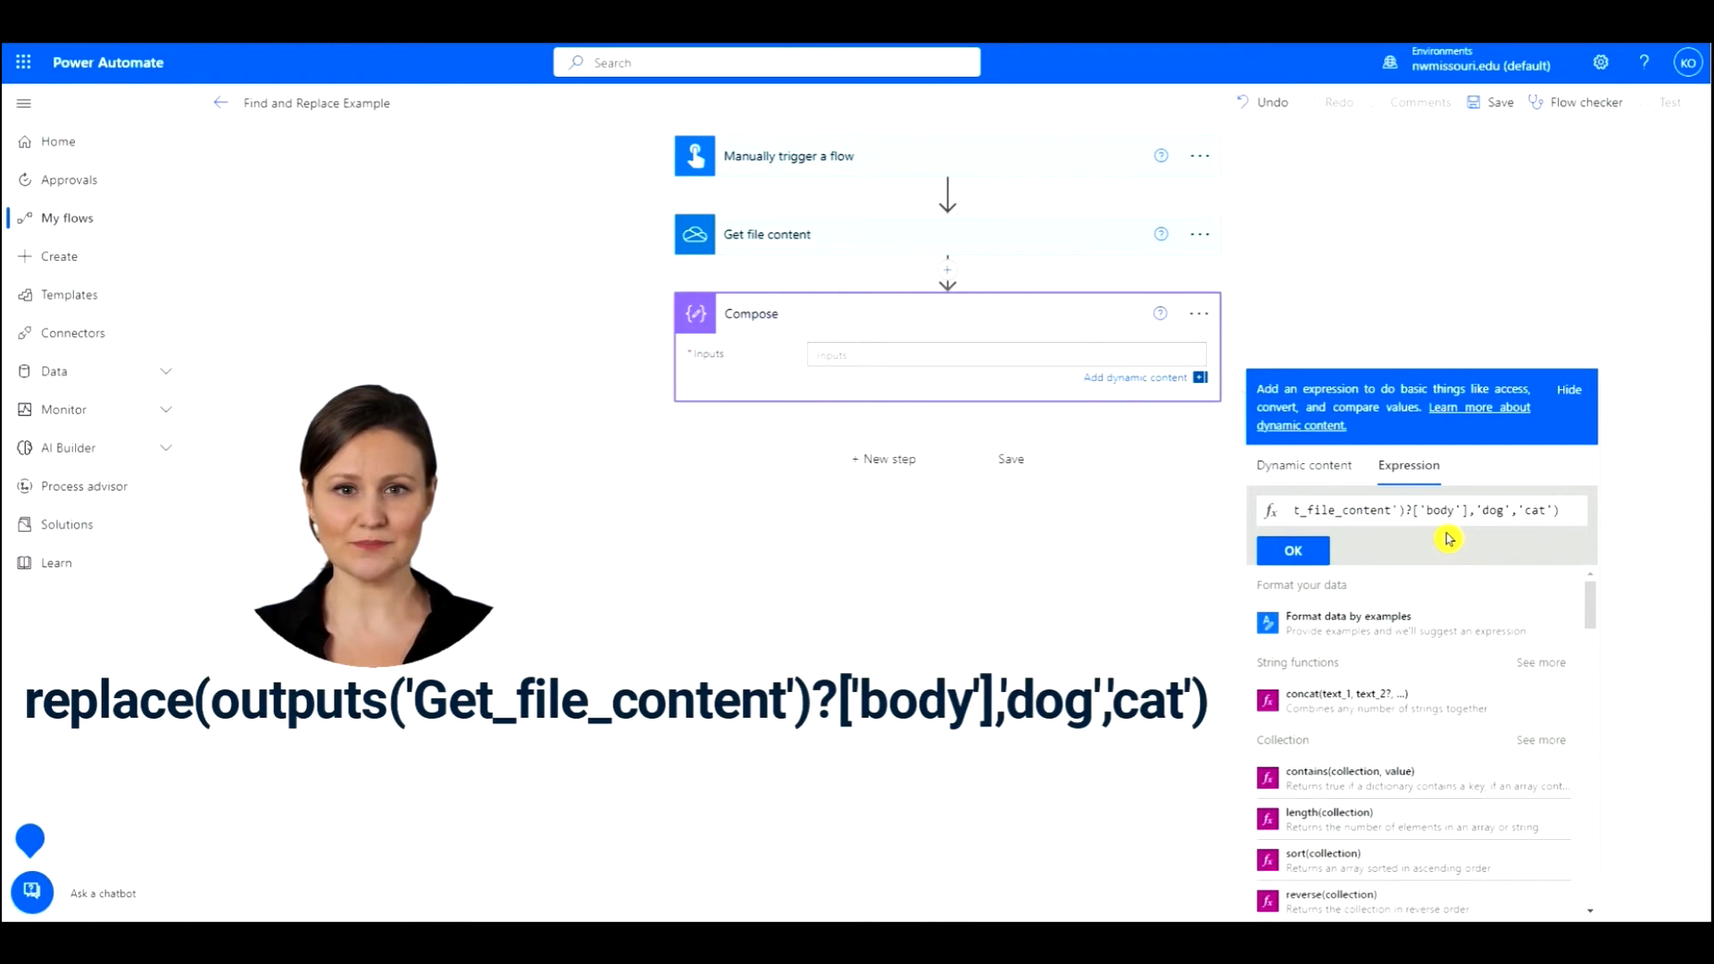
pyautogui.moveTo(1443, 569)
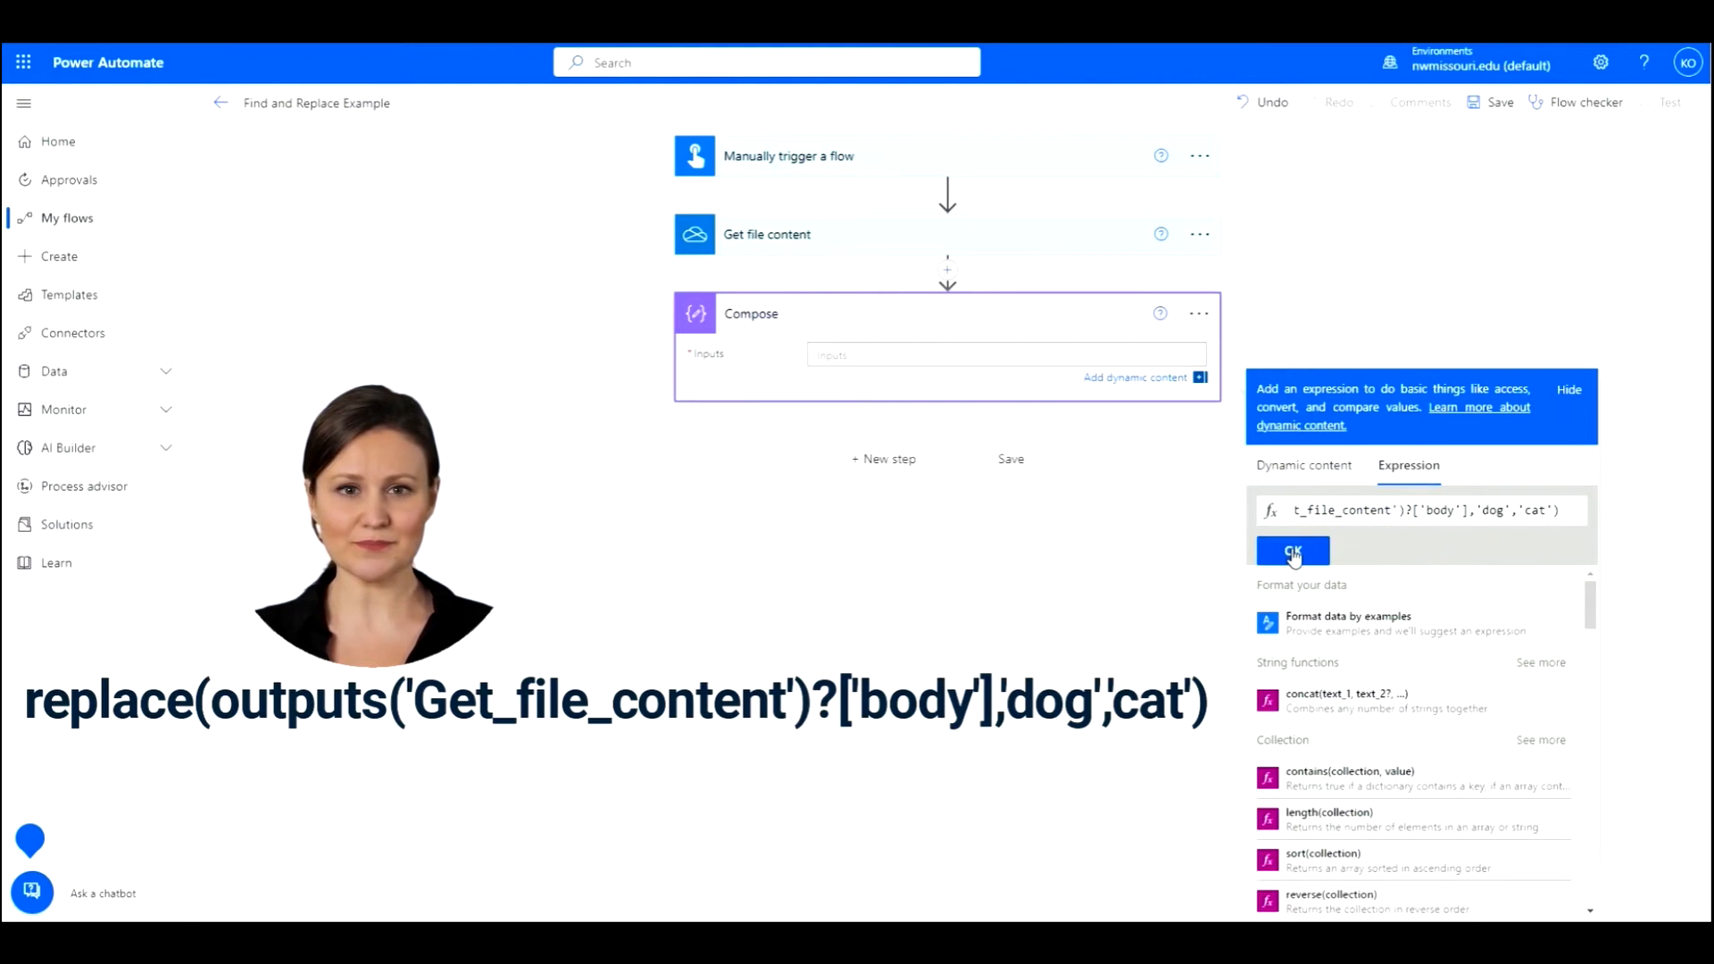
pyautogui.click(1292, 552)
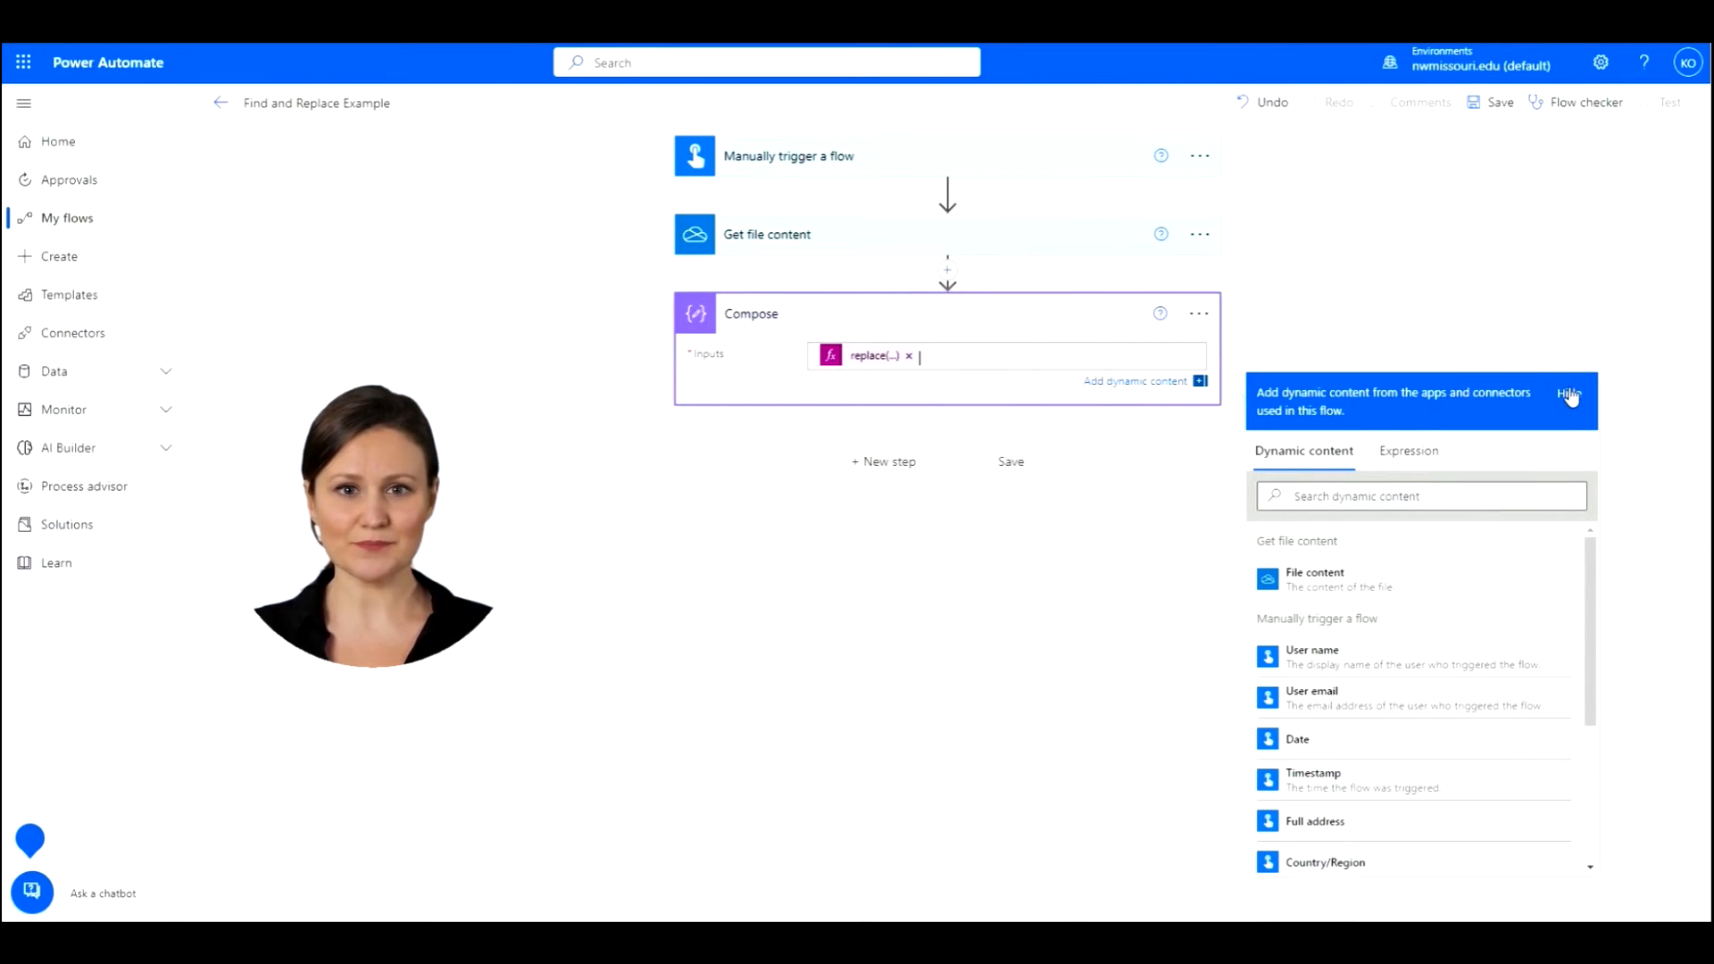
# Start a new step after Compose and search actions for 'send an email'
pyautogui.click(1570, 394)
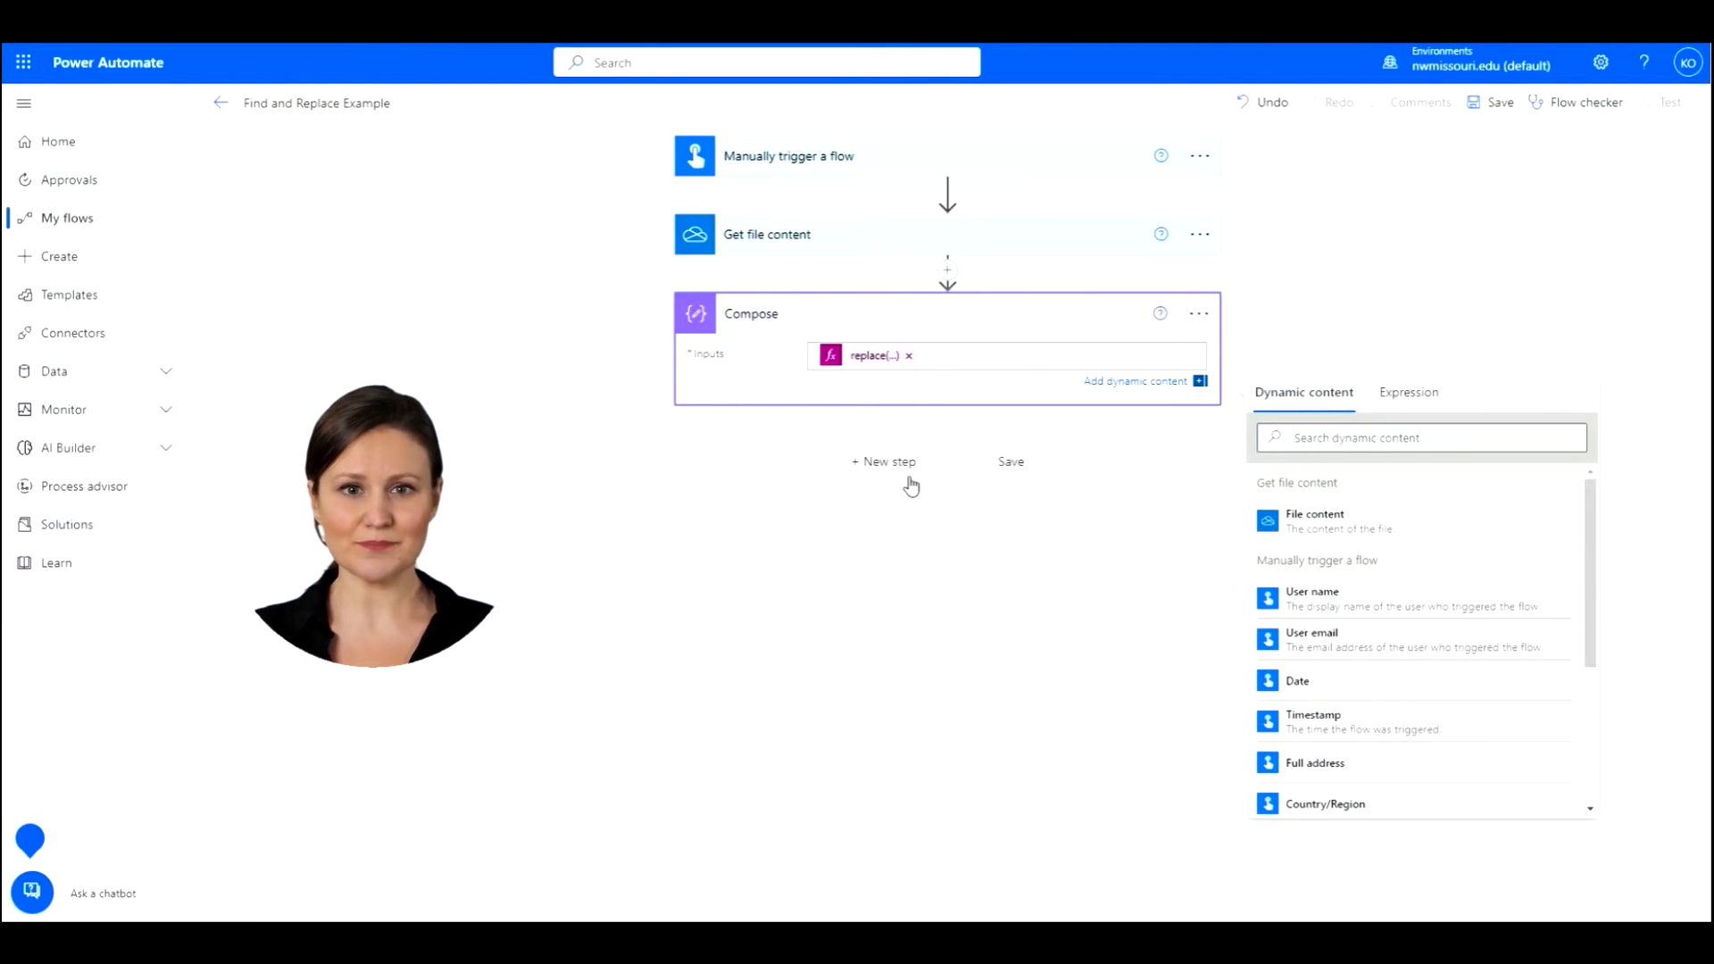
pyautogui.click(882, 461)
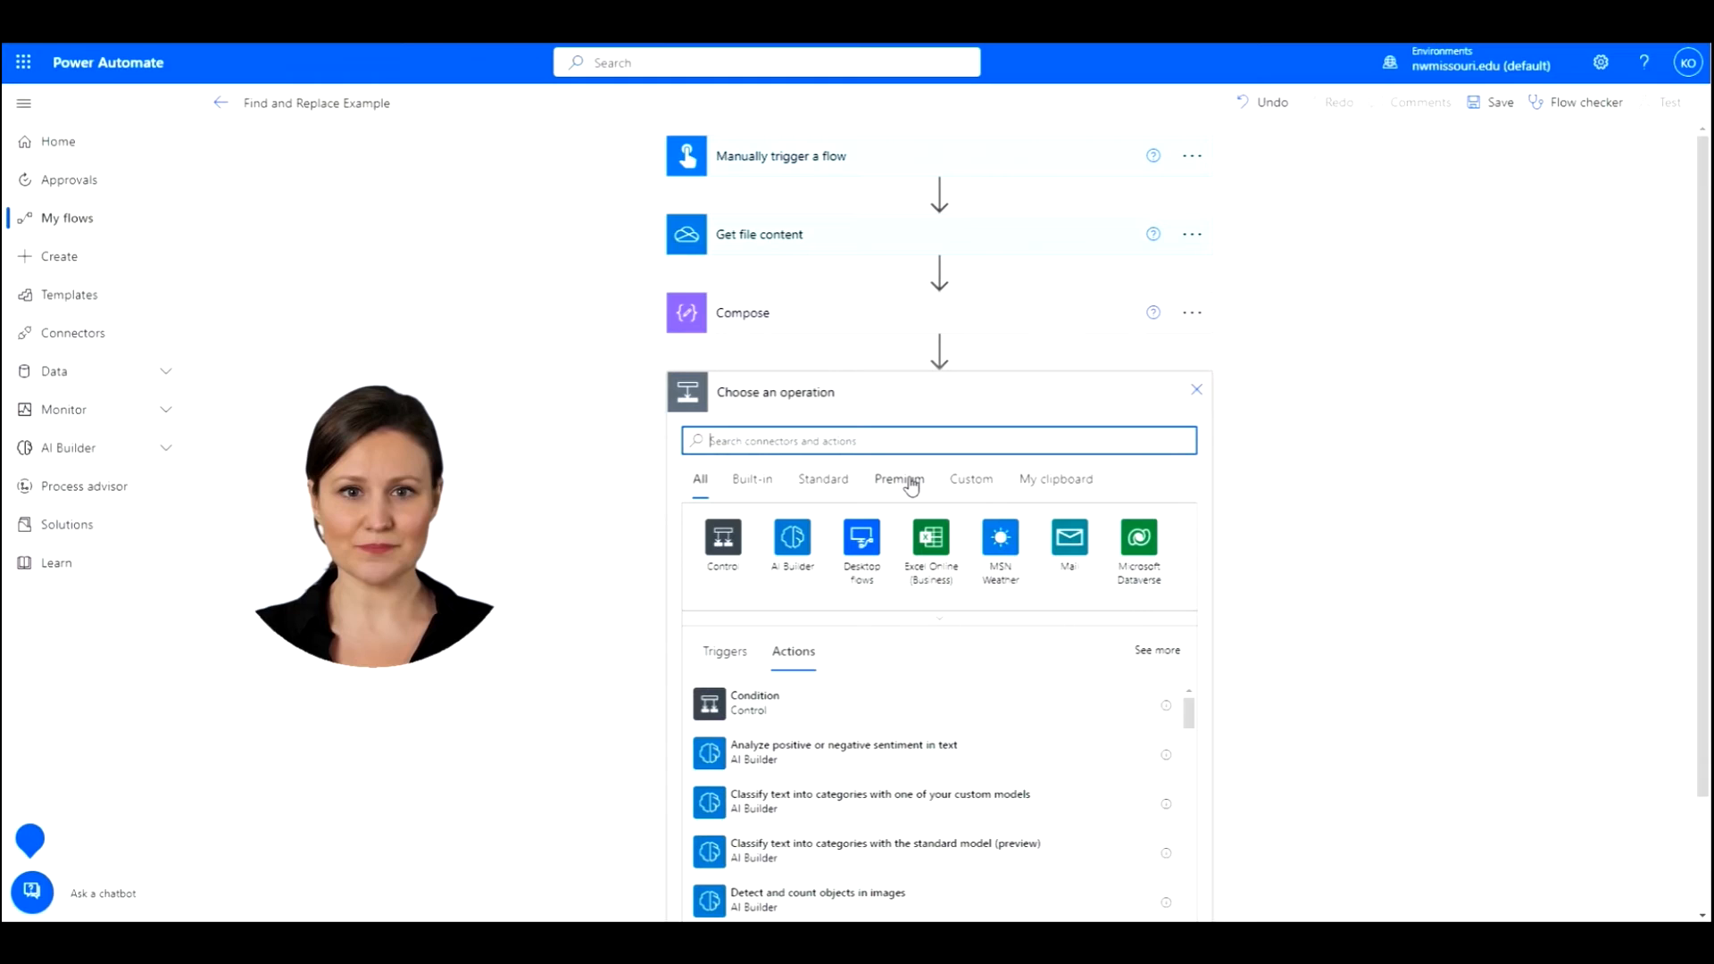
pyautogui.write('se')
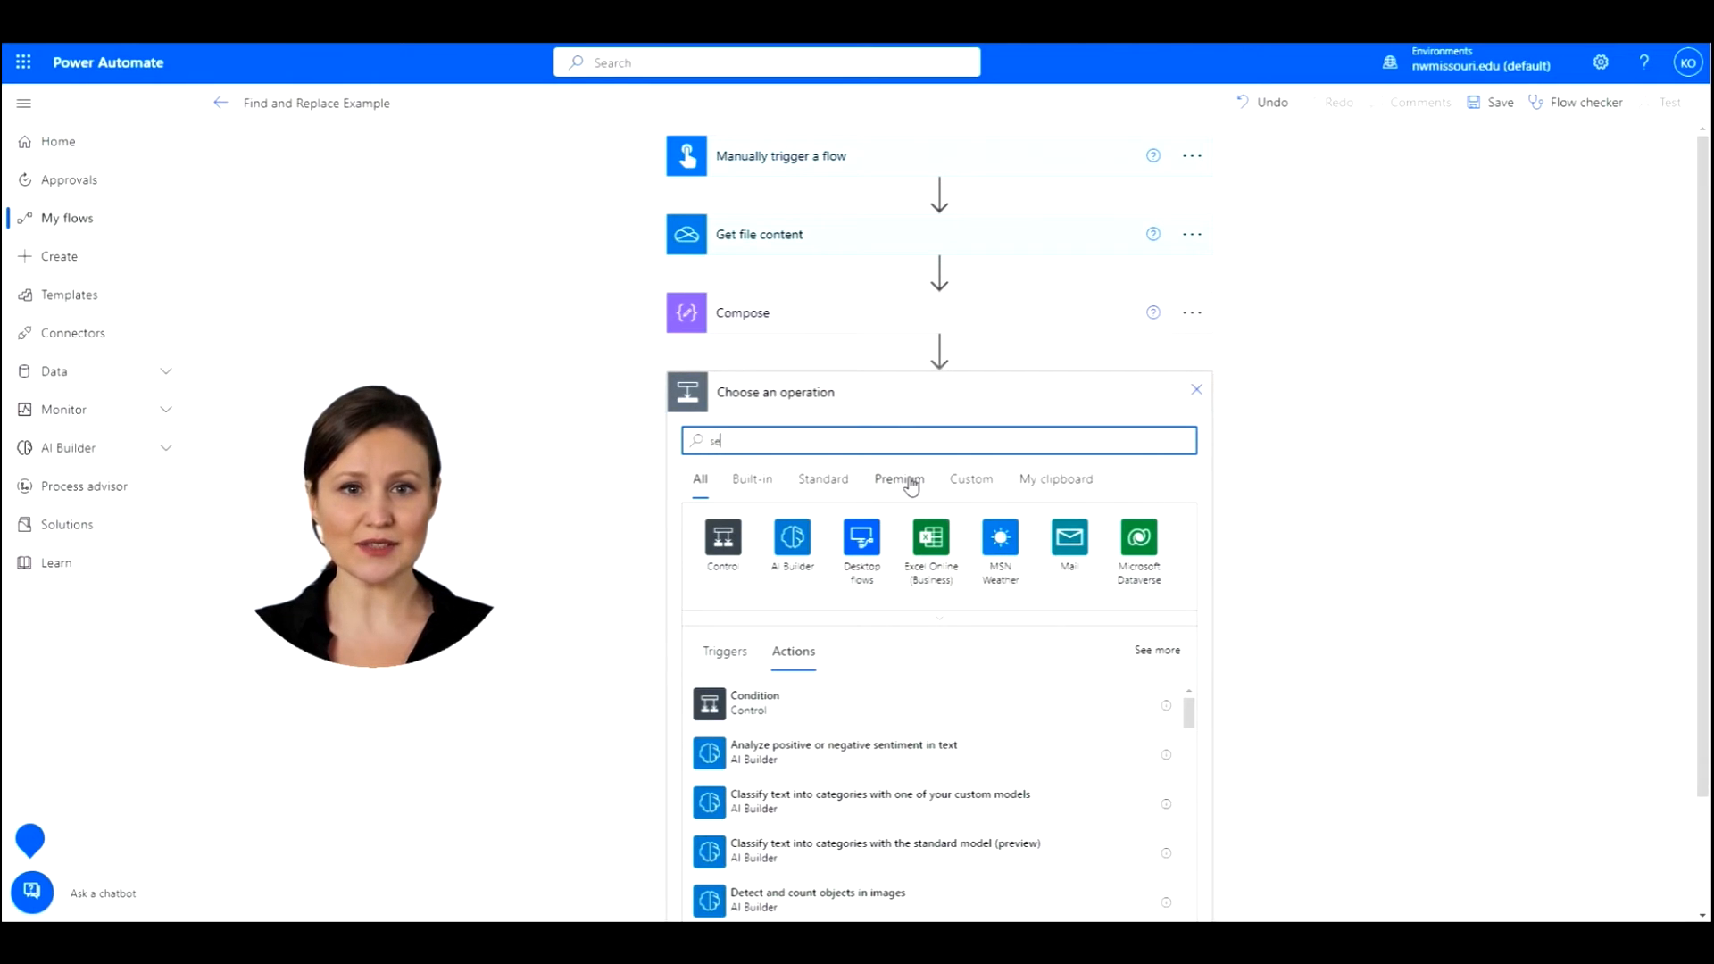
pyautogui.write('send an email')
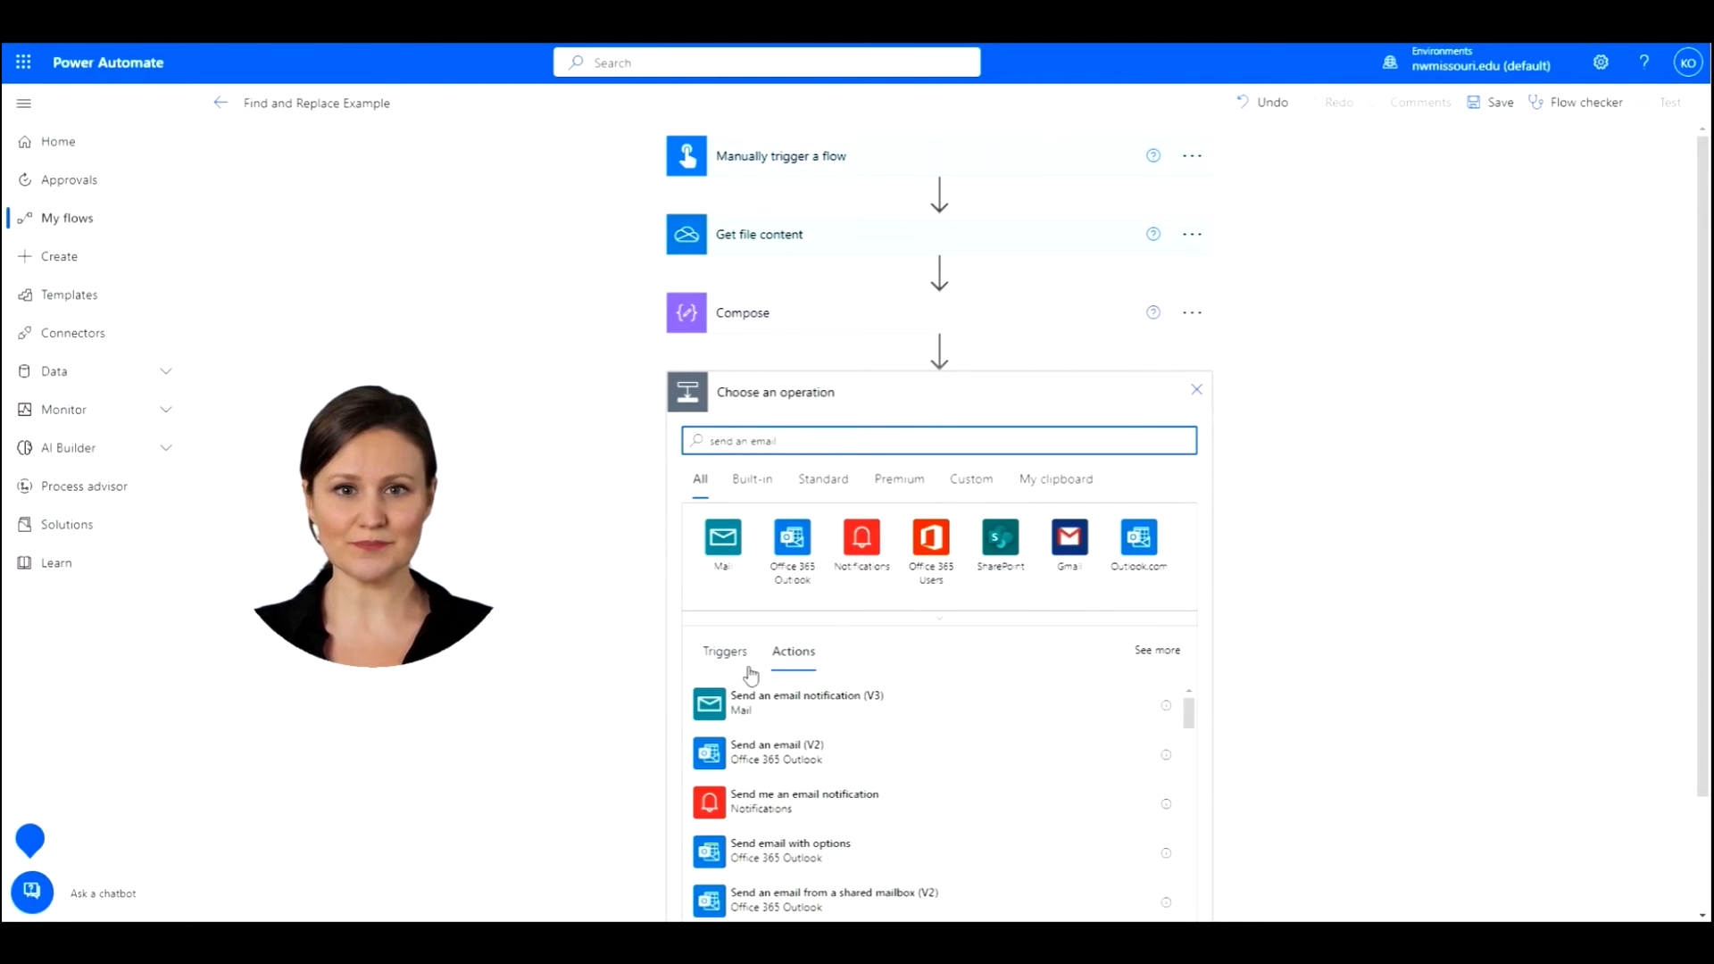
# Add Send an email (V2) and pick the recipient from suggested people
pyautogui.click(778, 752)
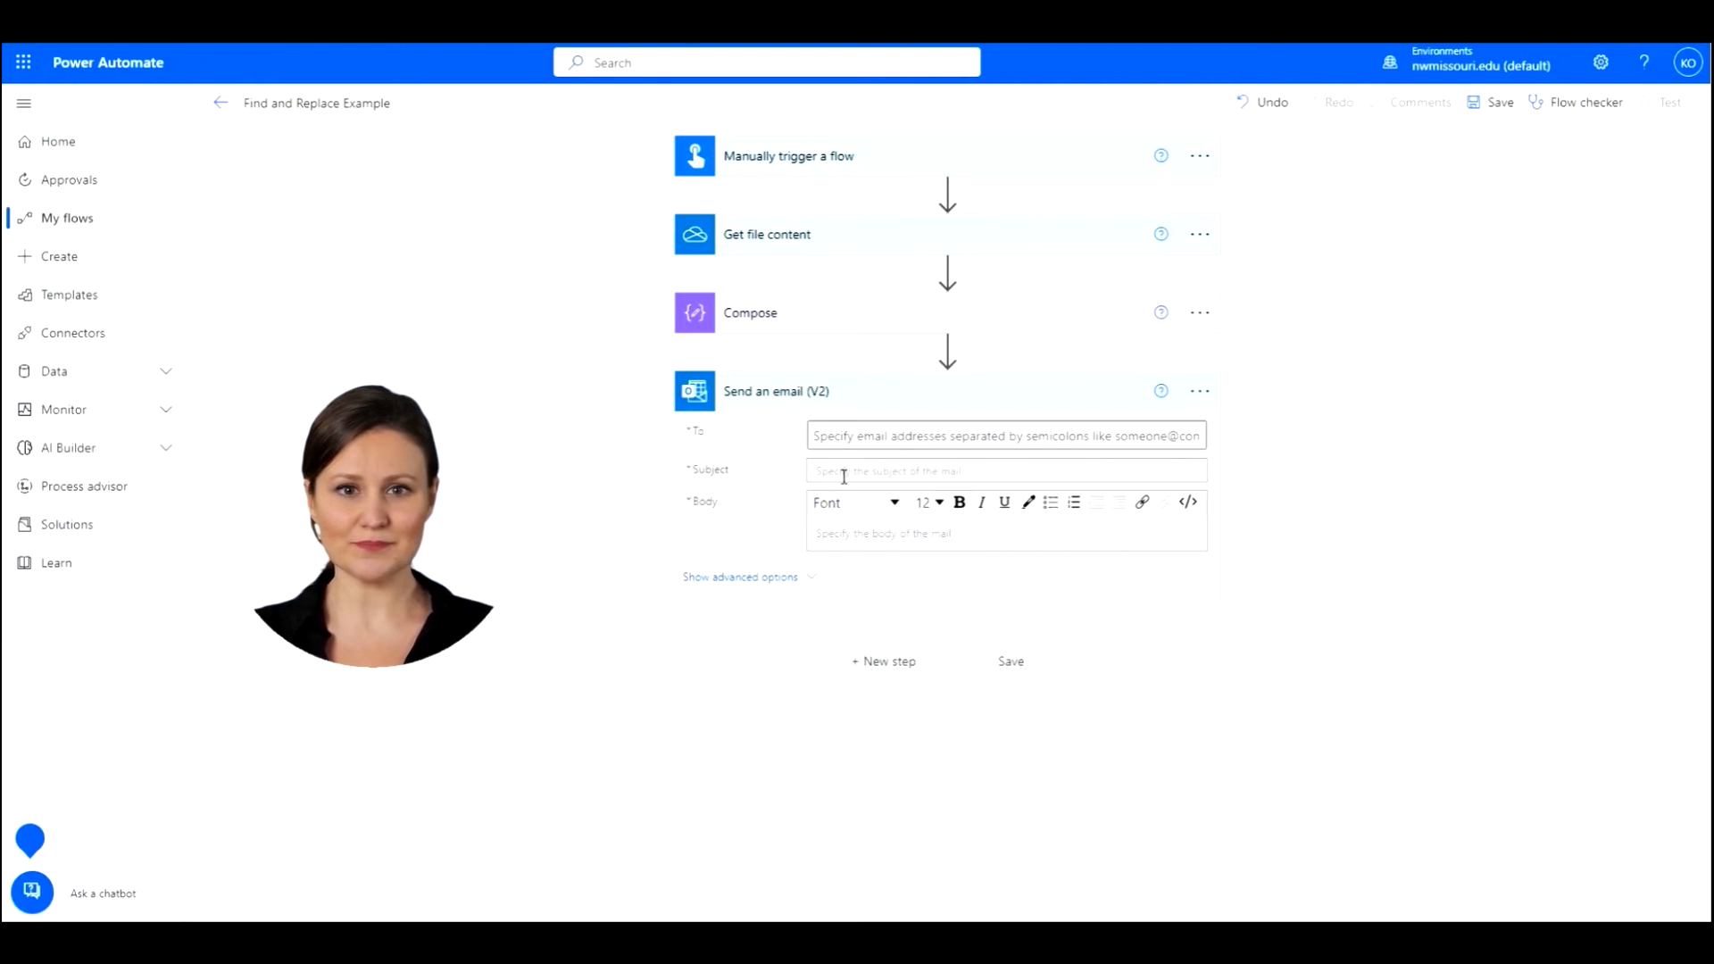
pyautogui.click(1005, 435)
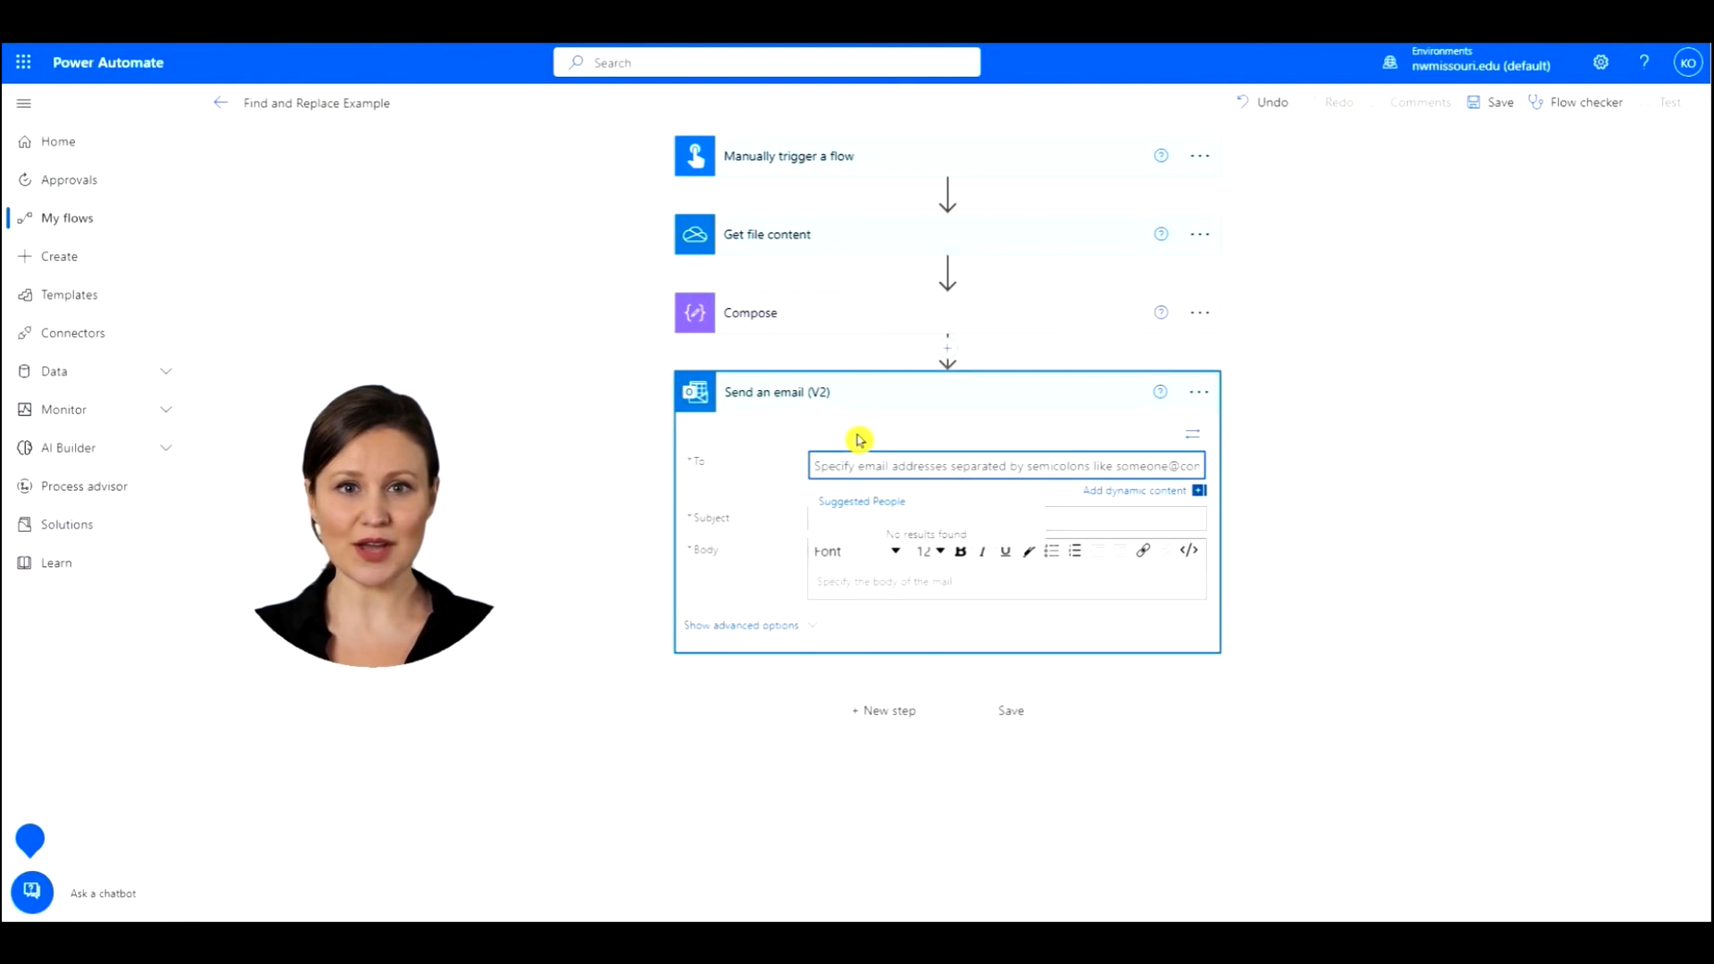
pyautogui.write('outlaw.Gigi')
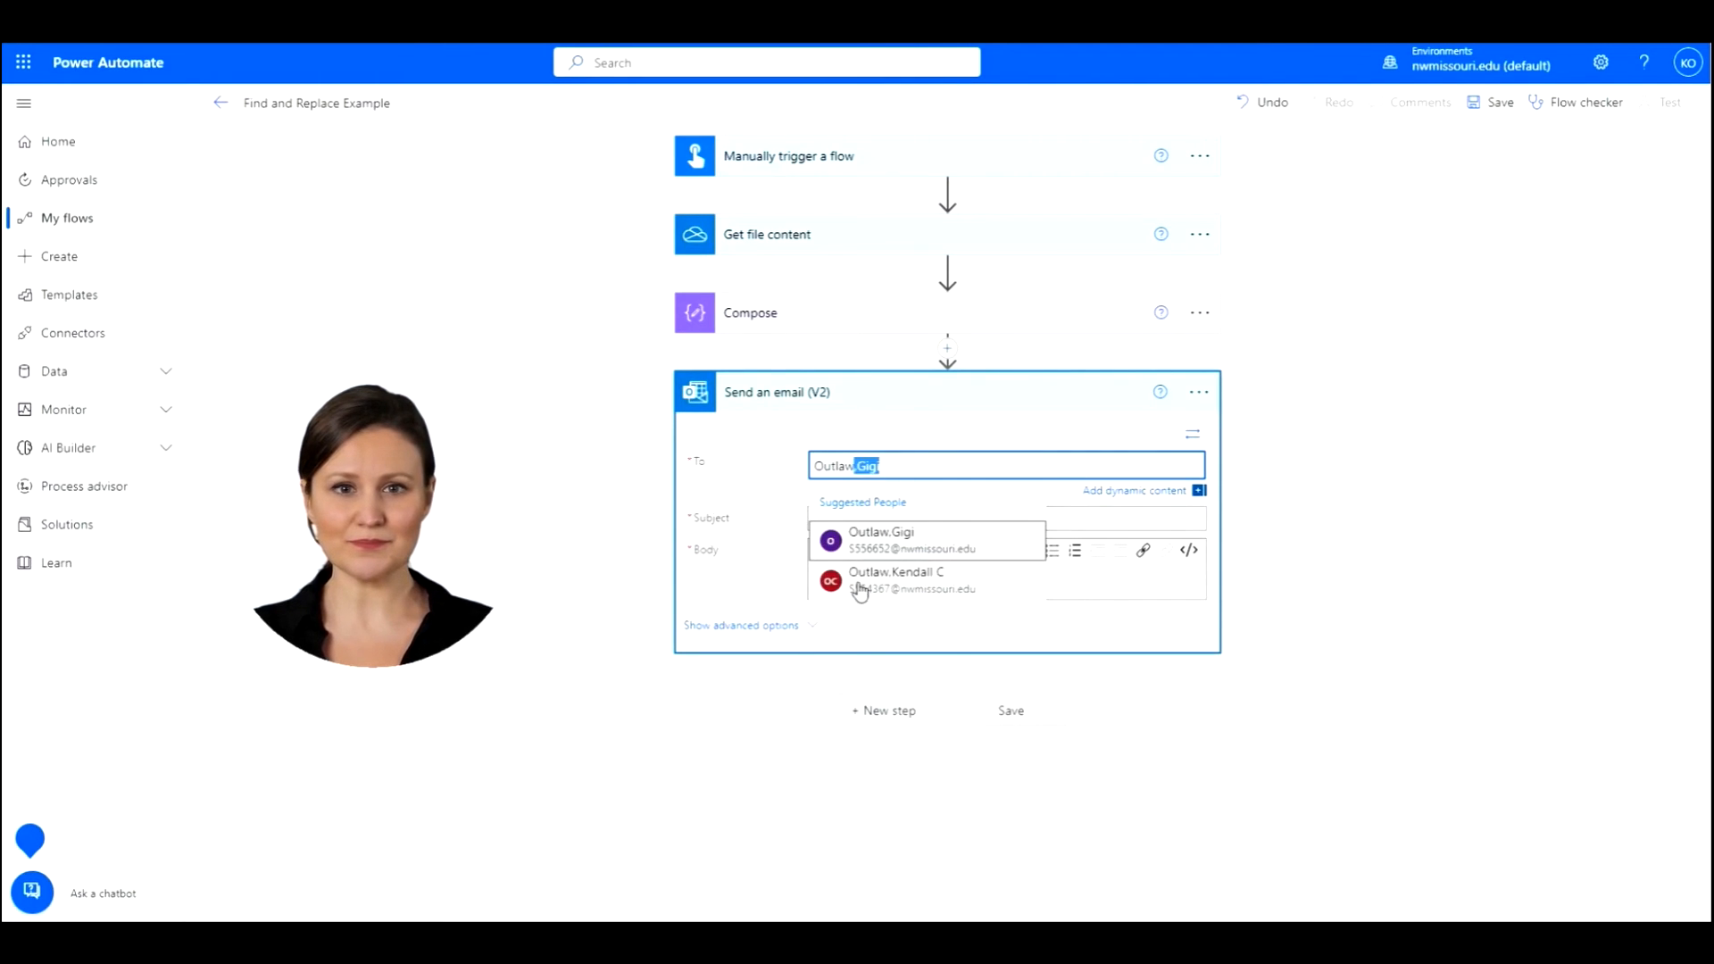
pyautogui.click(896, 579)
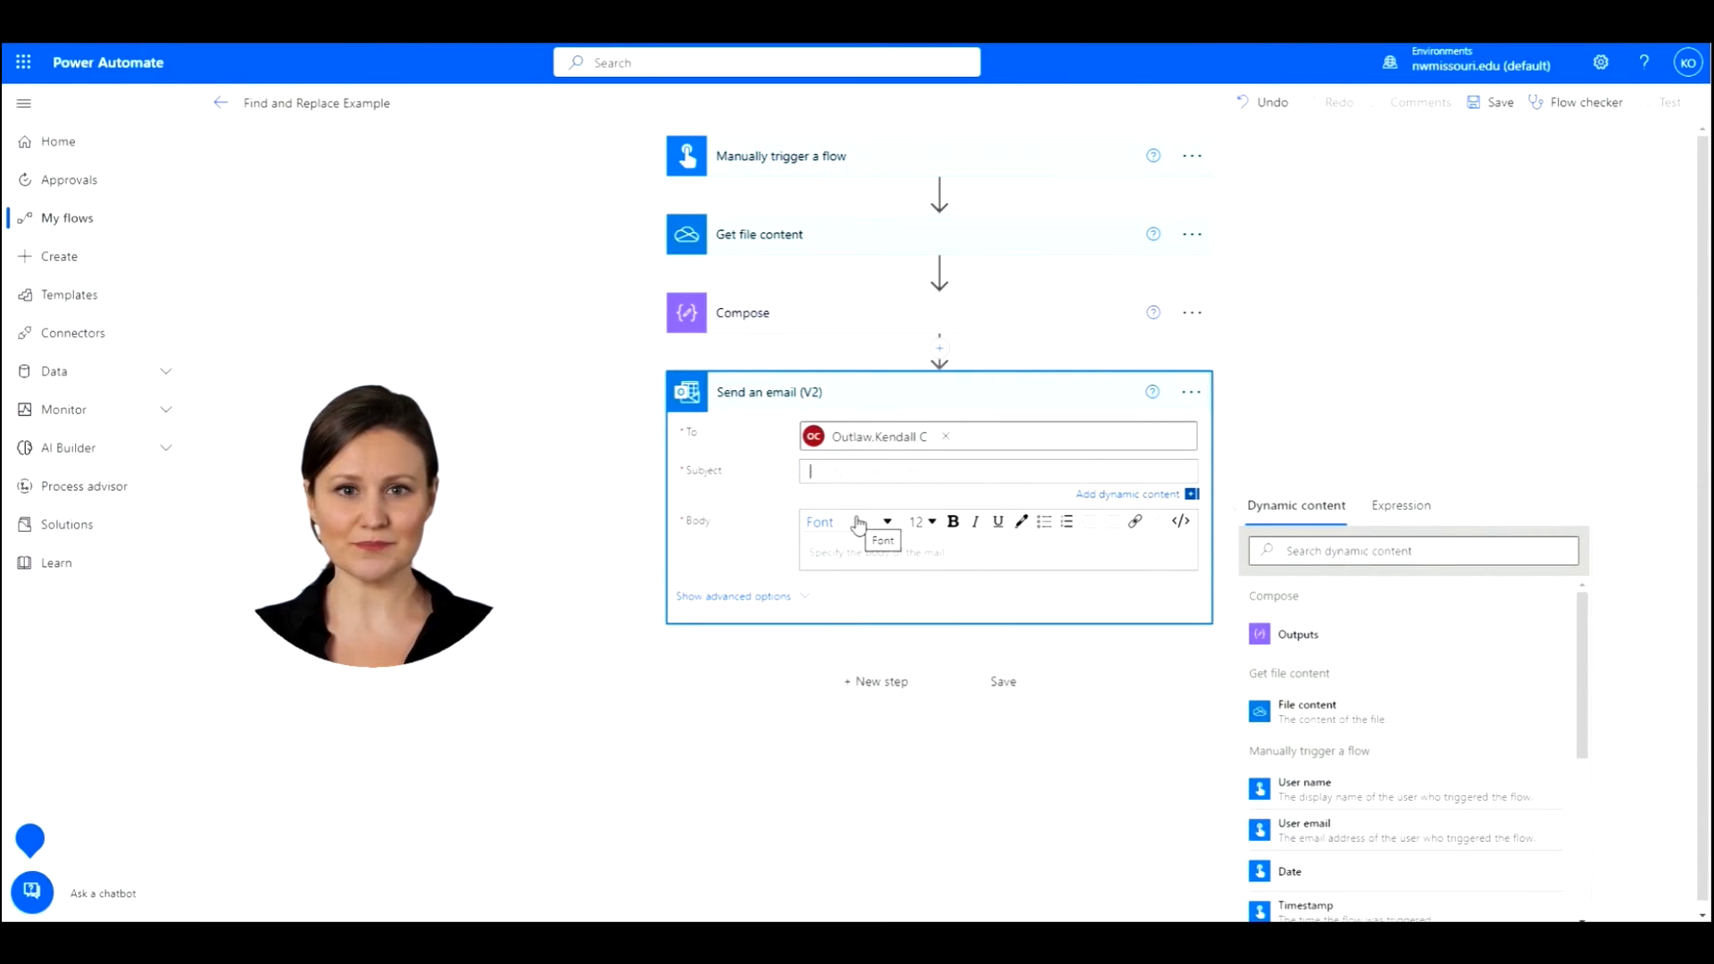
# Set subject 'Updated File' and body 'Attached is the updated file'
pyautogui.write('Updated File')
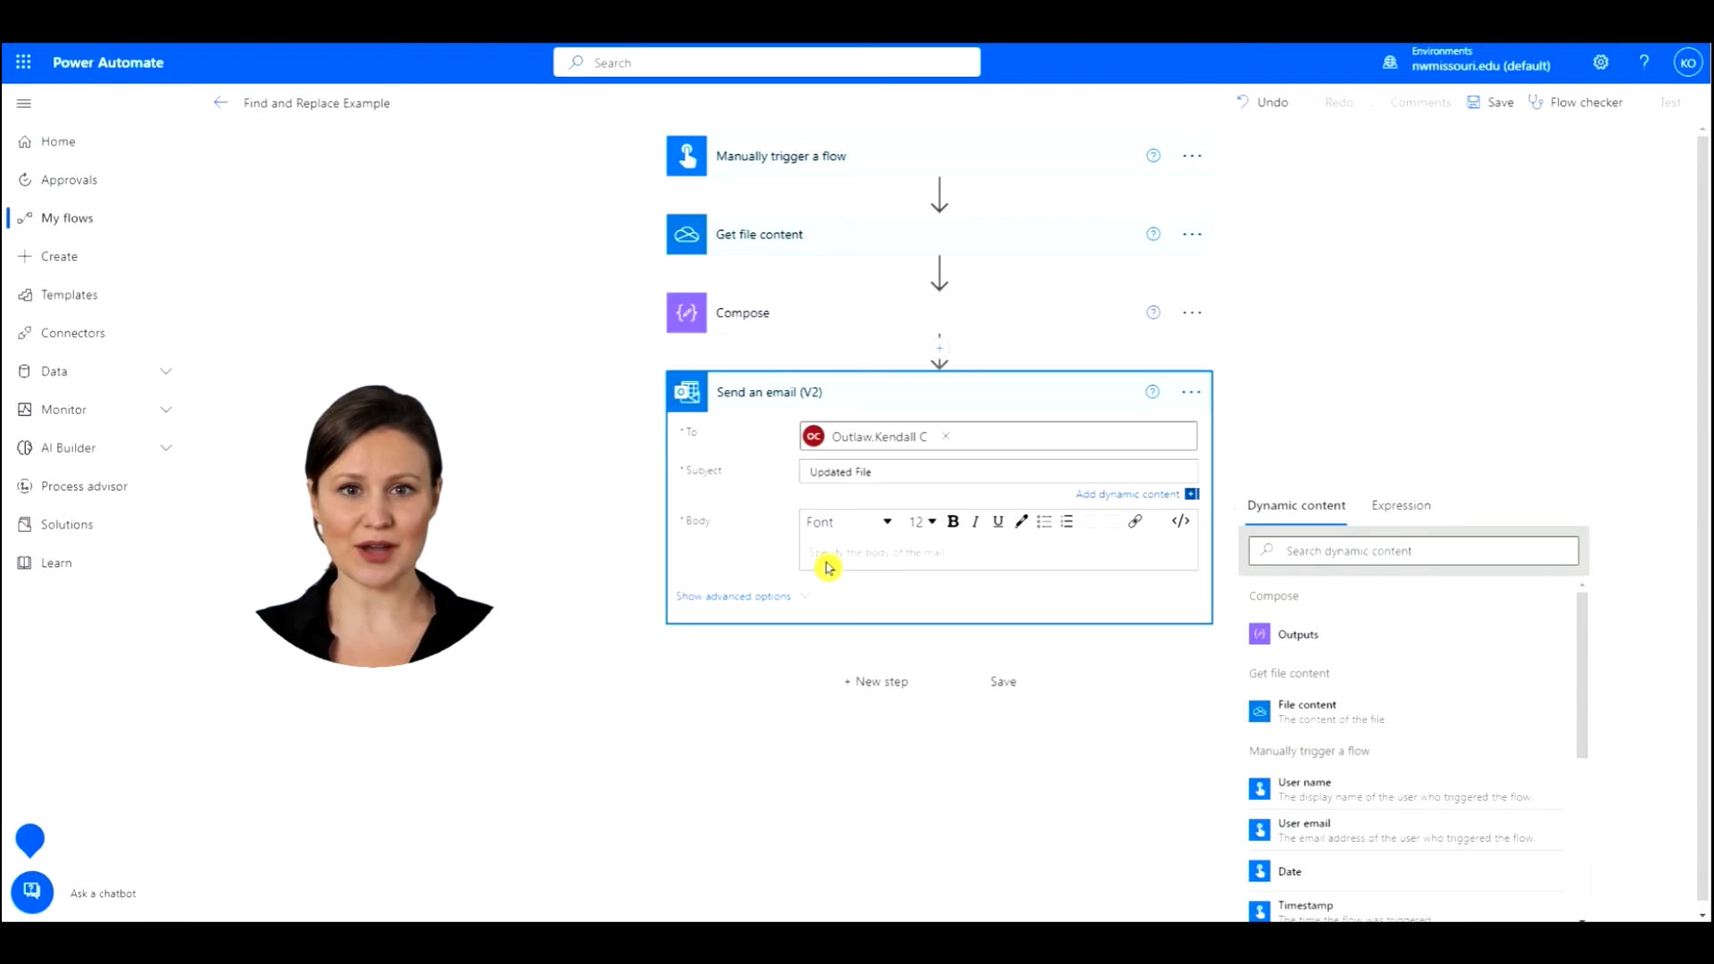
pyautogui.write('A')
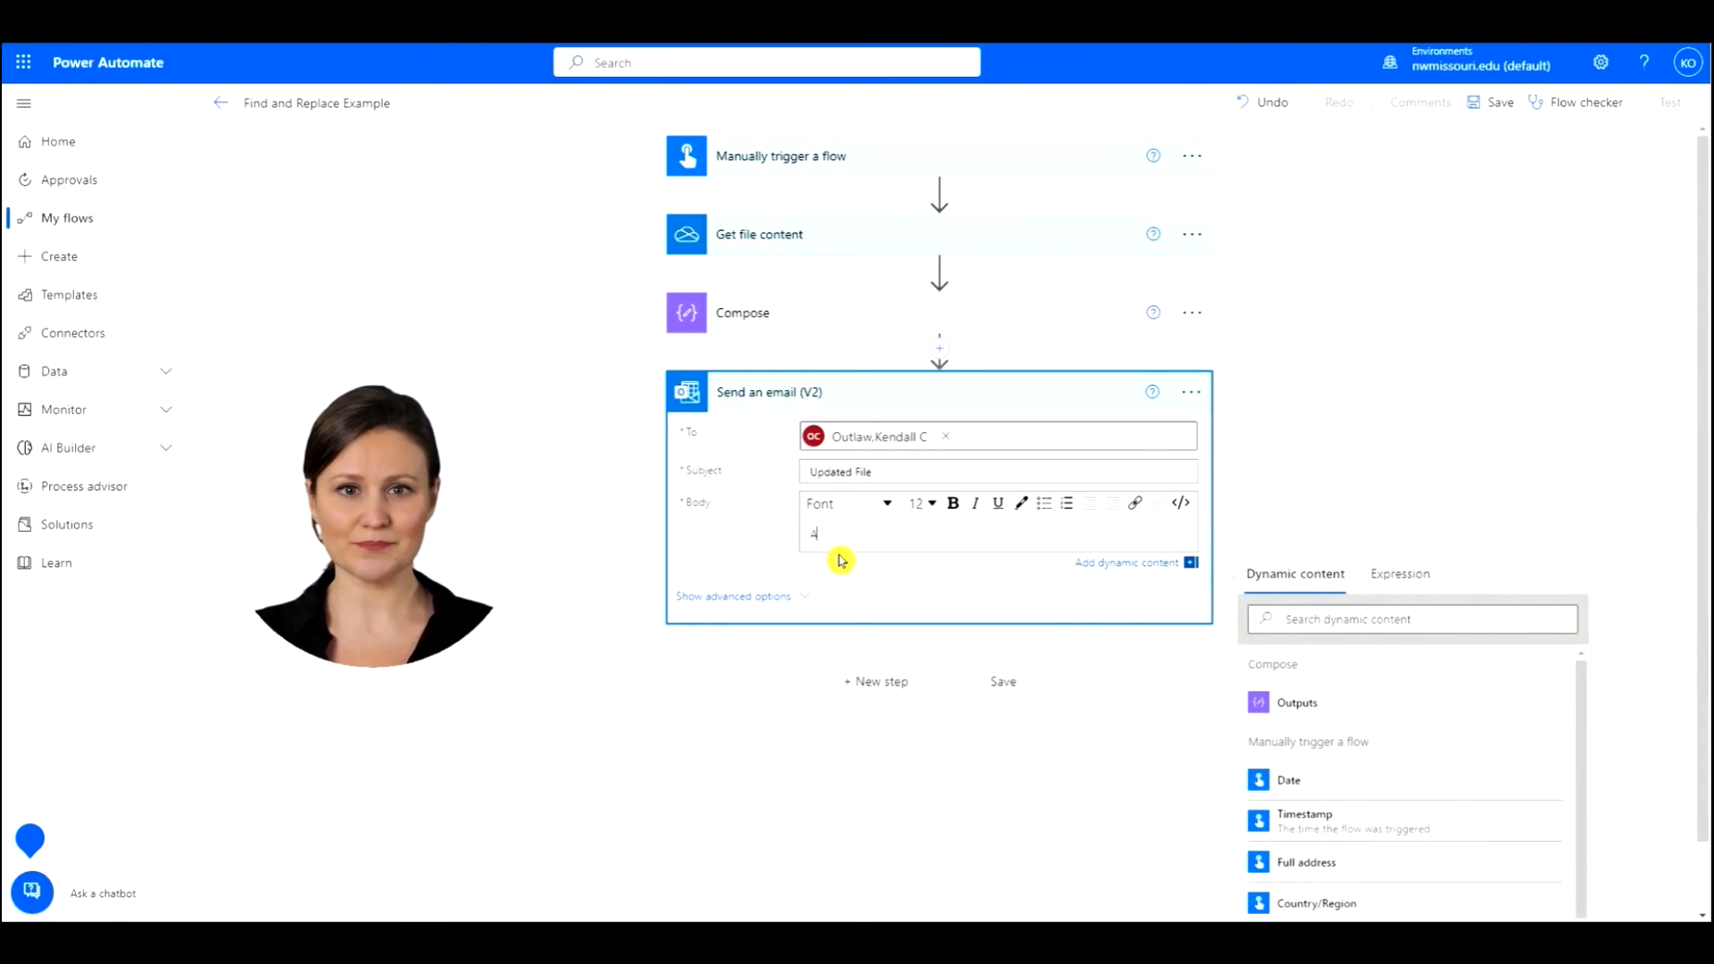
pyautogui.write('Attached')
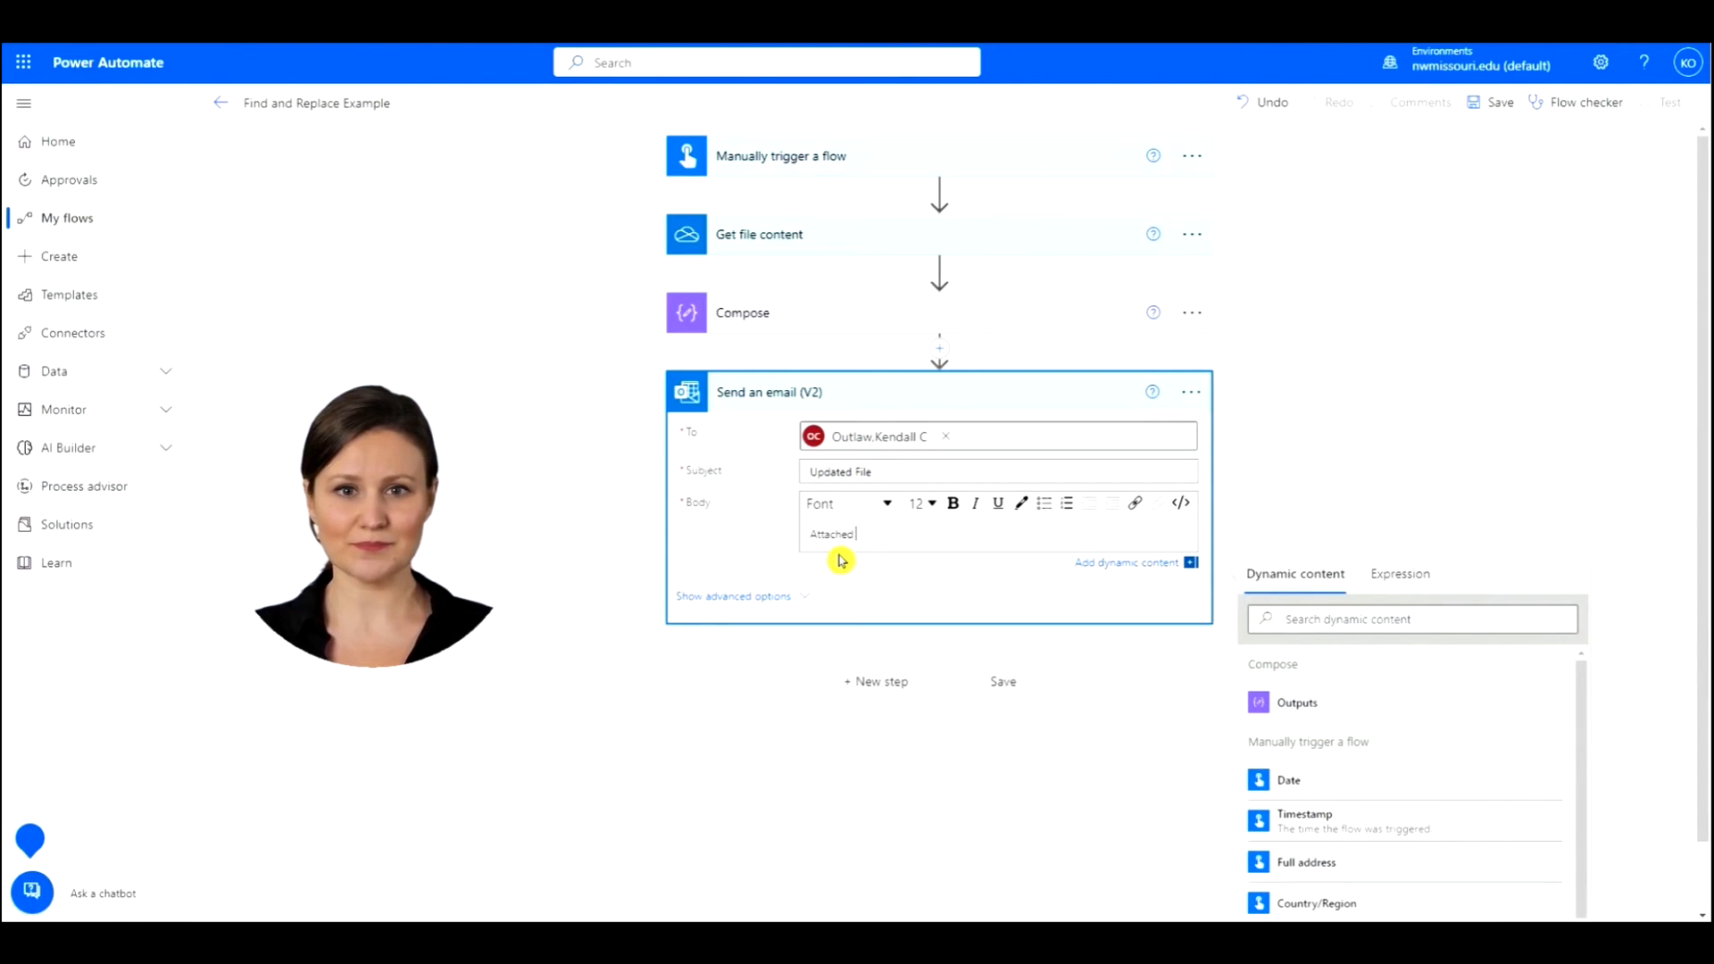
pyautogui.write('is the updated file')
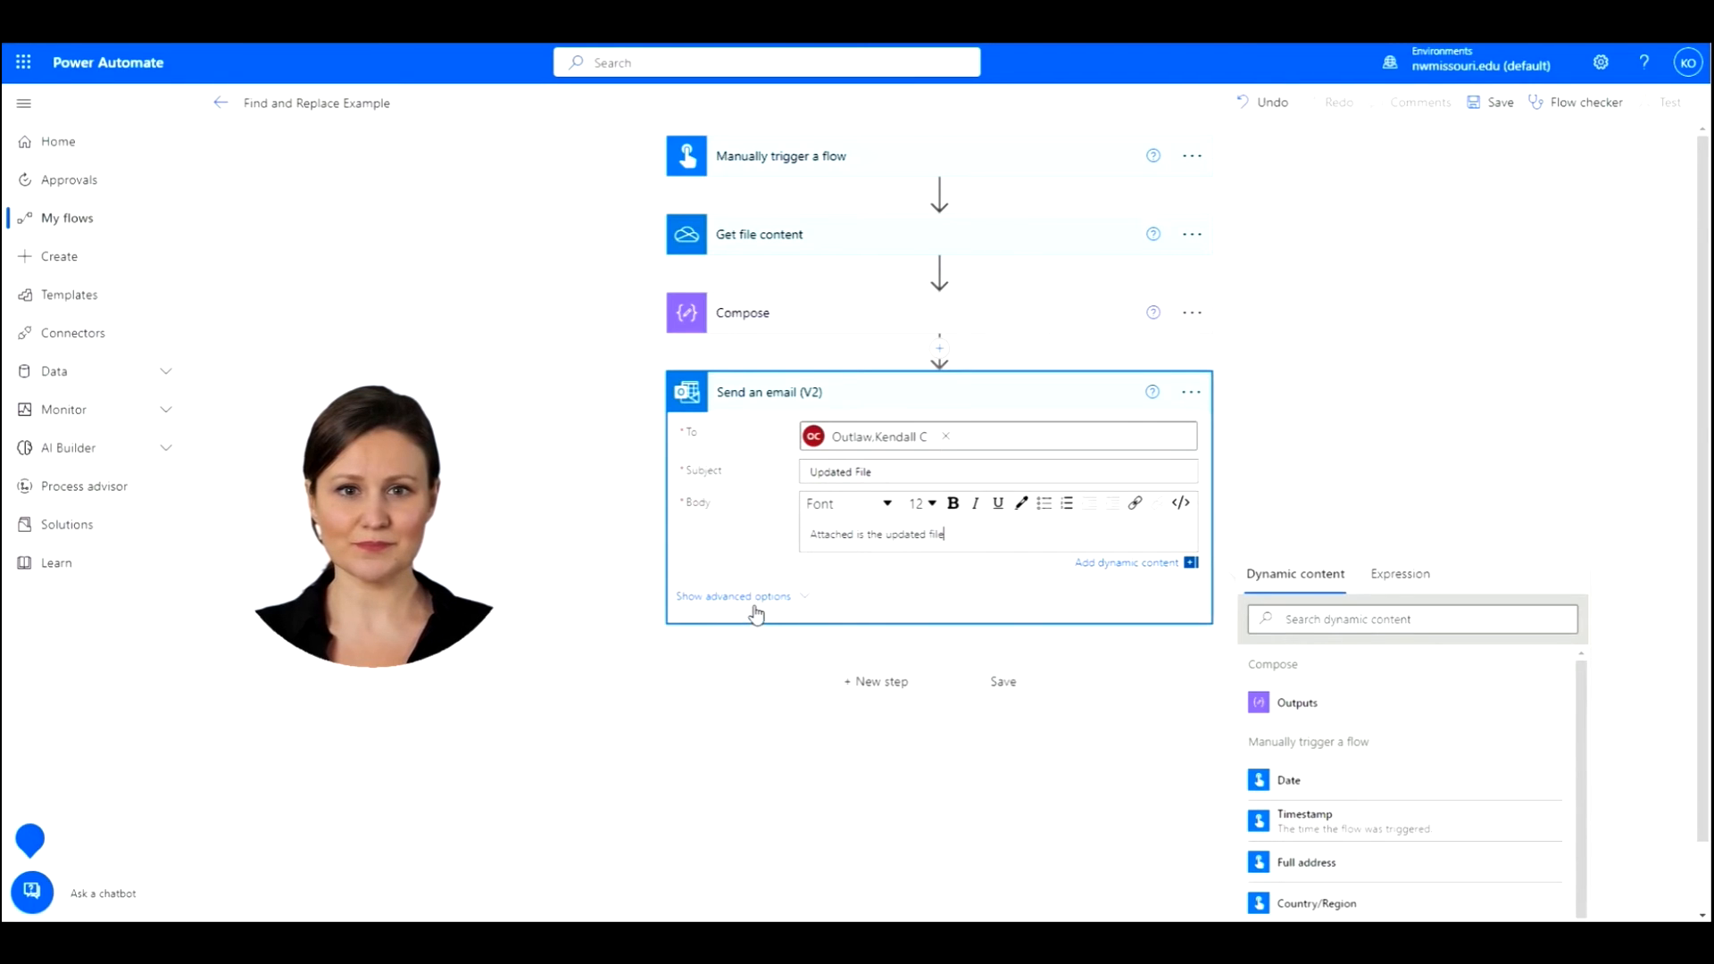
# Attach 'Updated File.txt' with Compose Outputs as its content under advanced options
pyautogui.click(732, 595)
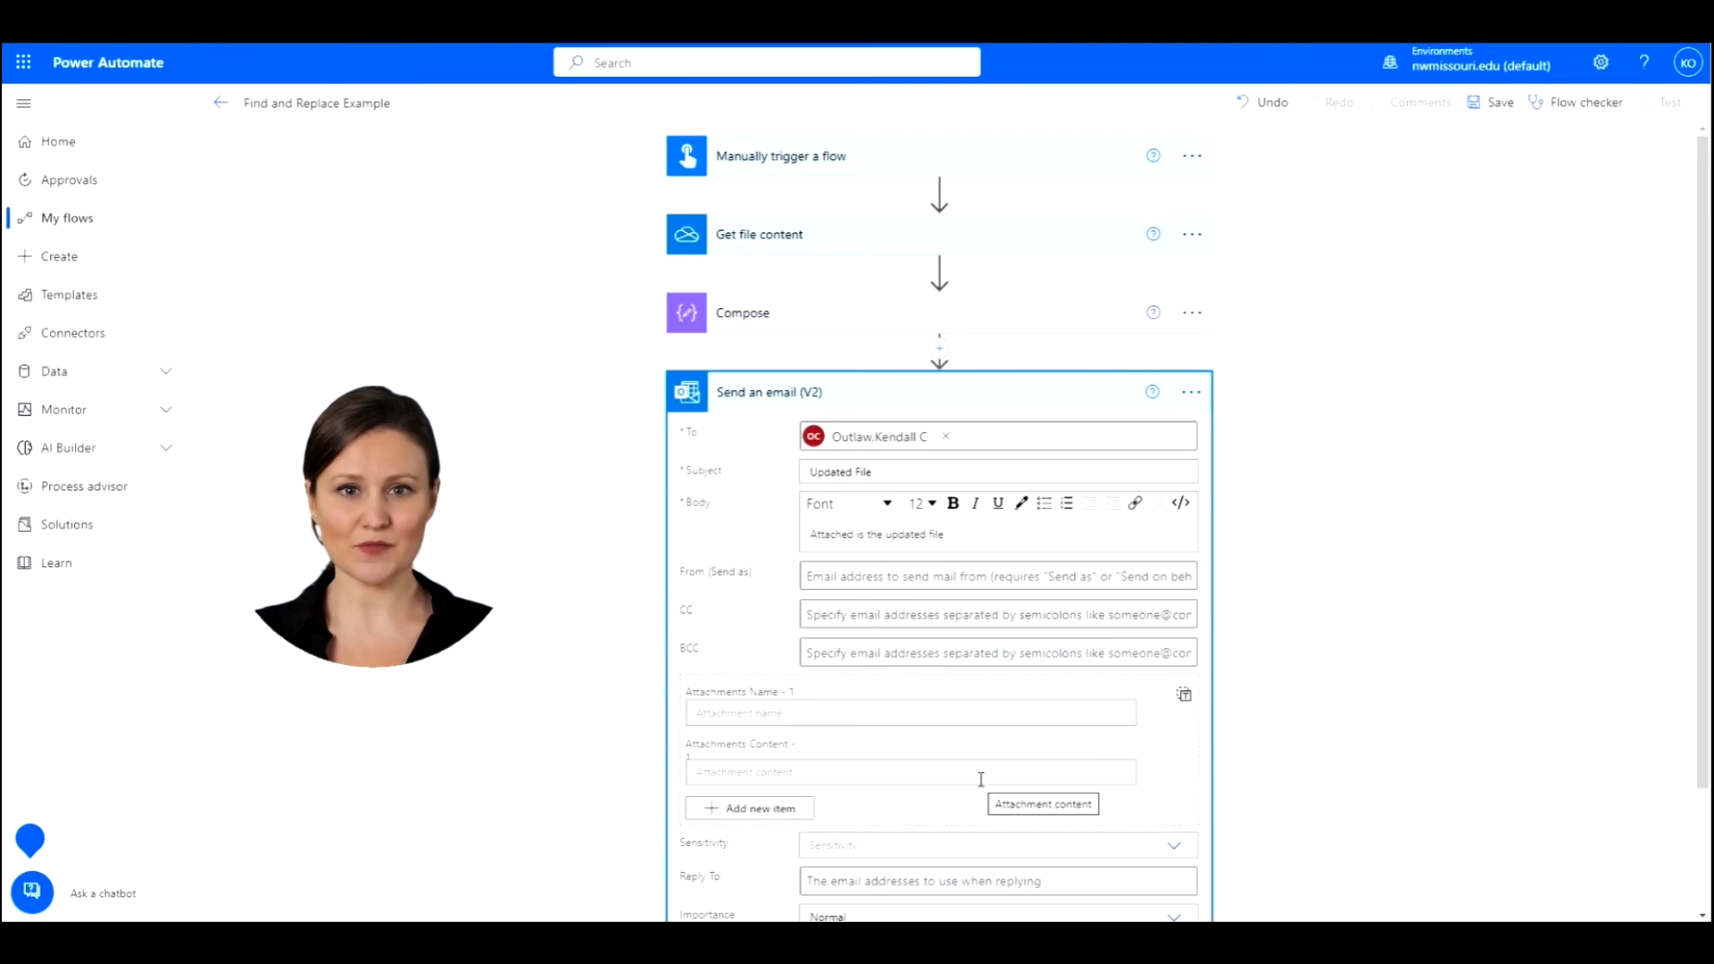
pyautogui.click(907, 712)
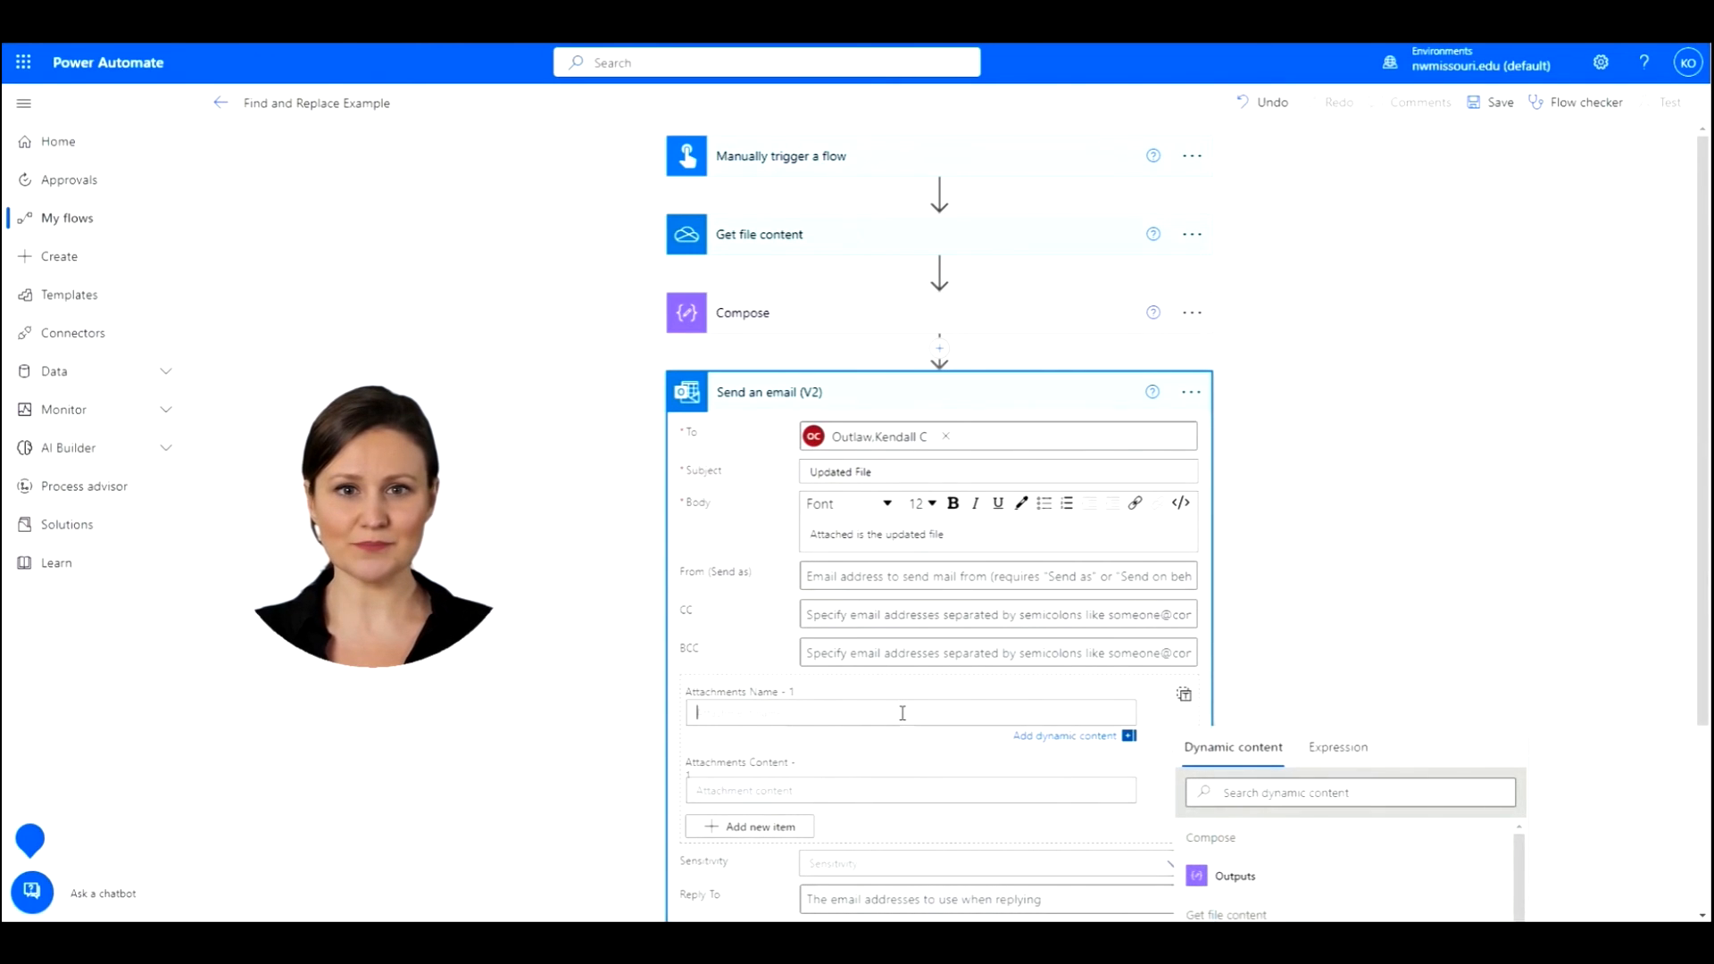
pyautogui.write('Updated')
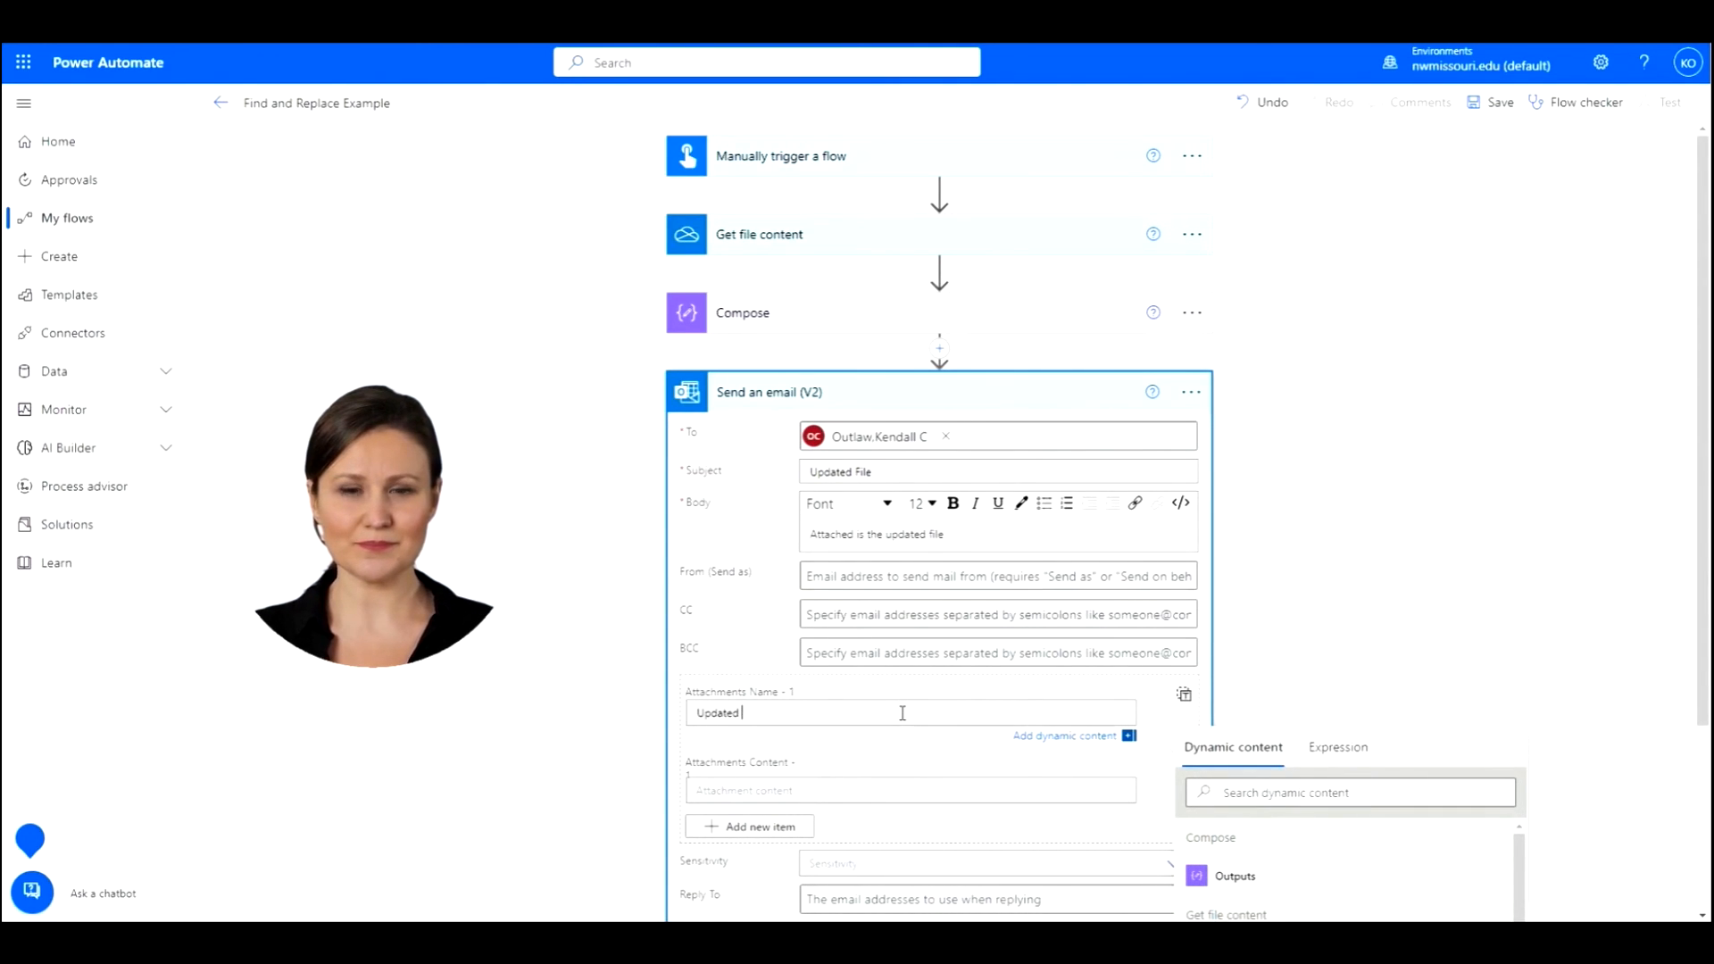
pyautogui.write('File.txt')
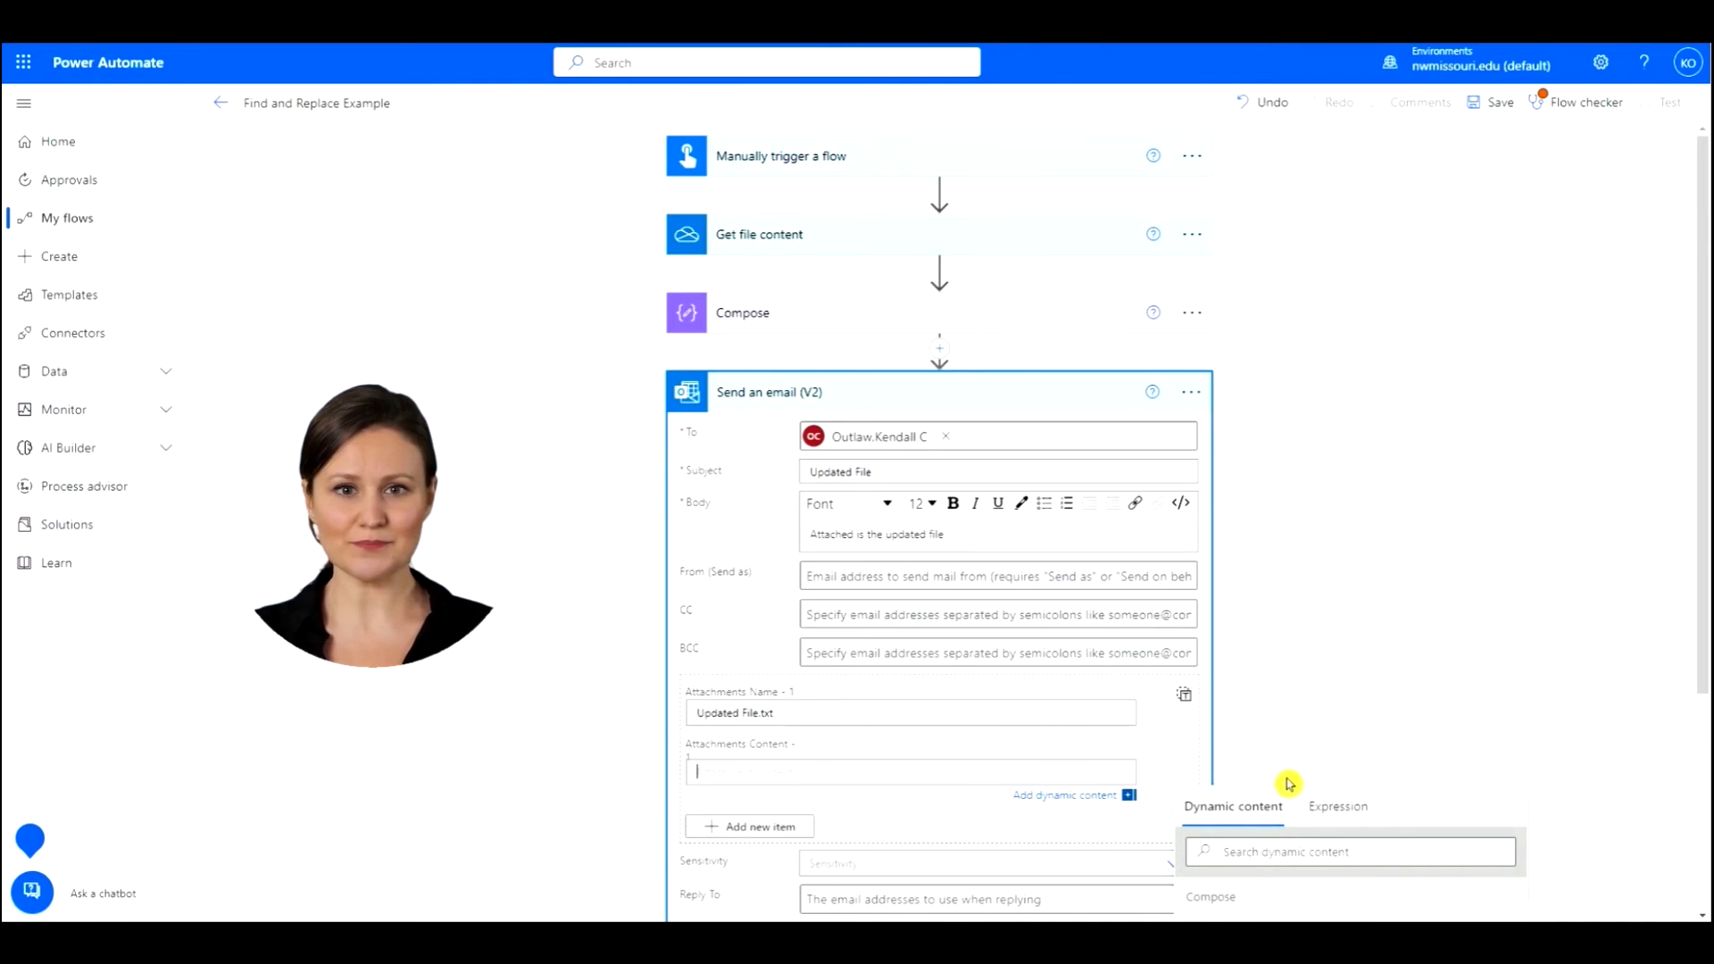
pyautogui.scroll(-3)
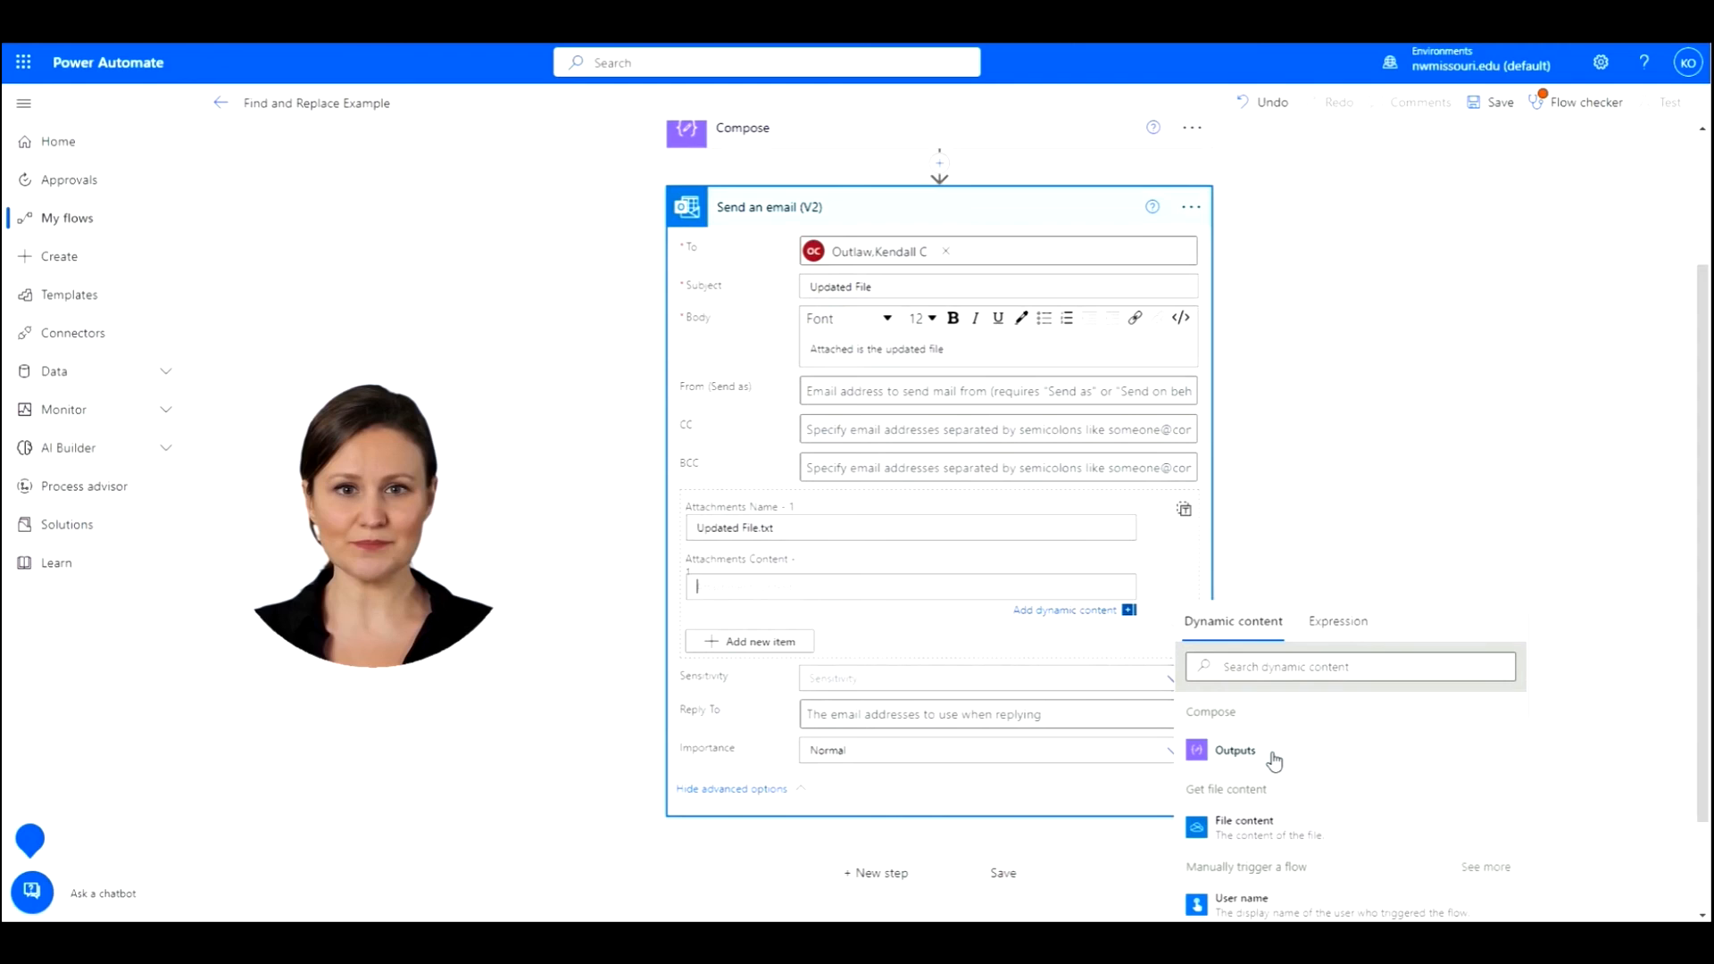
pyautogui.click(1236, 750)
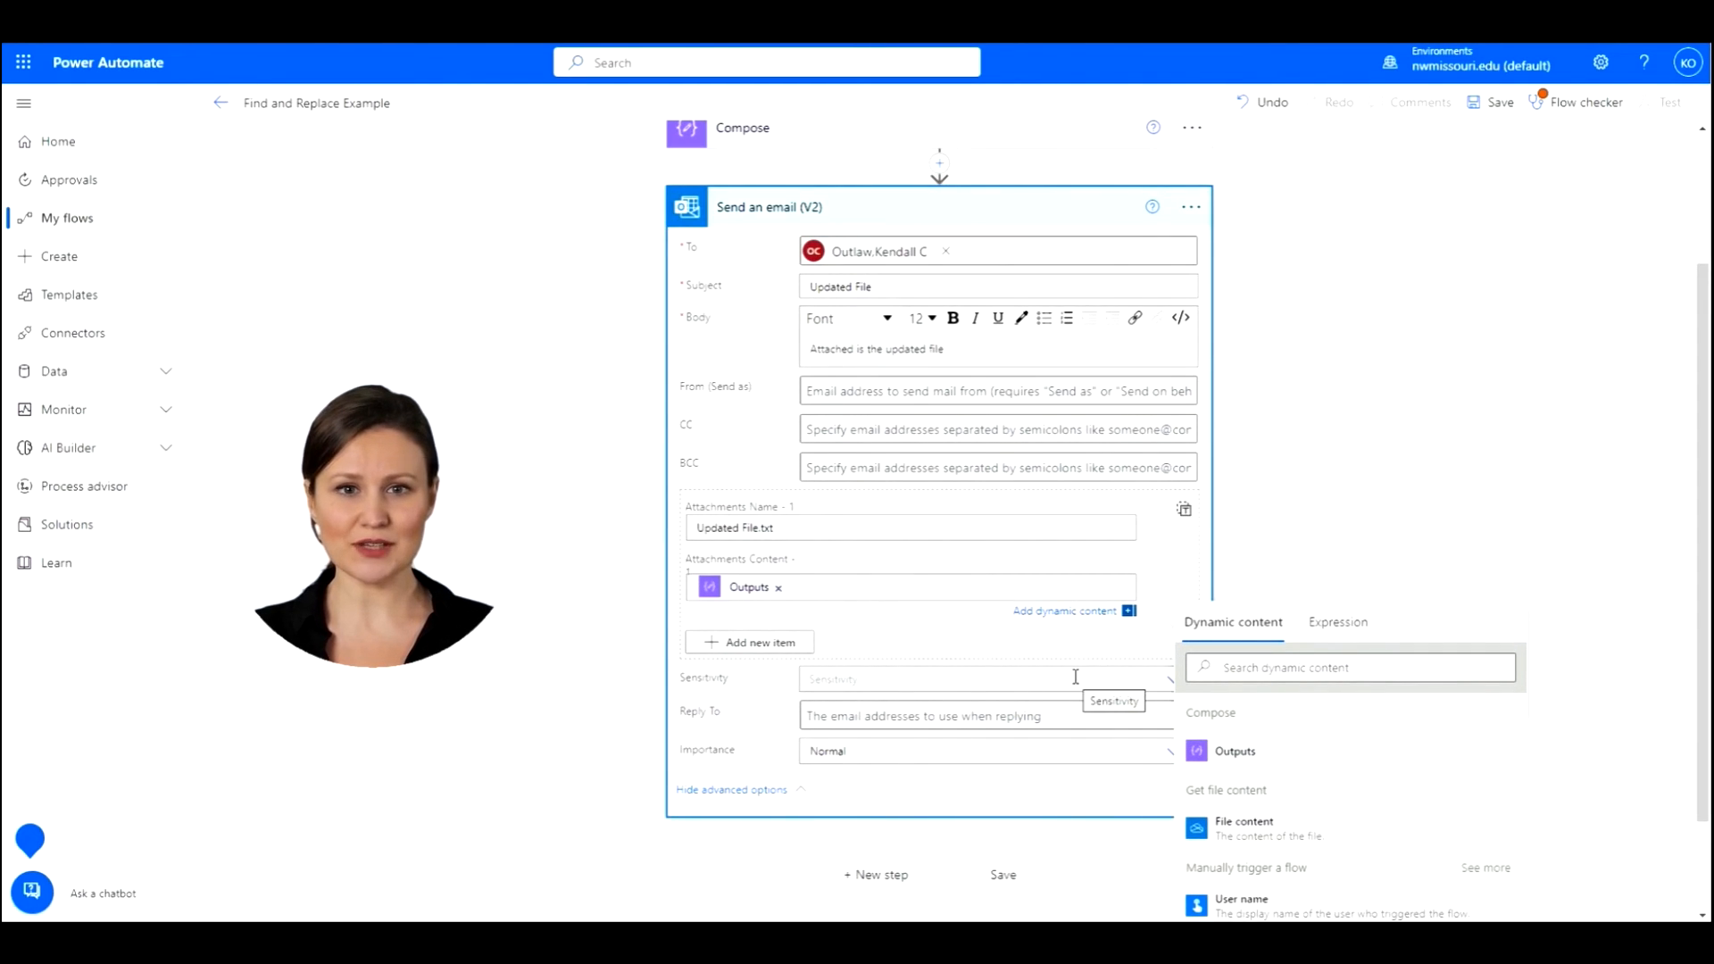
pyautogui.moveTo(992, 634)
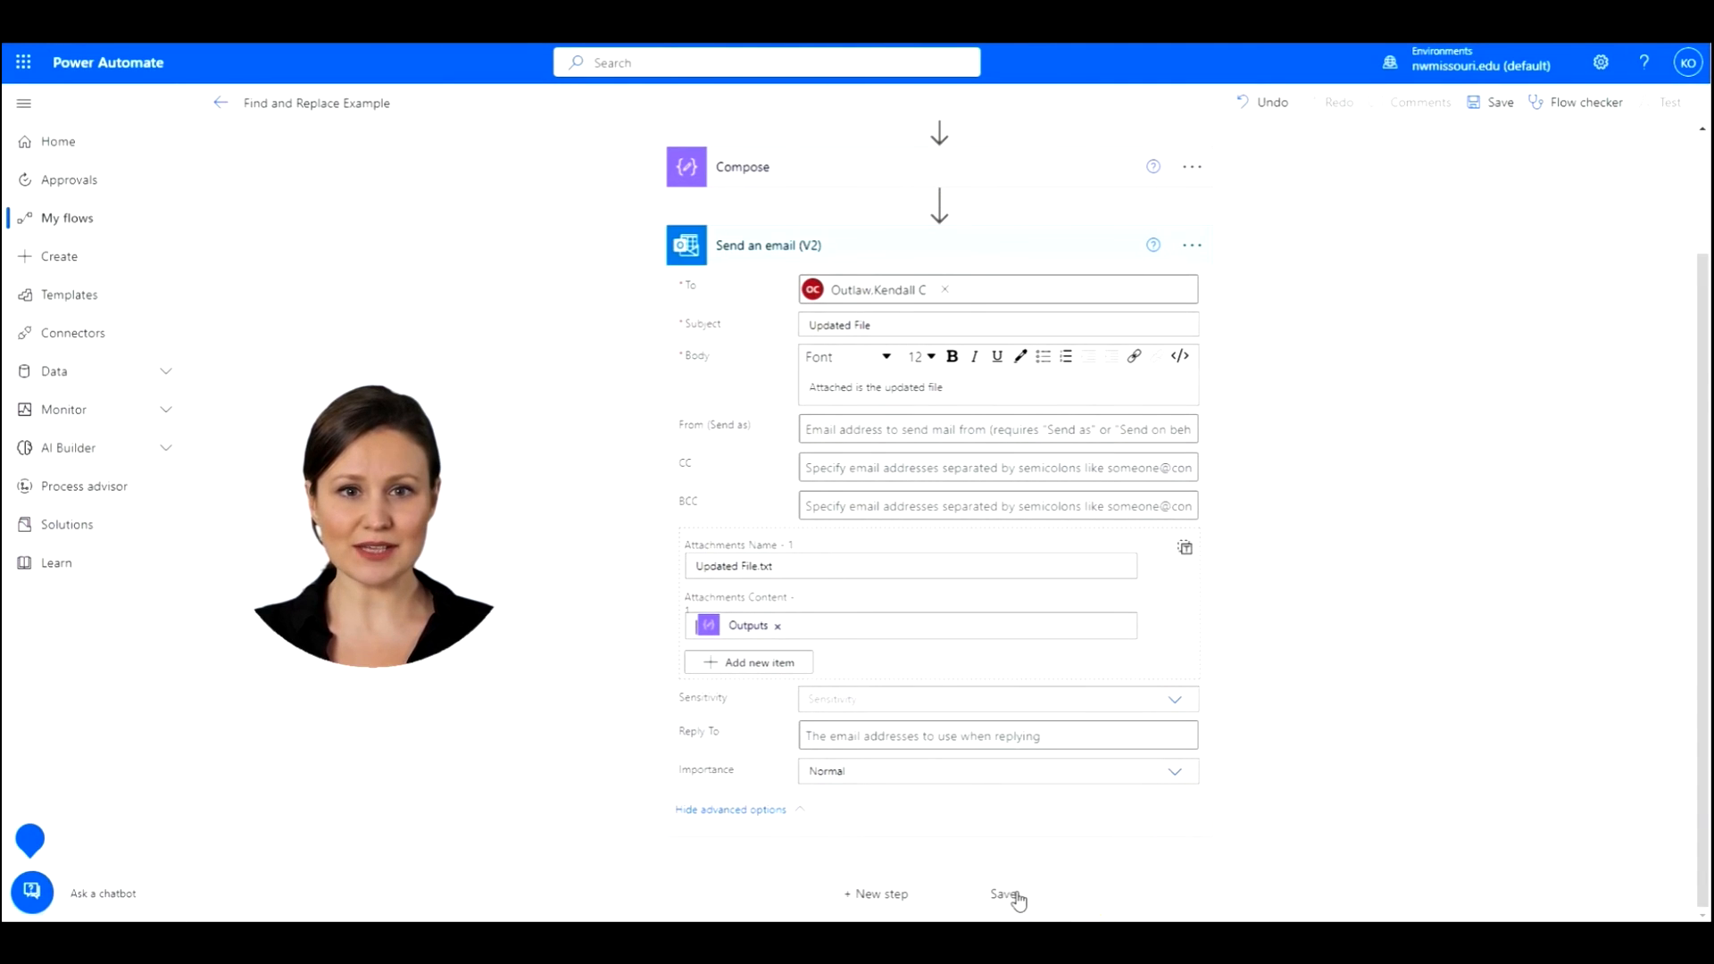
# Save the Find and Replace Example flow
pyautogui.click(1004, 893)
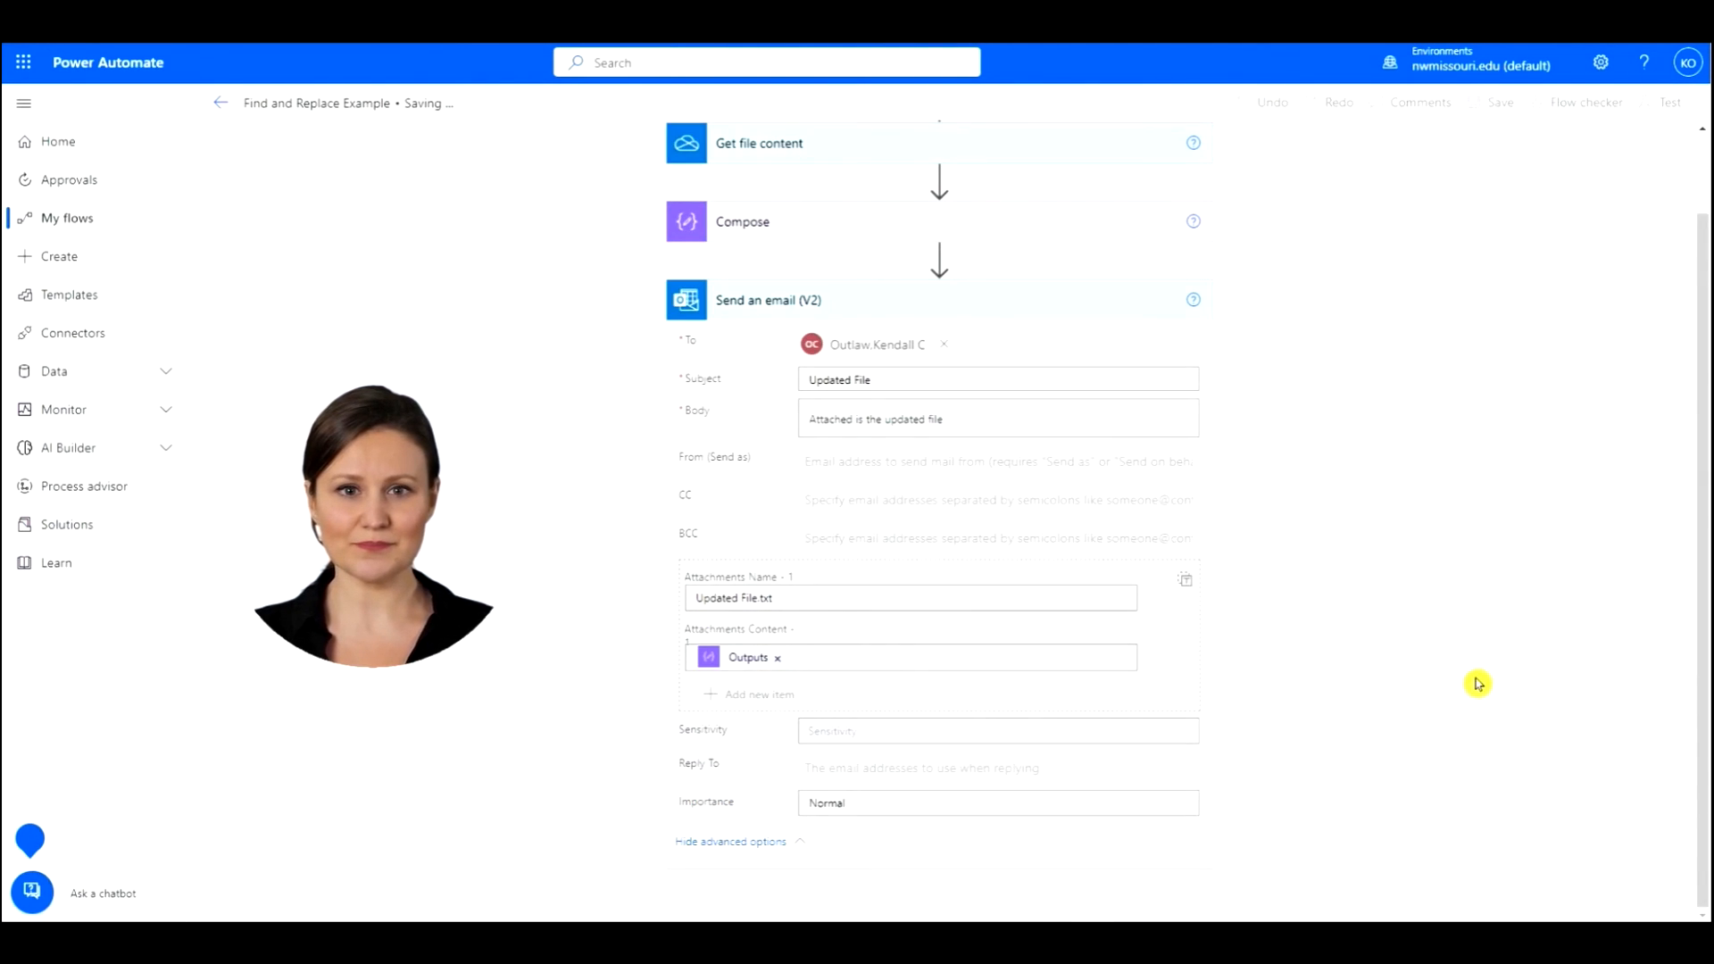
pyautogui.moveTo(1655, 501)
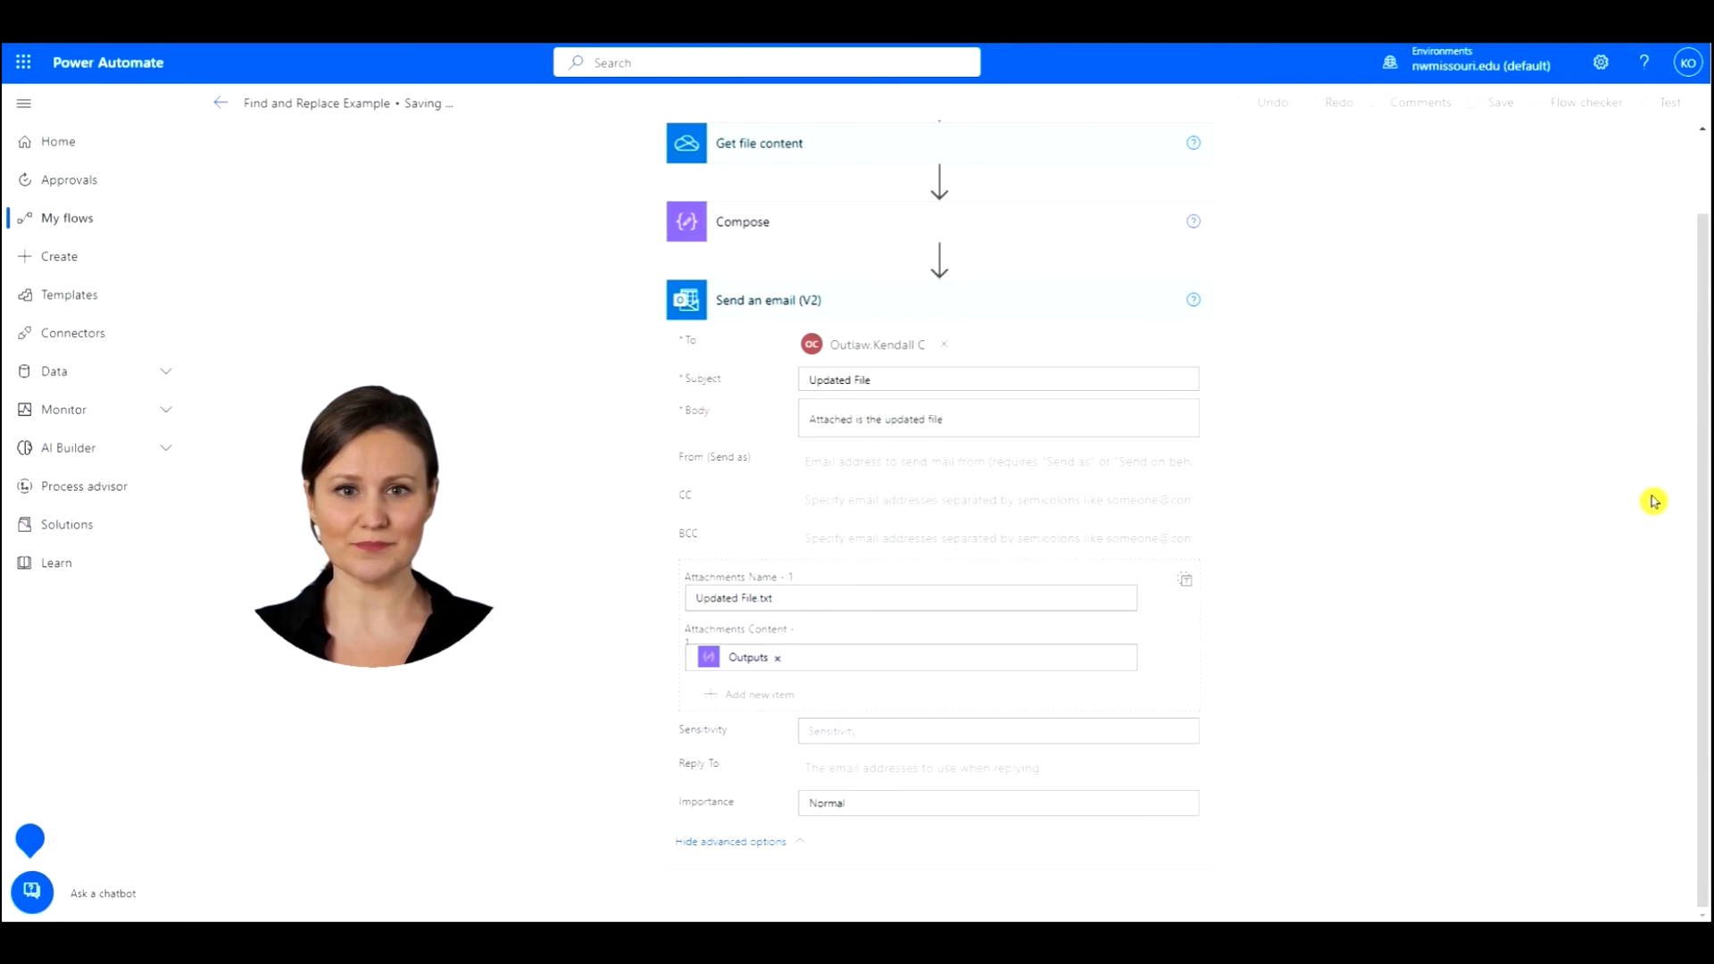
pyautogui.click(1499, 102)
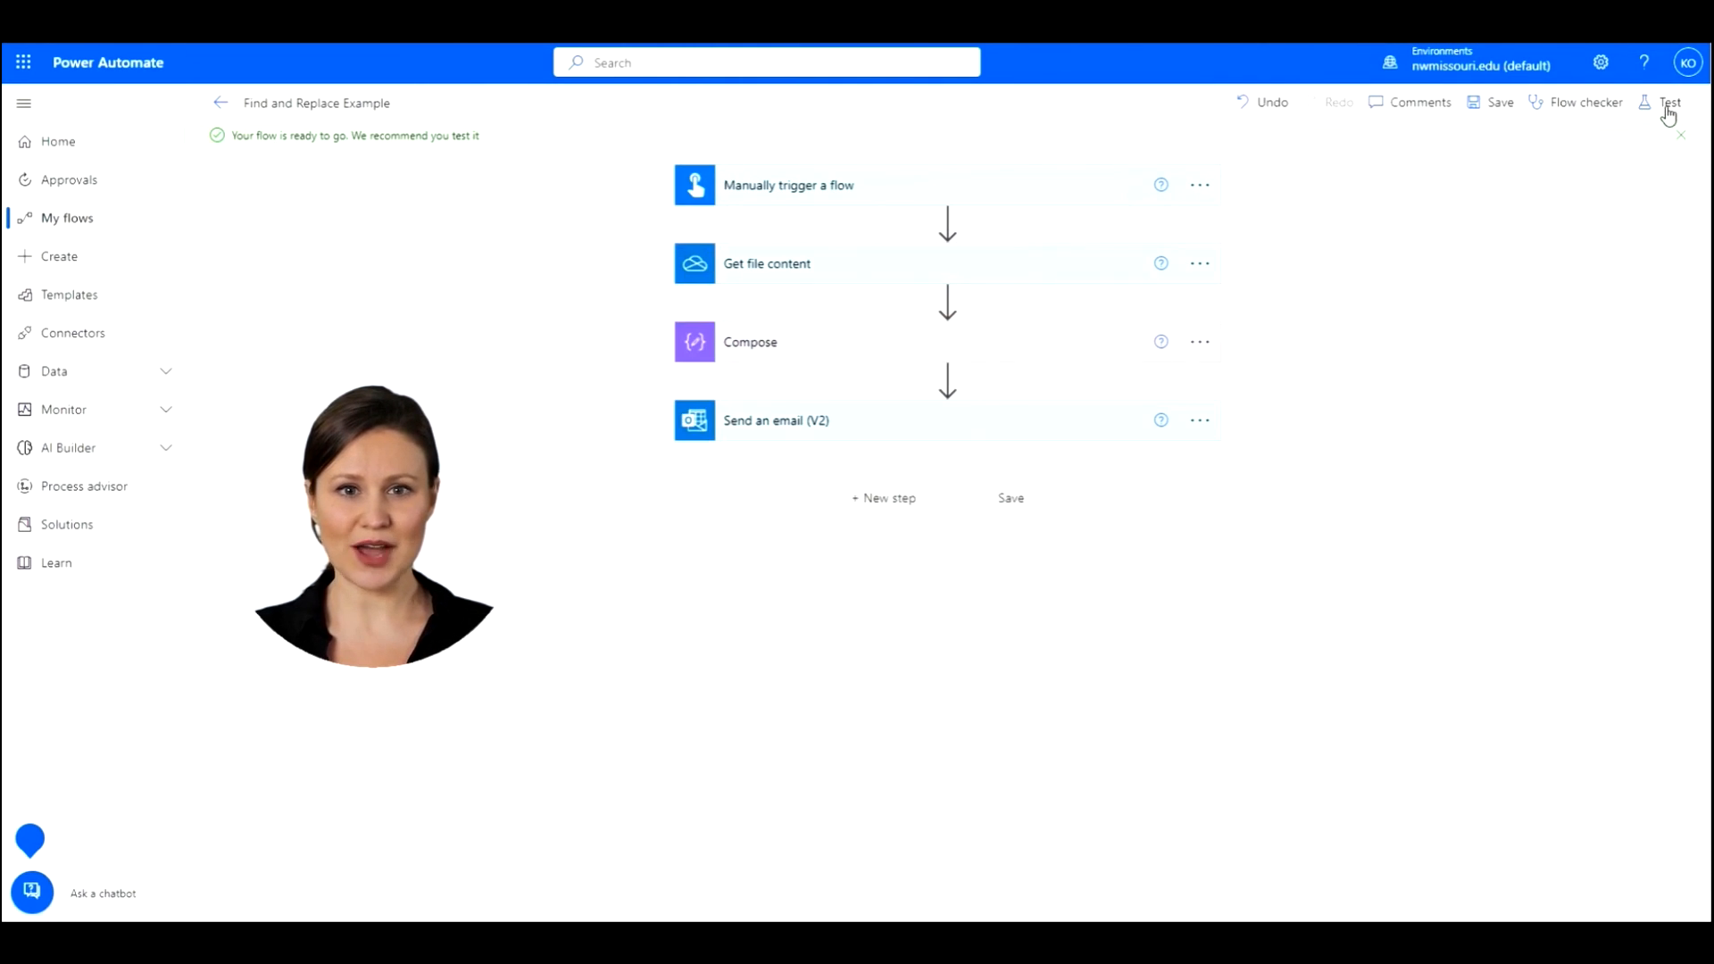
# Start a manual test run of the Find and Replace Example flow and confirm it started
pyautogui.click(1670, 102)
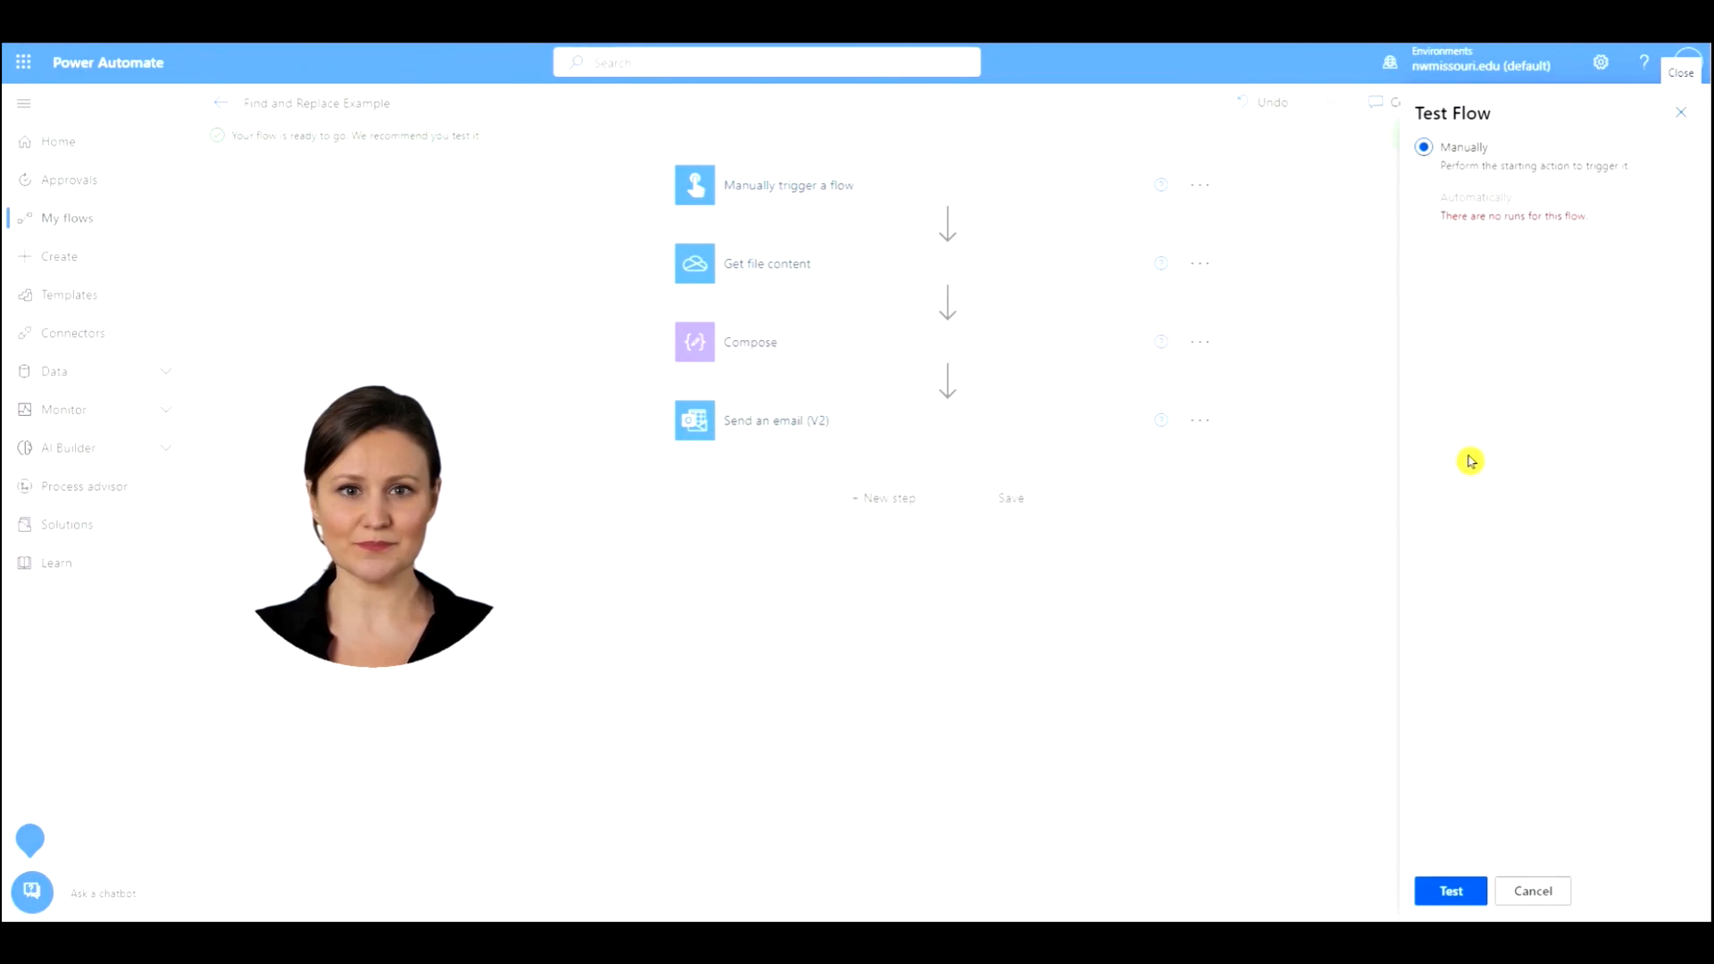
pyautogui.moveTo(1452, 851)
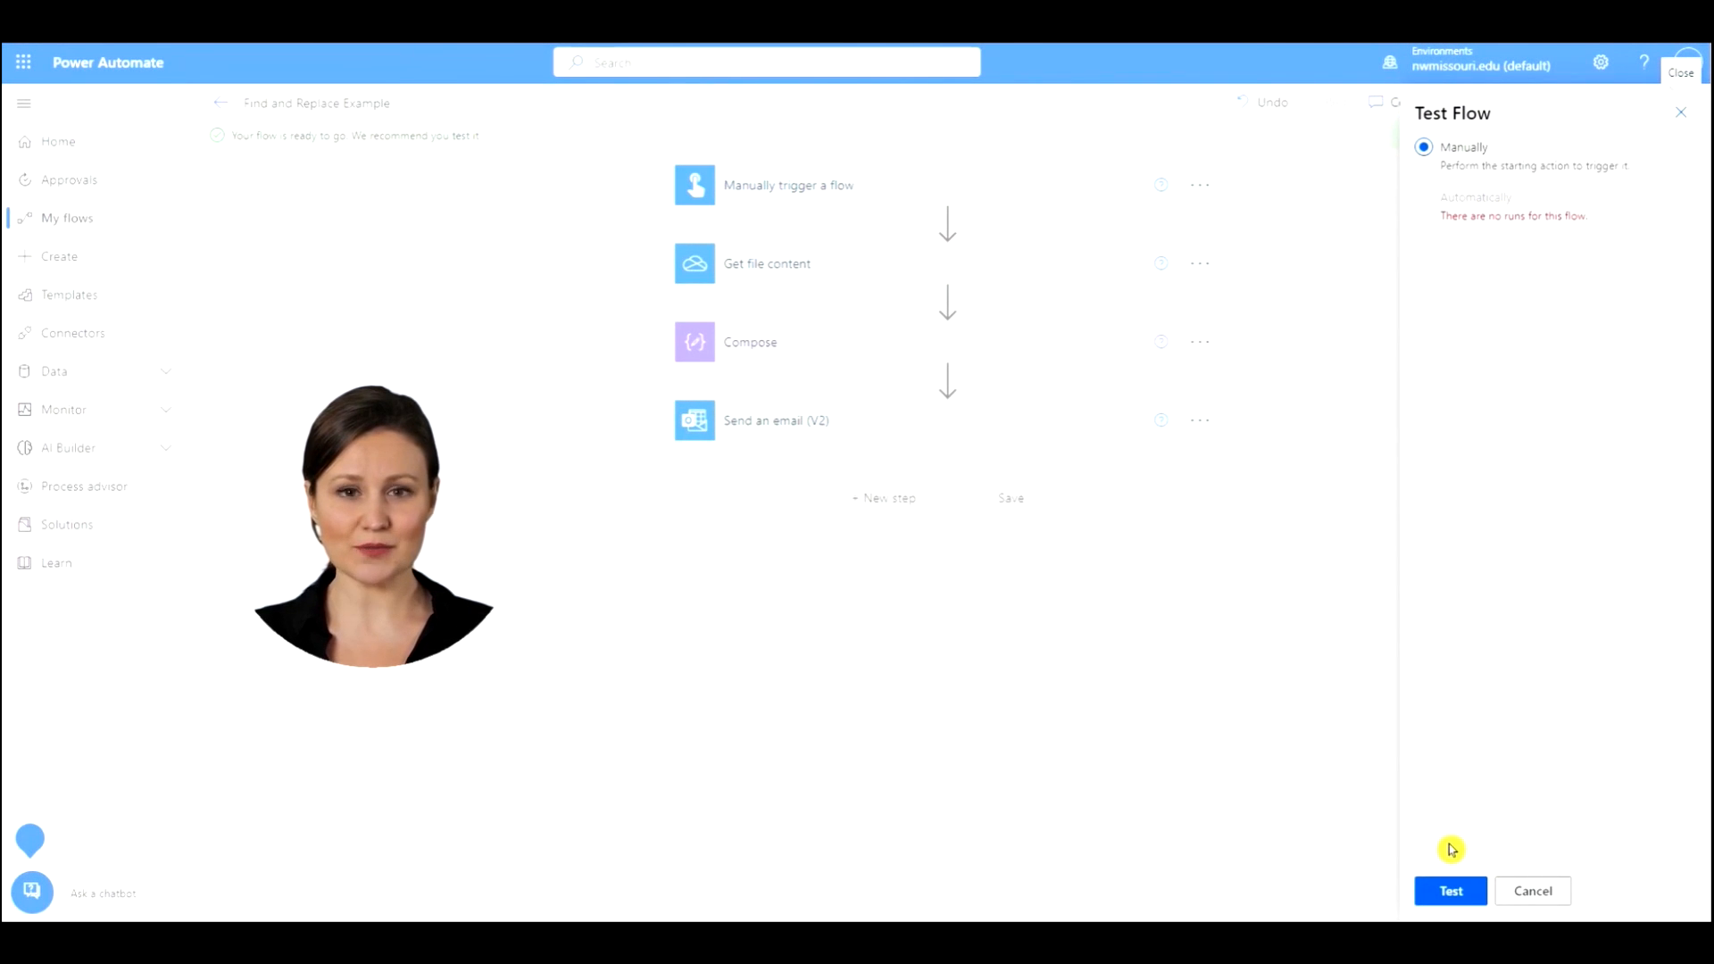
pyautogui.click(1450, 891)
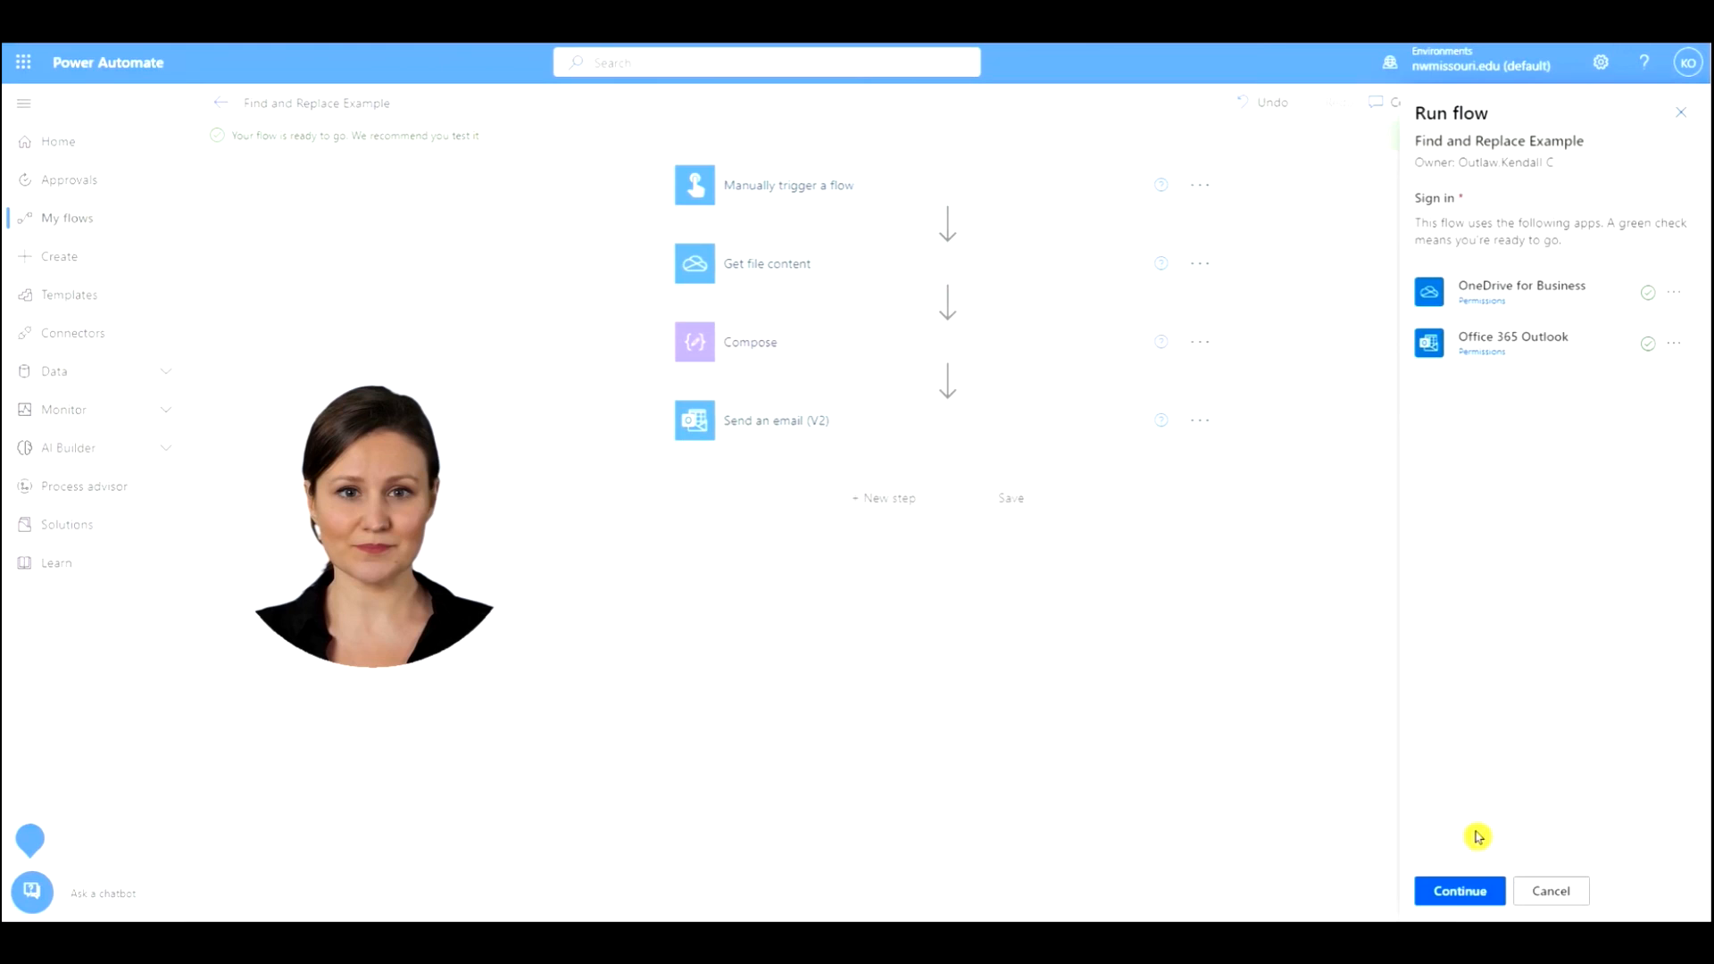
pyautogui.click(1458, 890)
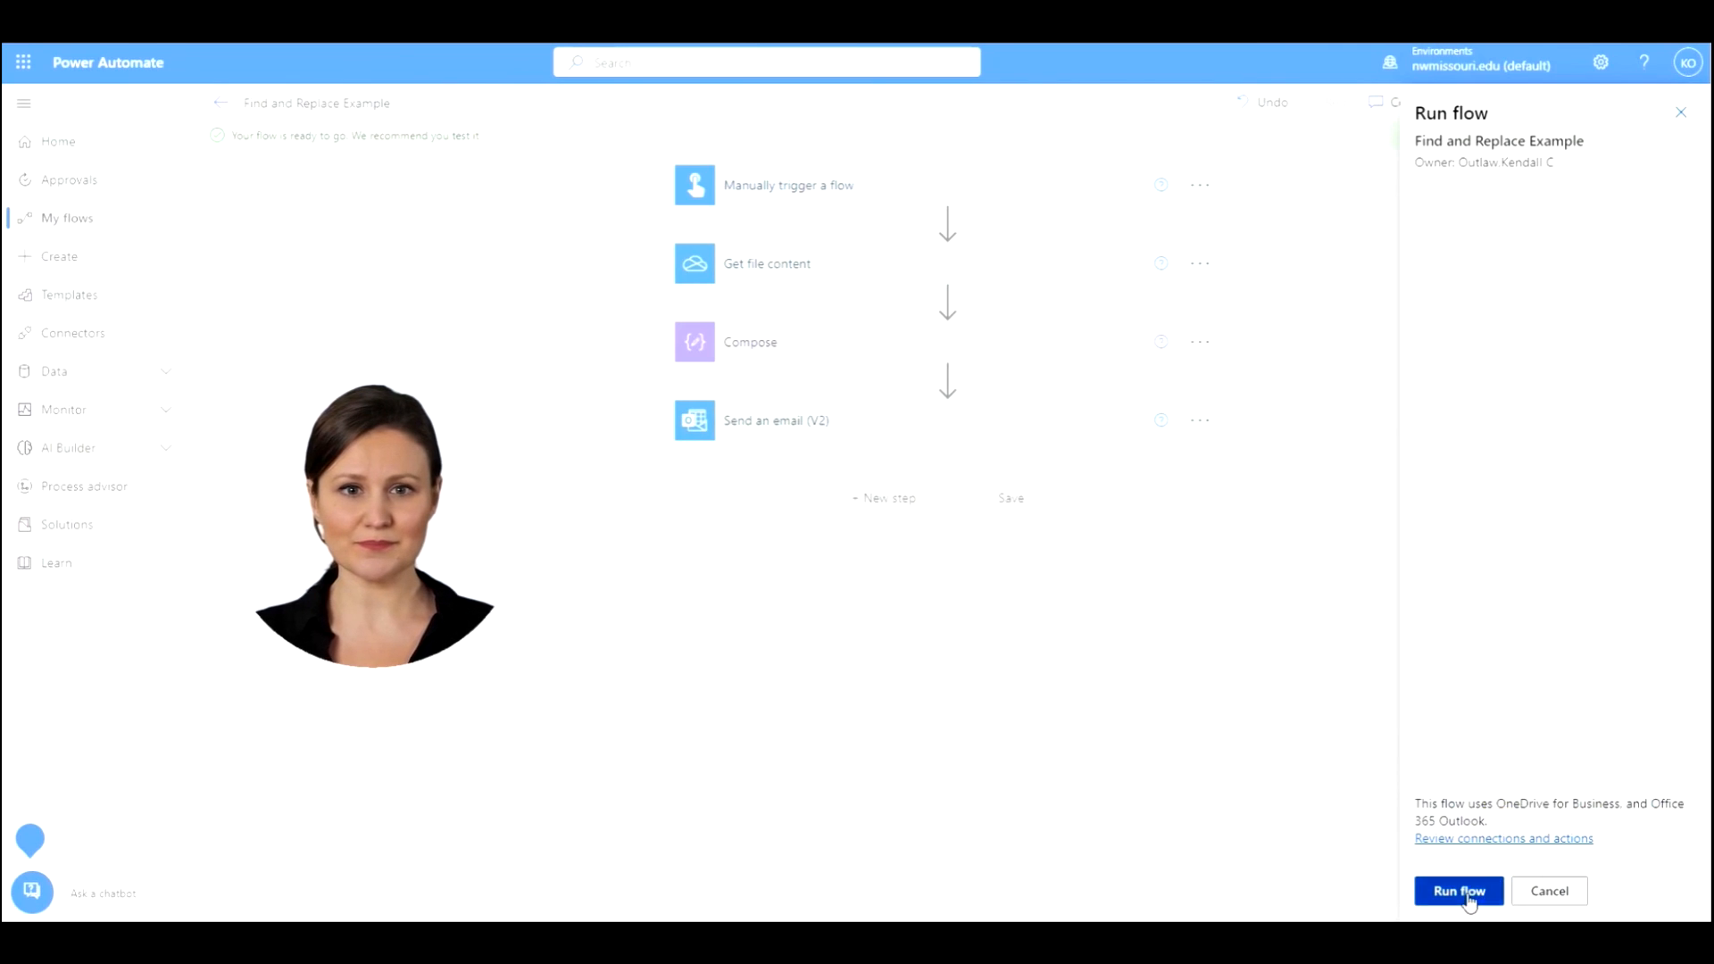
pyautogui.click(1458, 891)
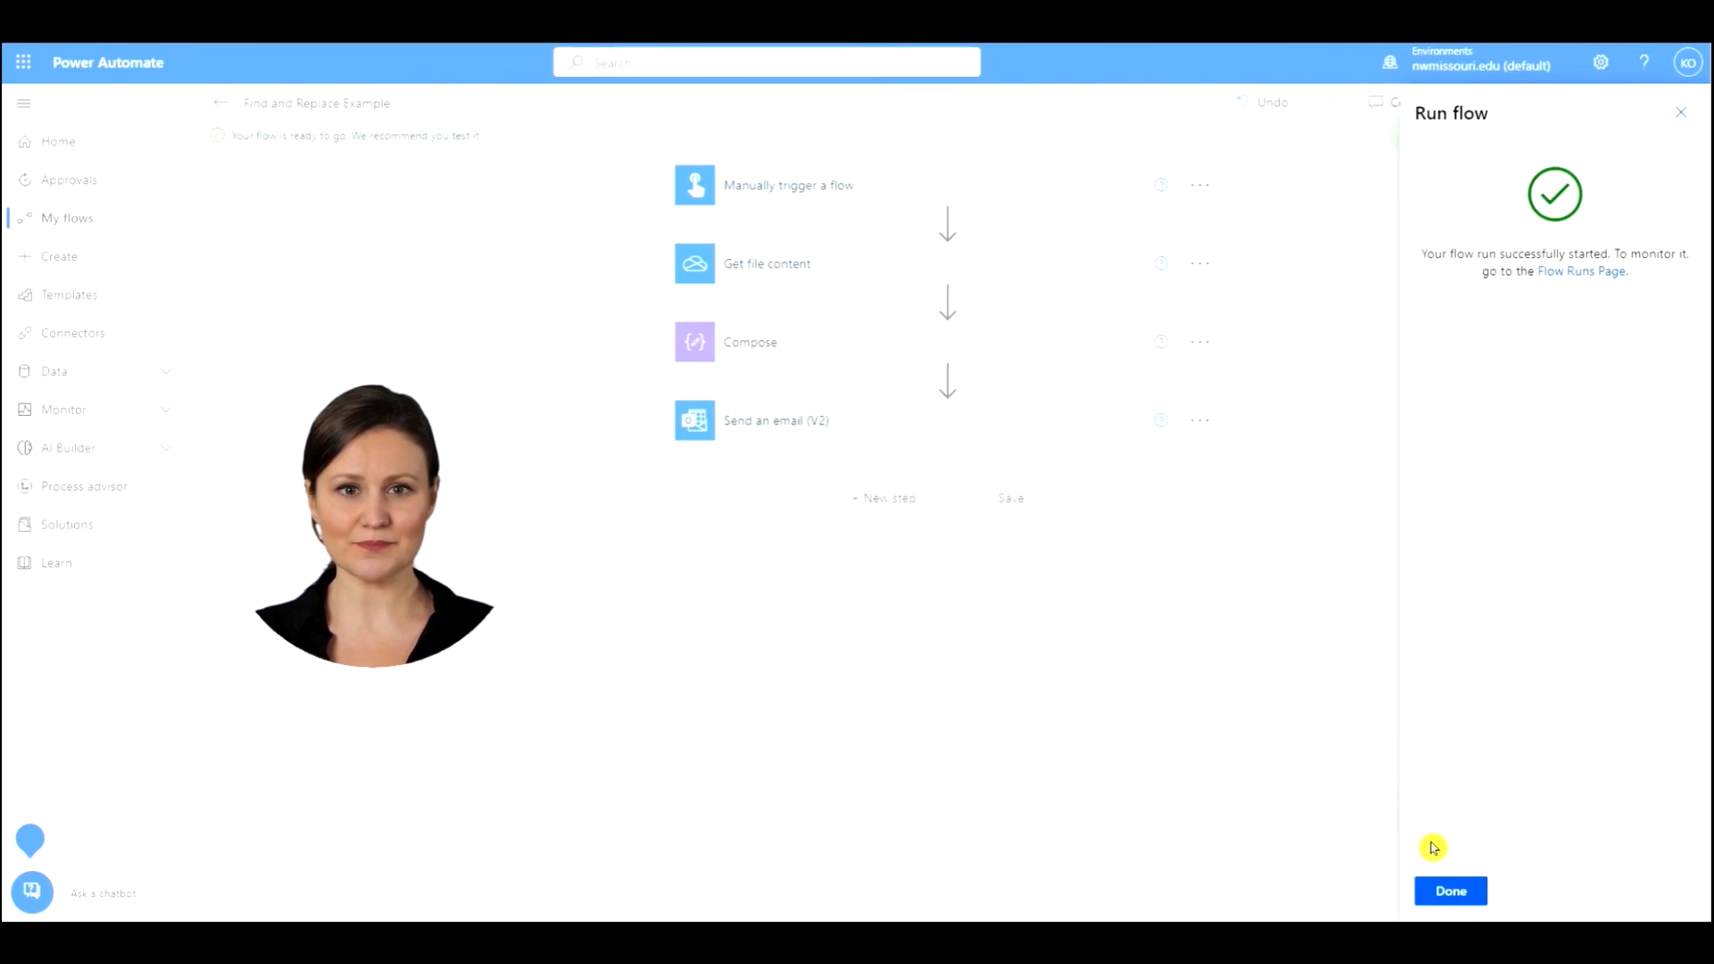
pyautogui.click(1451, 890)
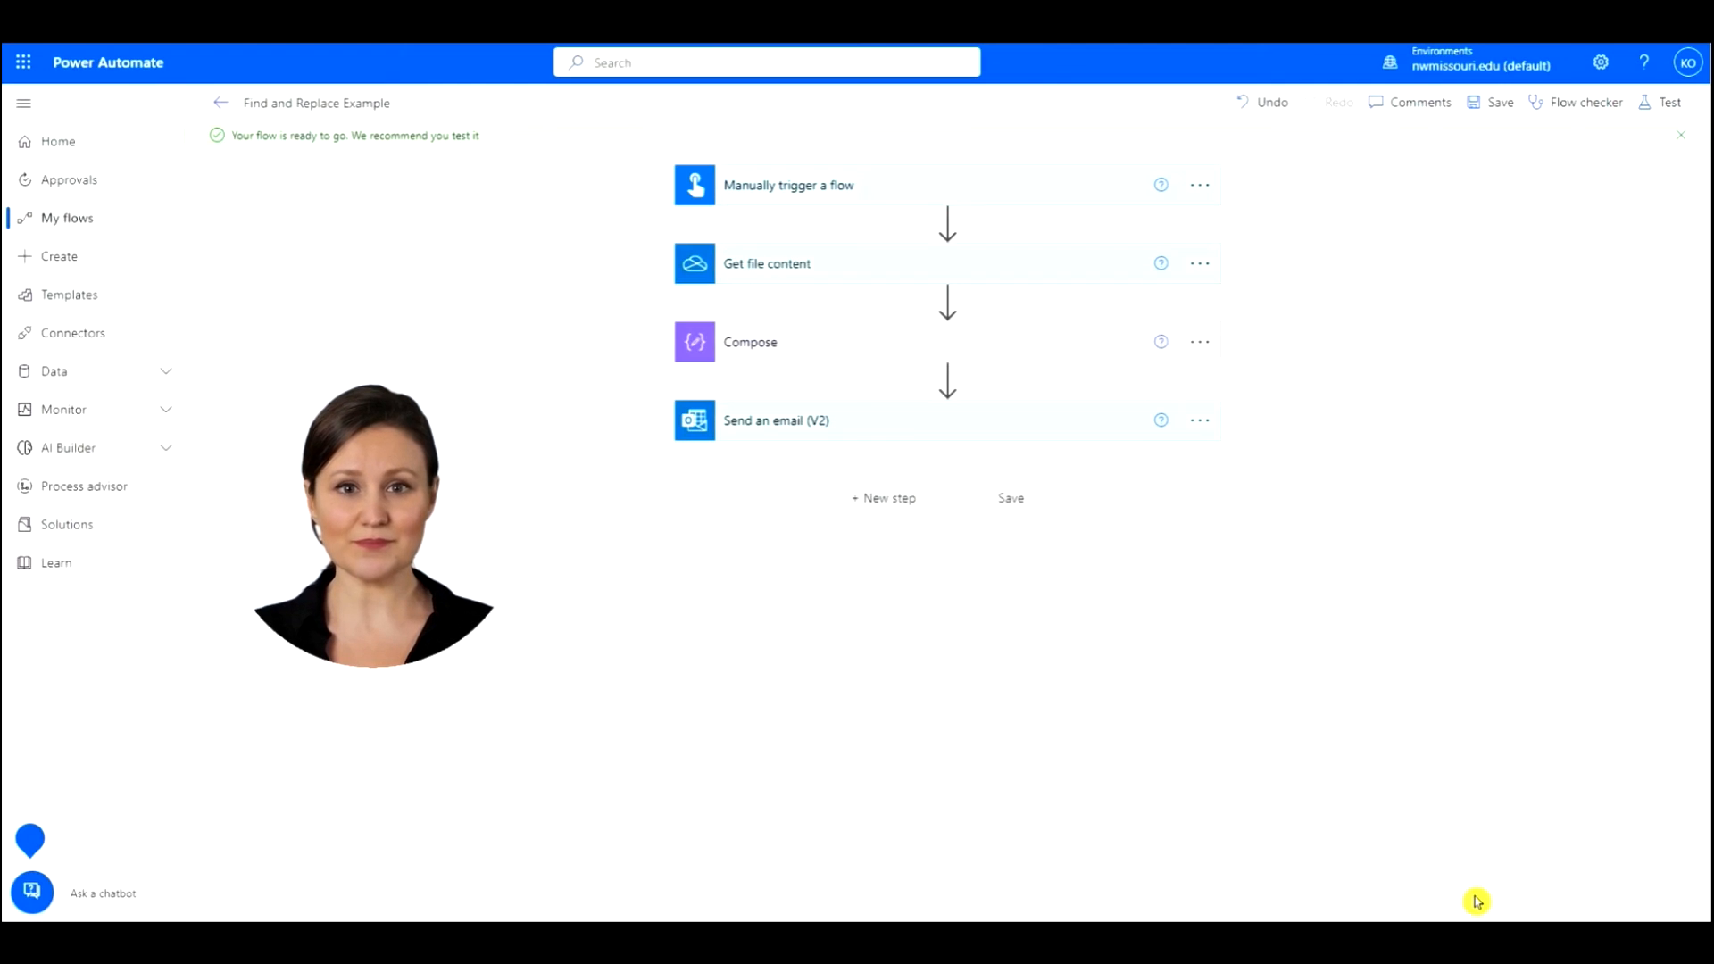